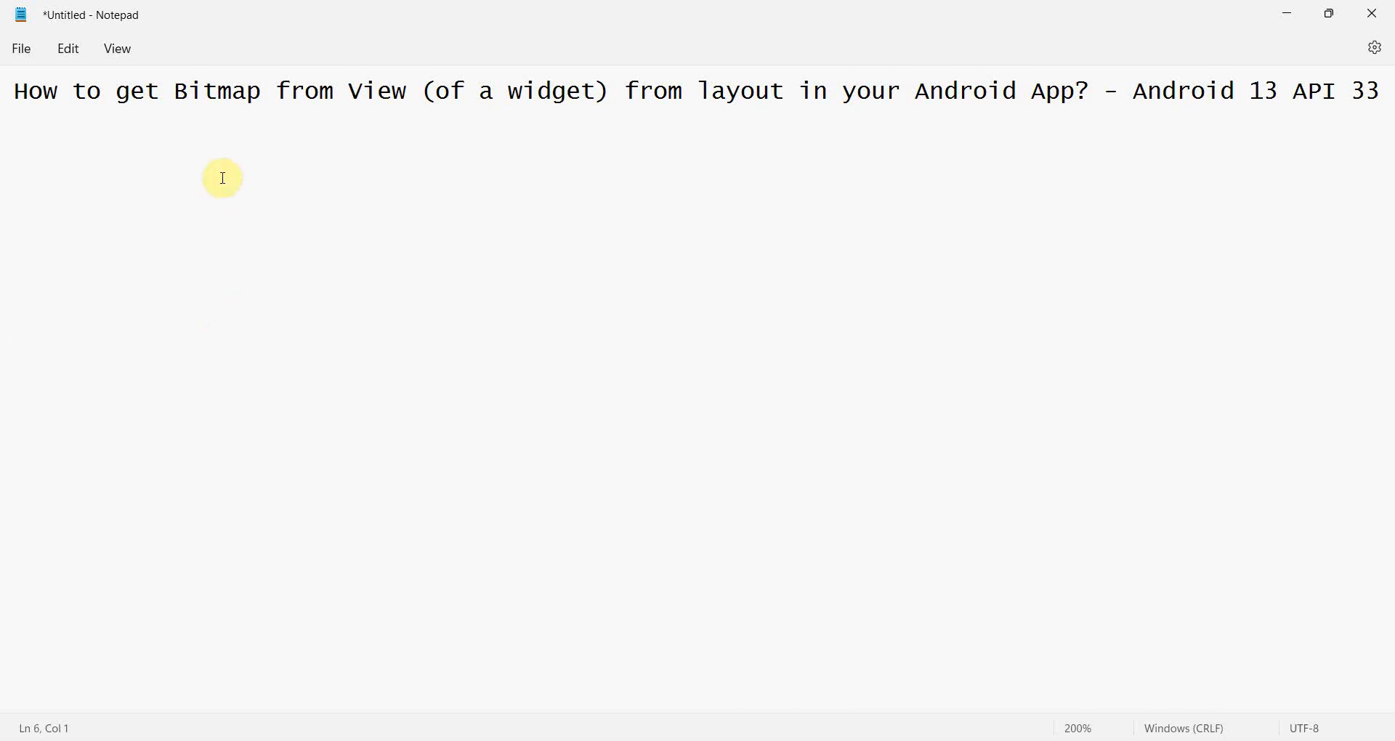
mouse_move(349, 90)
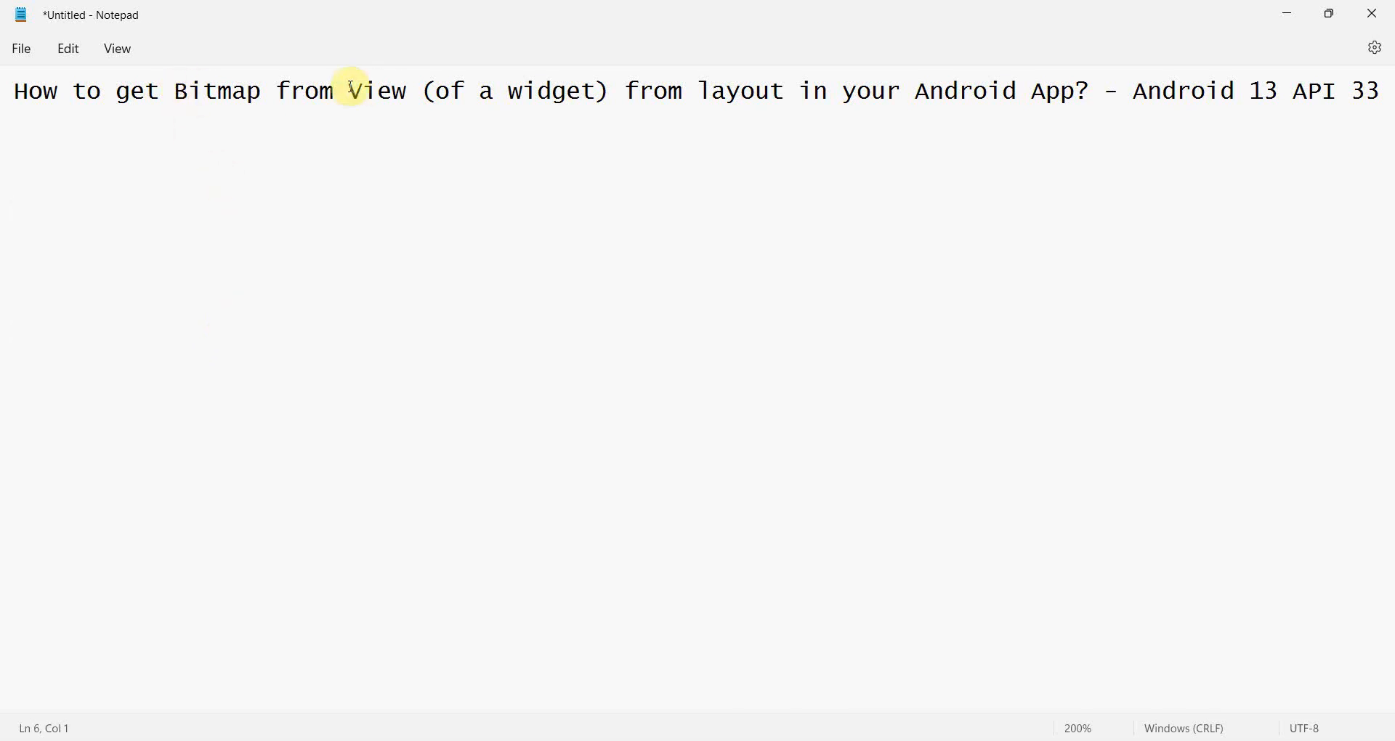
- Name the new Java project 'Convert View to Bitmap', keeping API 33, and finish the wizard
double_click(375, 90)
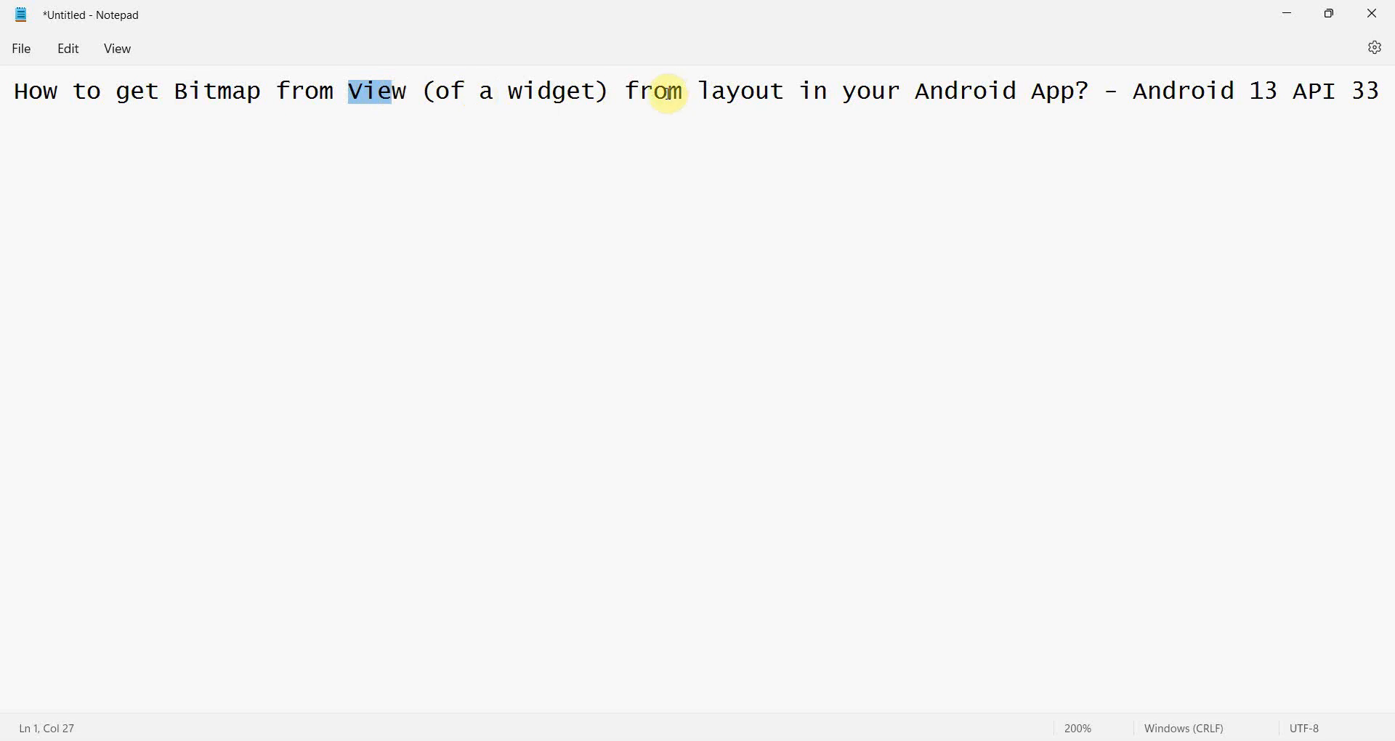
click(855, 90)
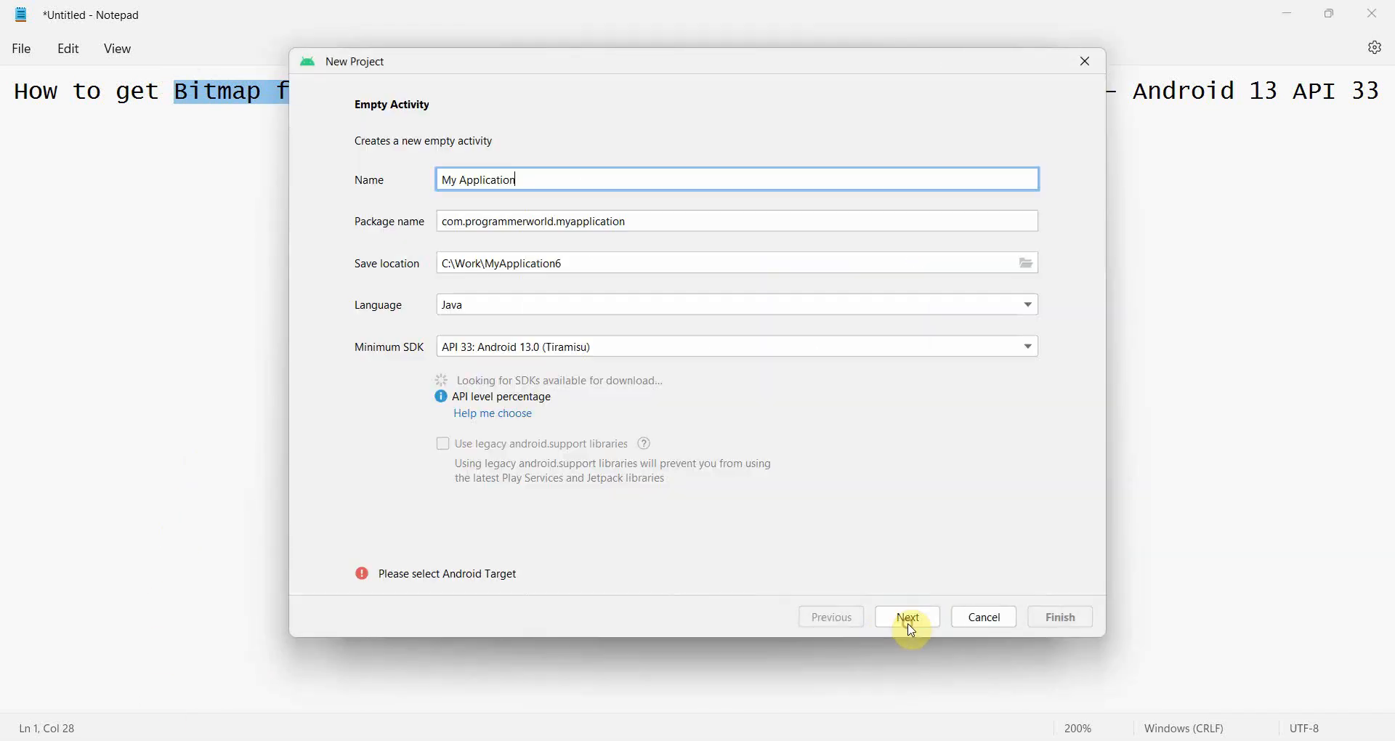
click(907, 617)
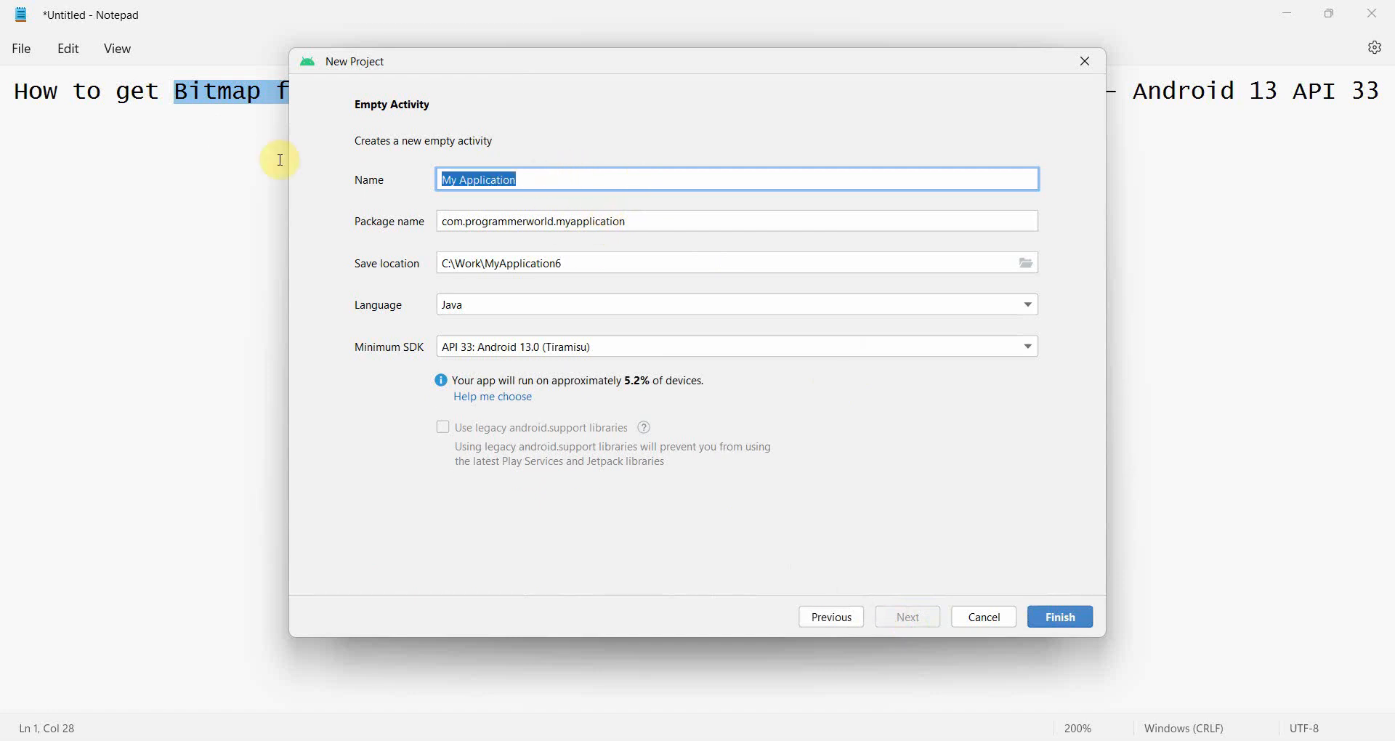
text(Convert V)
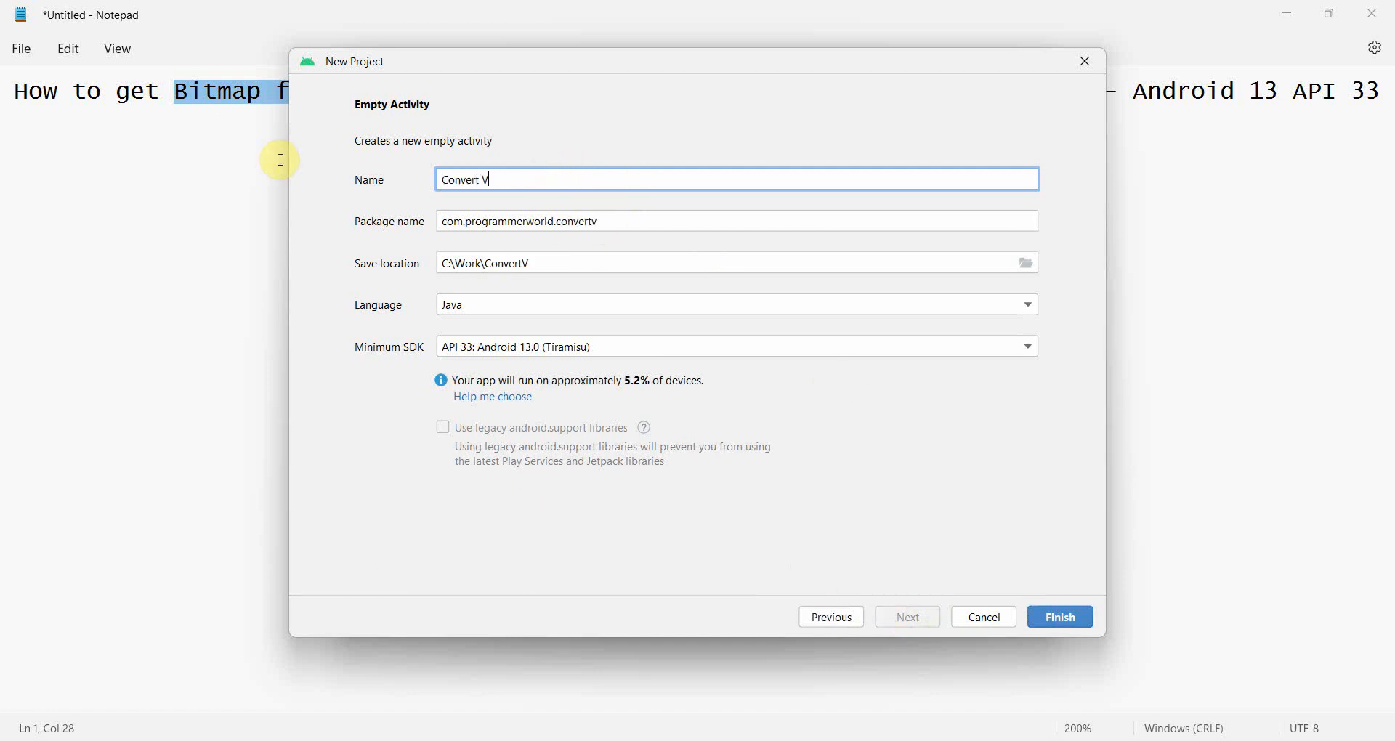
text(iew to Bit)
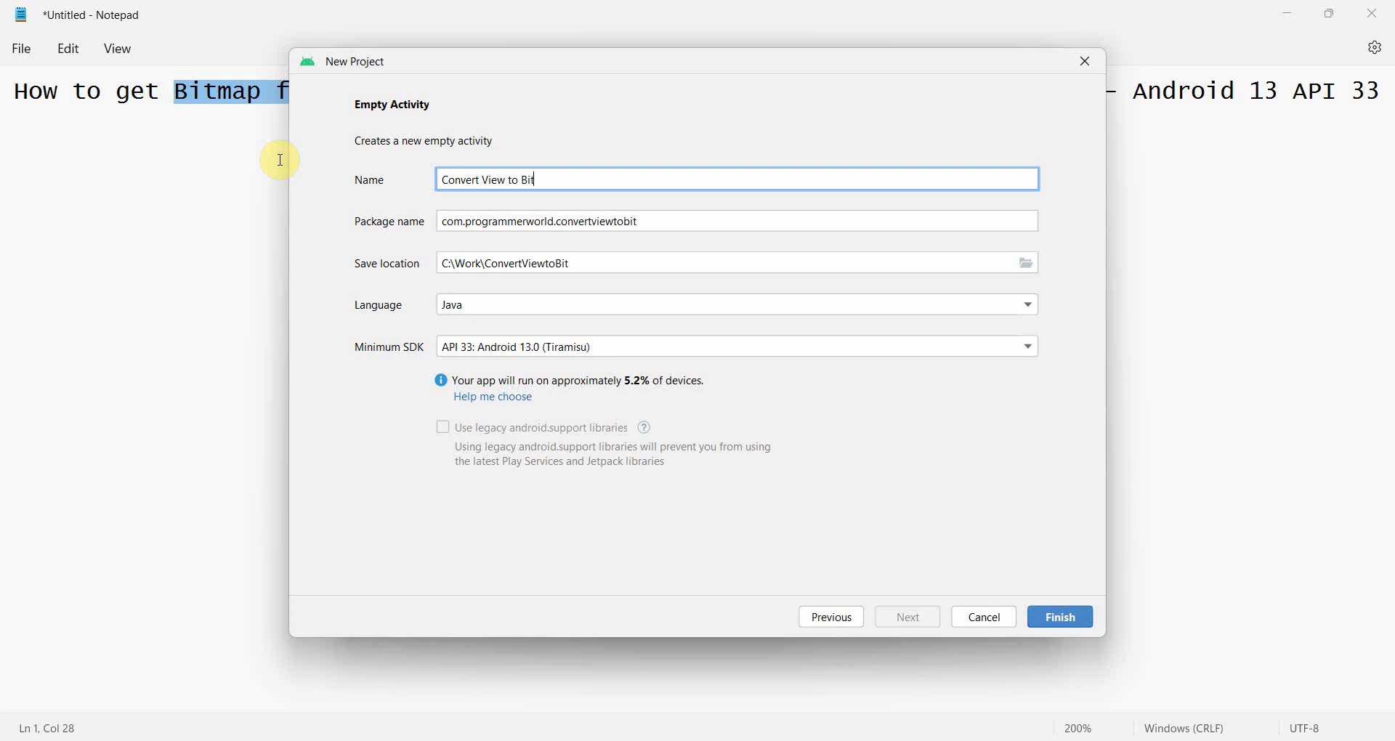
text(map)
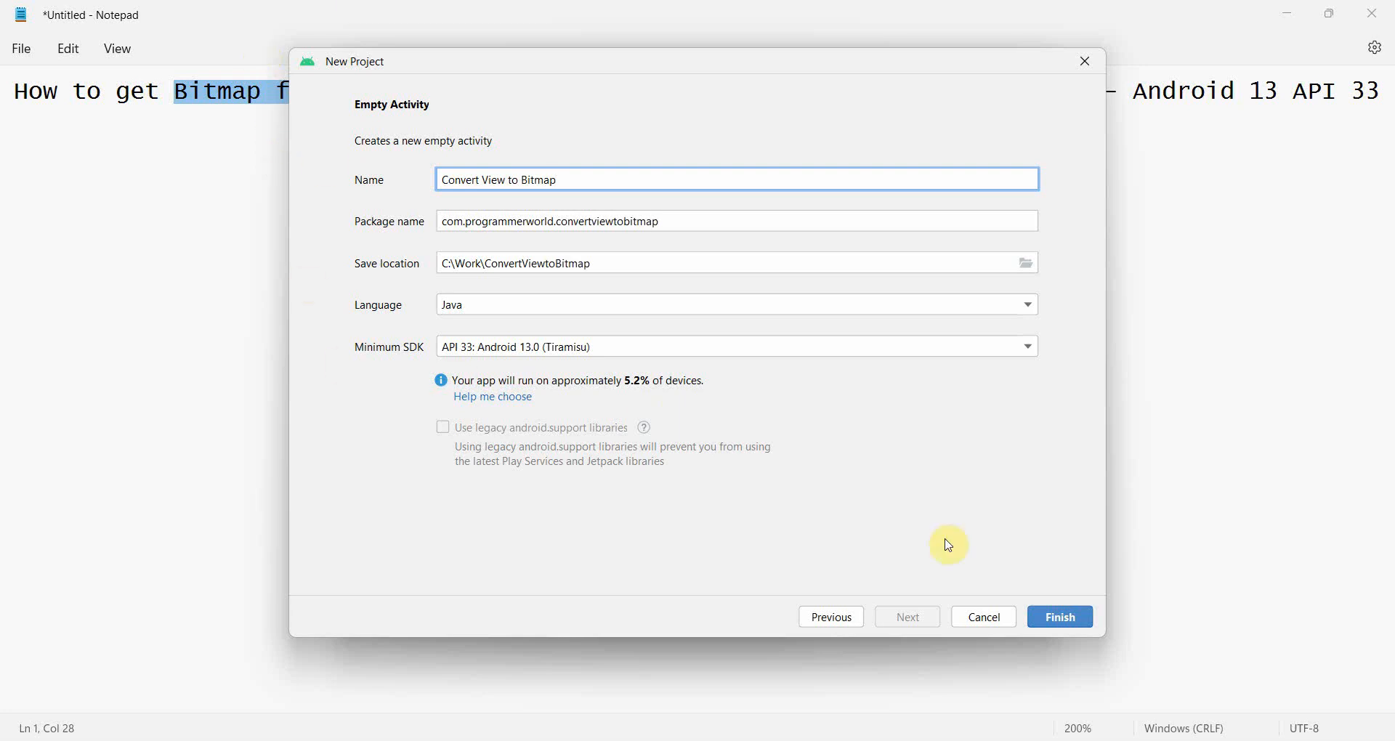
click(1058, 617)
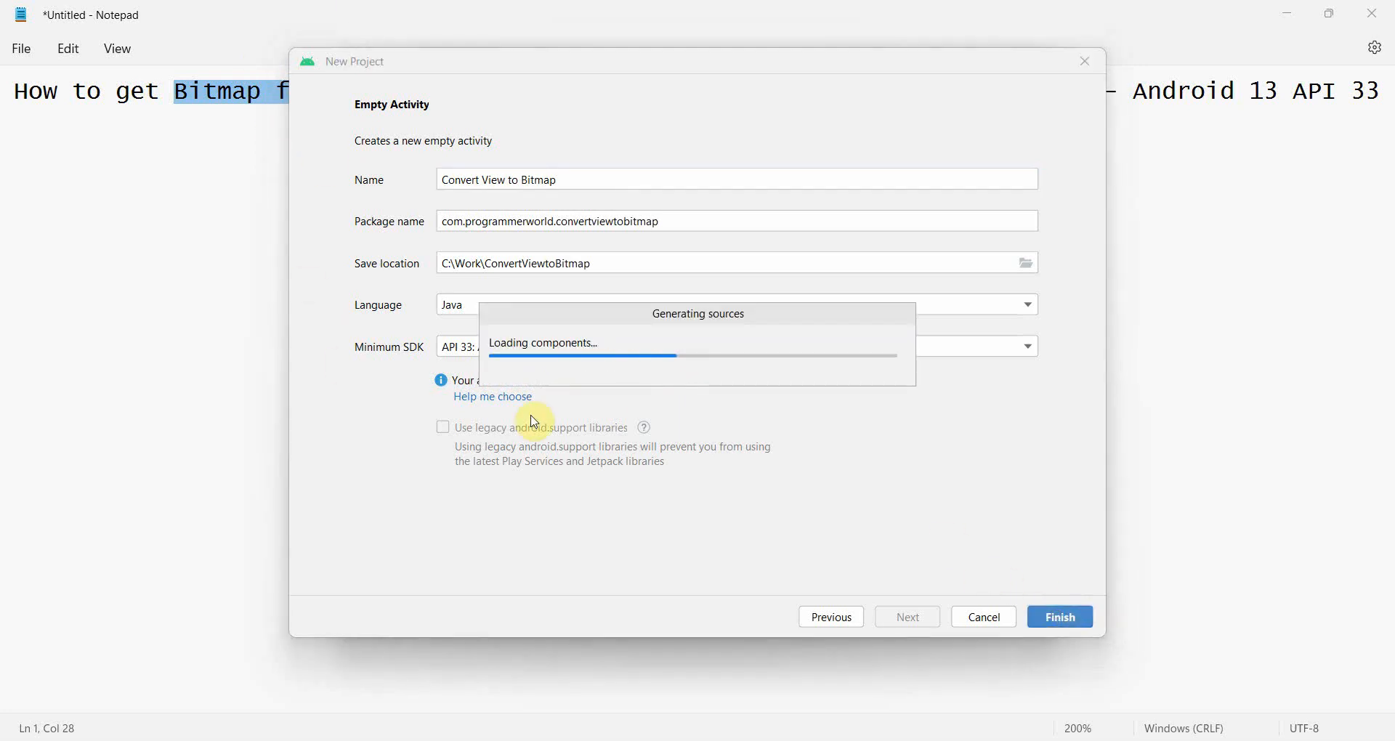
- Run the app on the Pixel 6 API 33 emulator and open activity_main.xml
click(1058, 617)
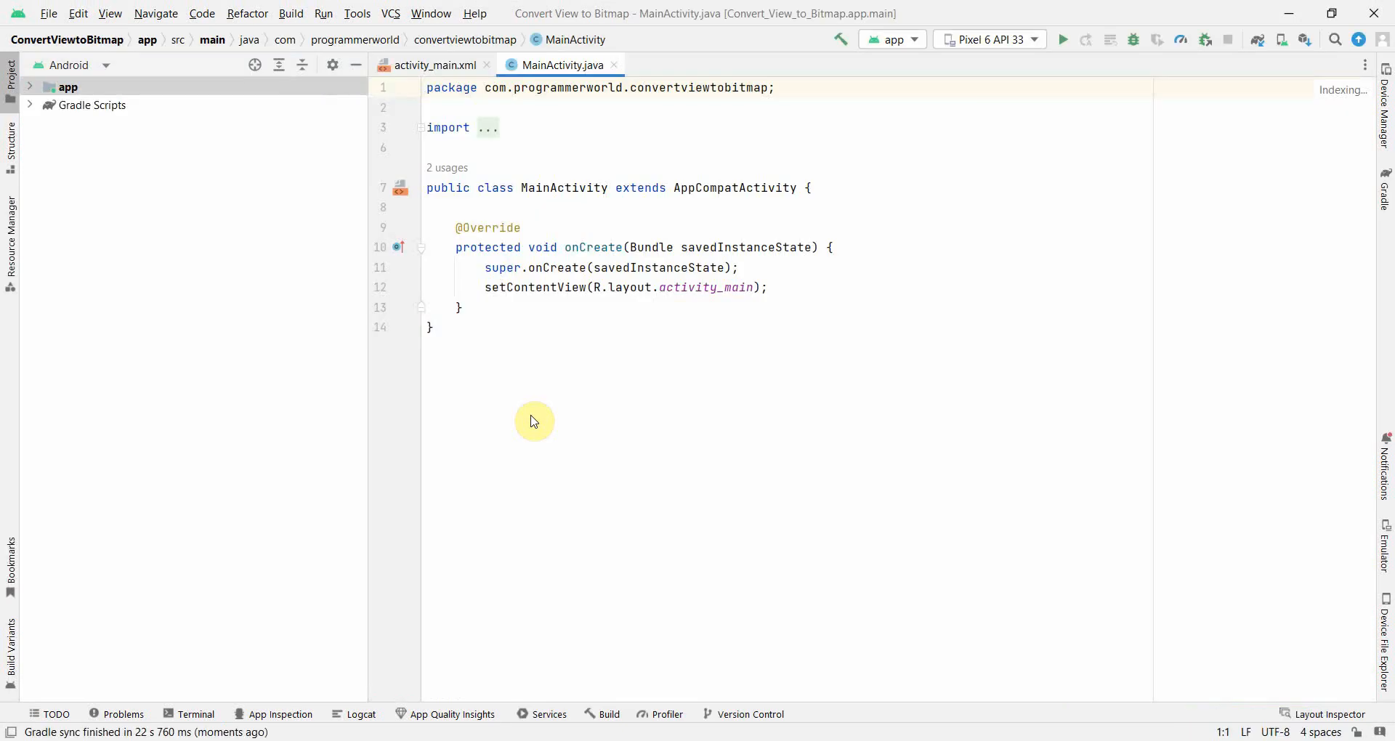
mouse_move(385, 445)
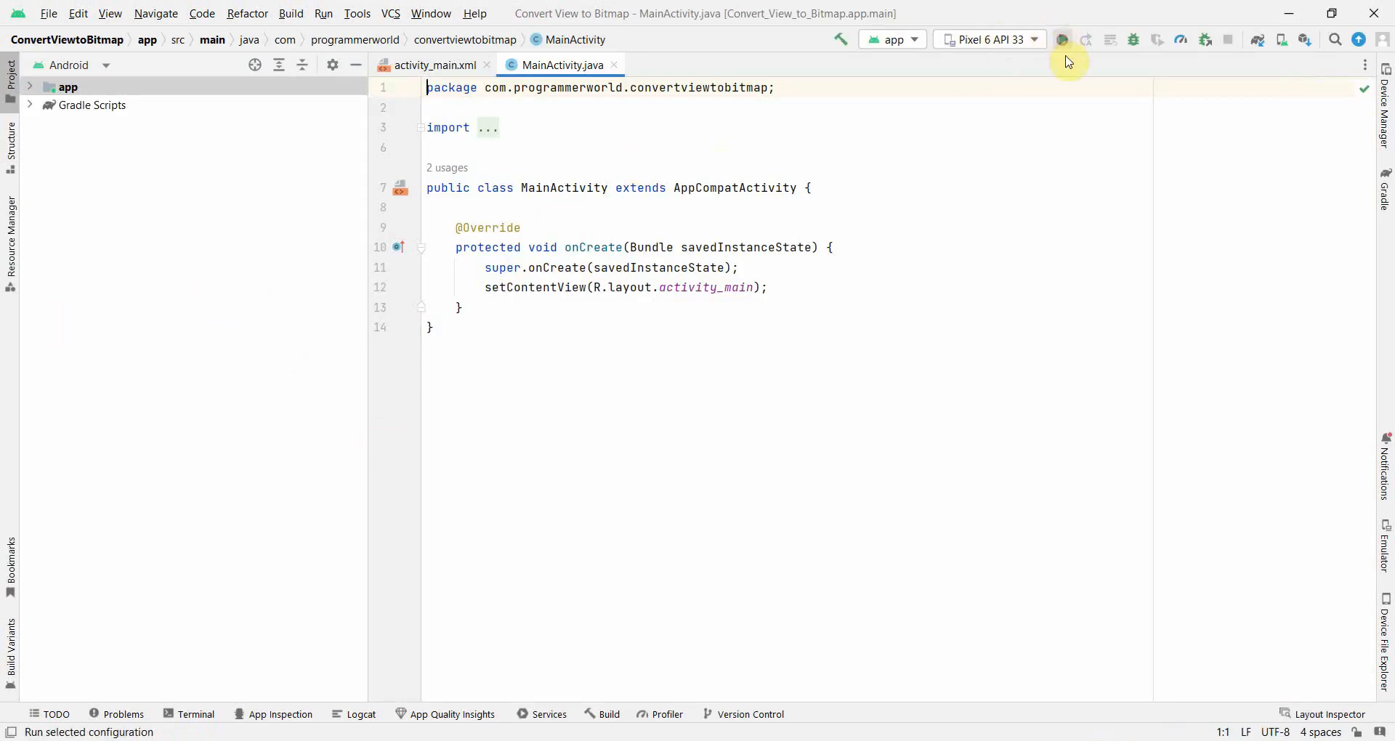
click(1062, 40)
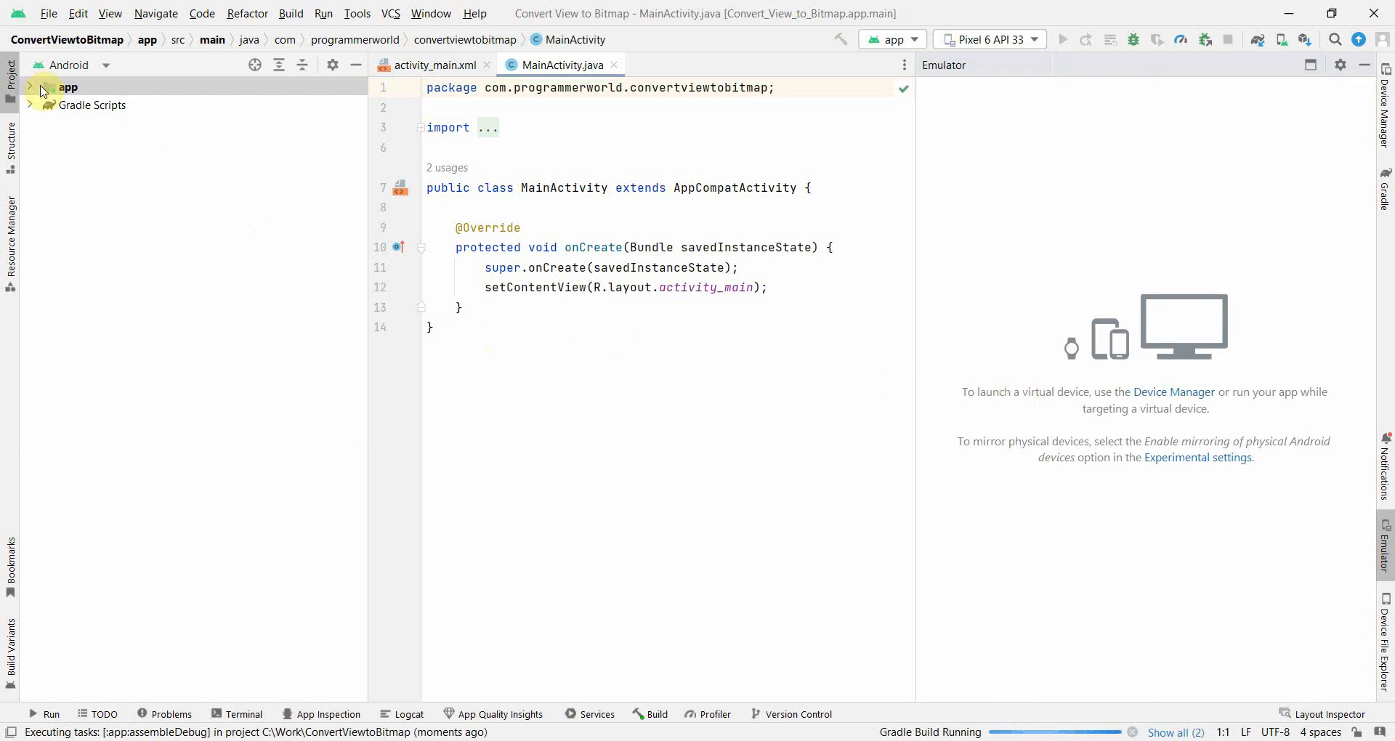
click(10, 75)
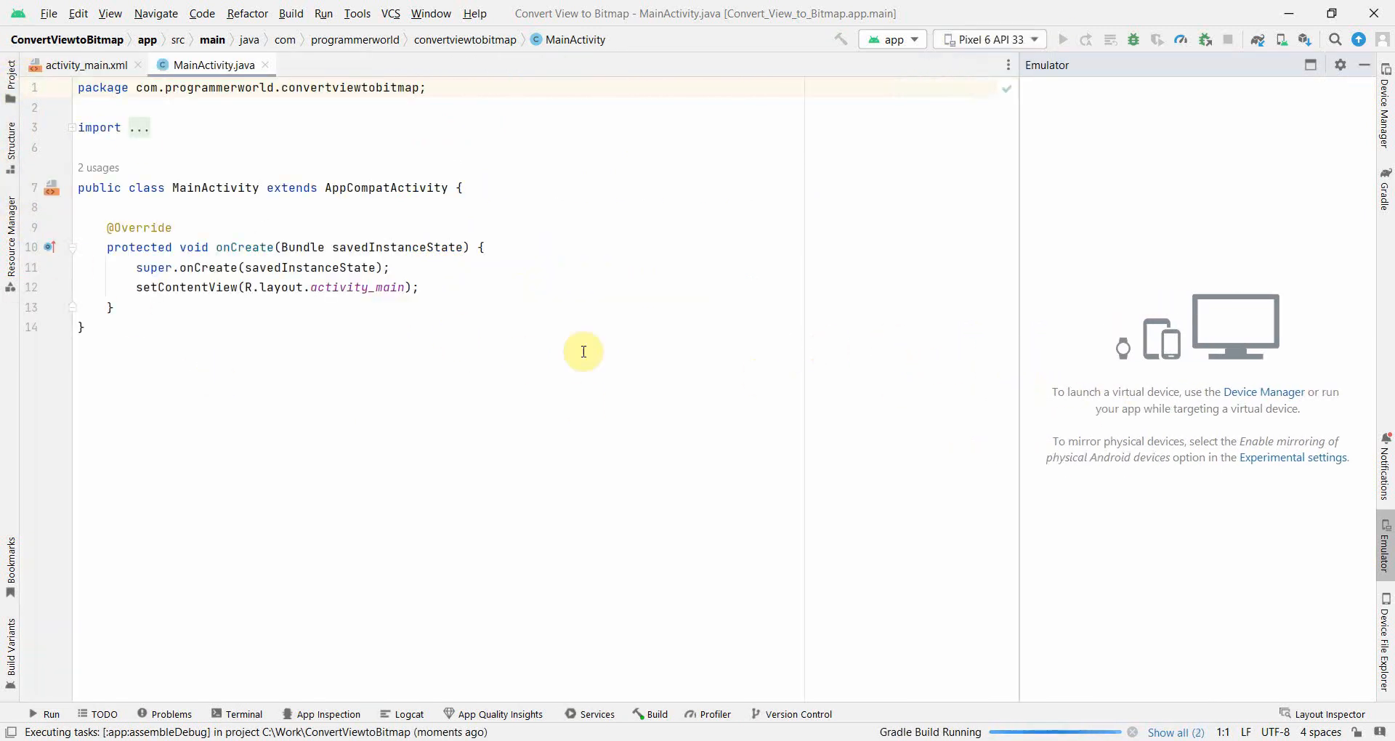
click(84, 65)
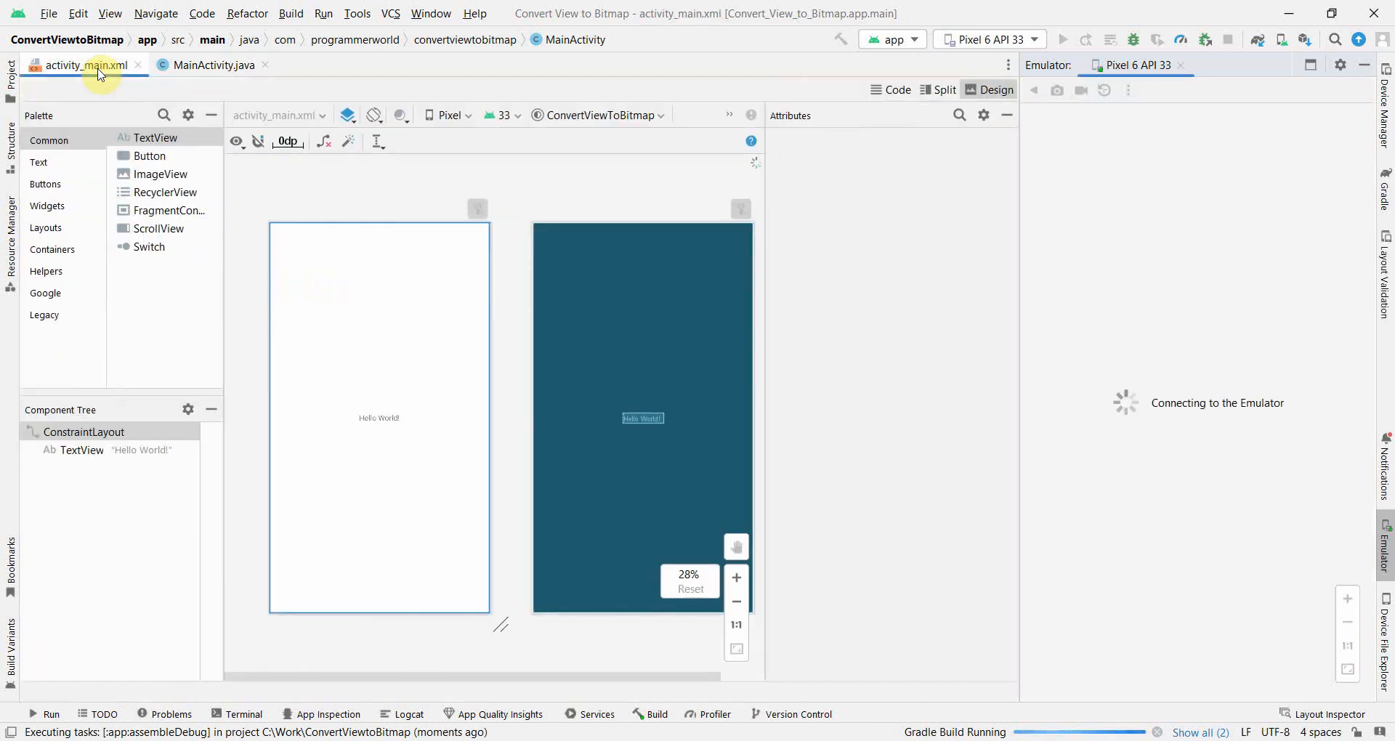
- Replace Hello World with a 'View to Bitmap' button at 112 dp left, 164 dp top
click(81, 449)
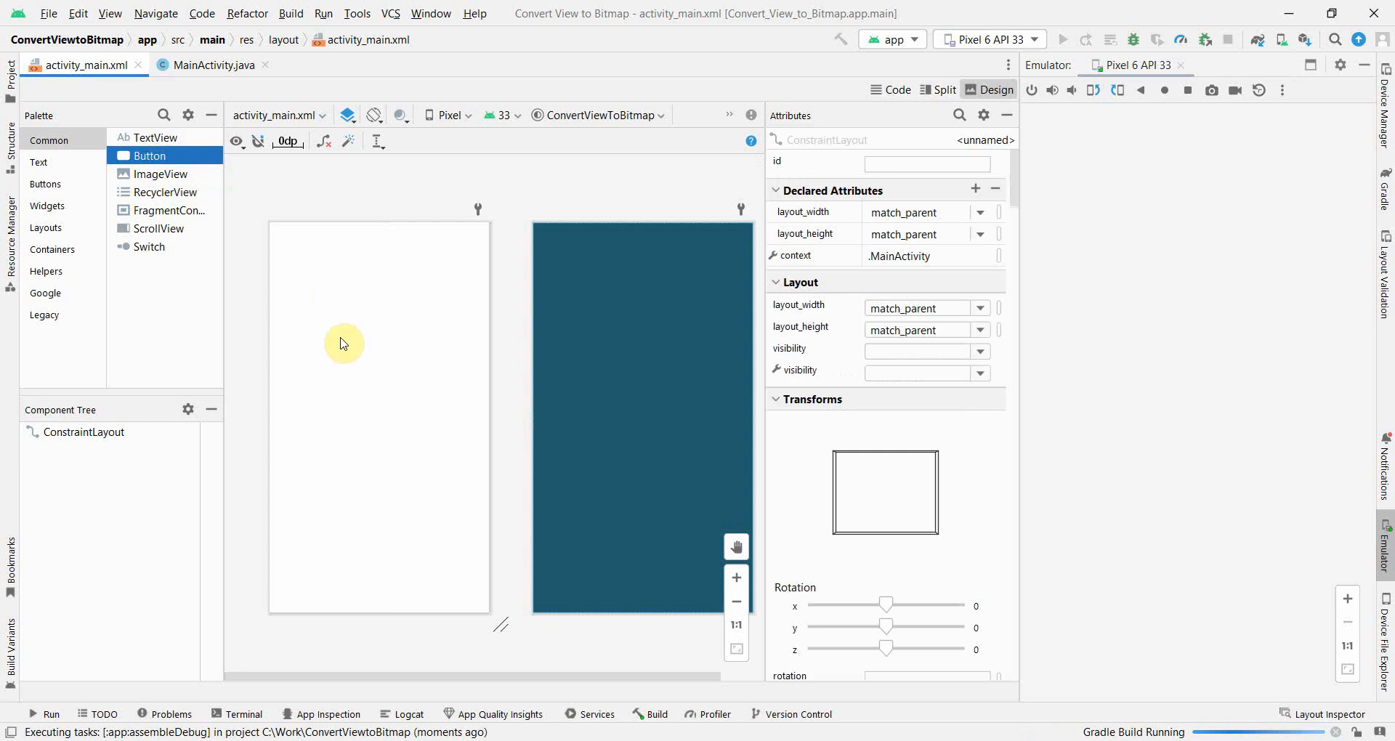
drag(150, 156, 363, 345)
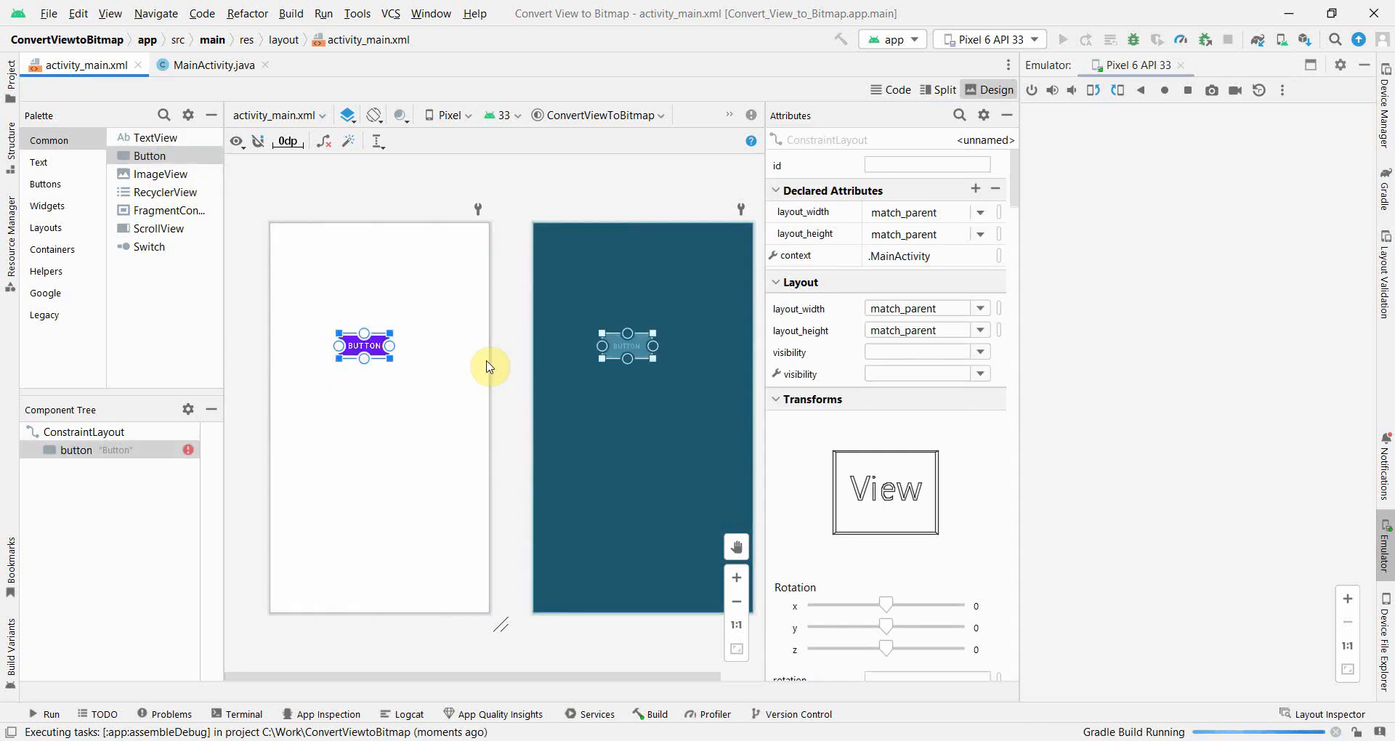
mouse_move(876, 403)
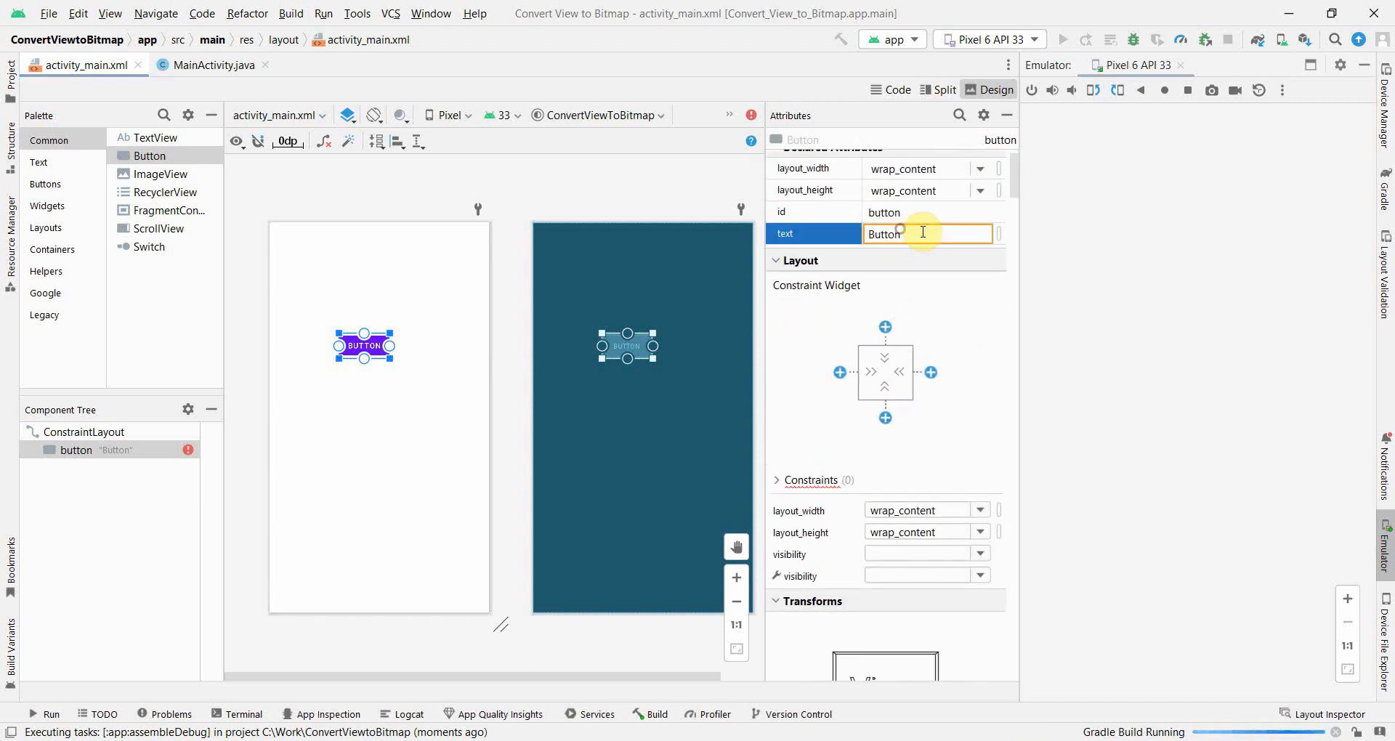
text(View to Bitmap)
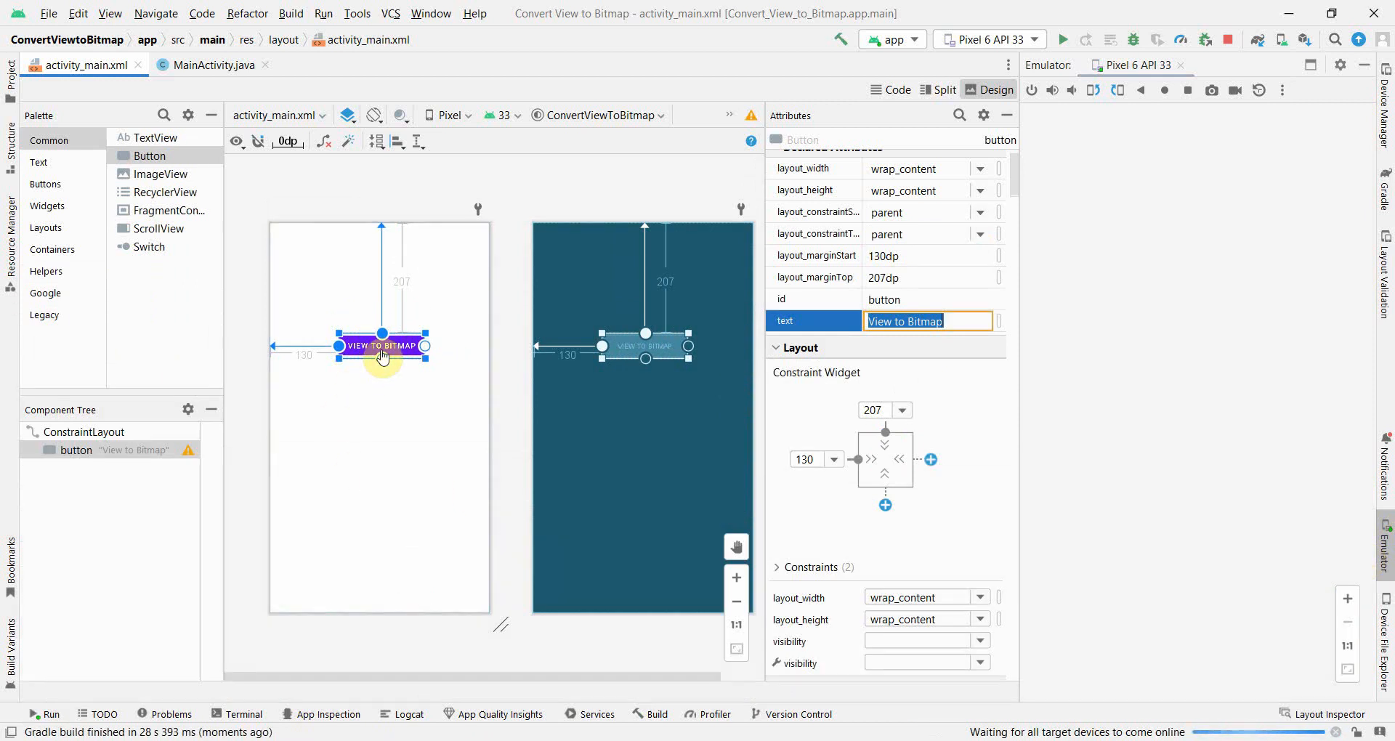
drag(381, 345, 380, 298)
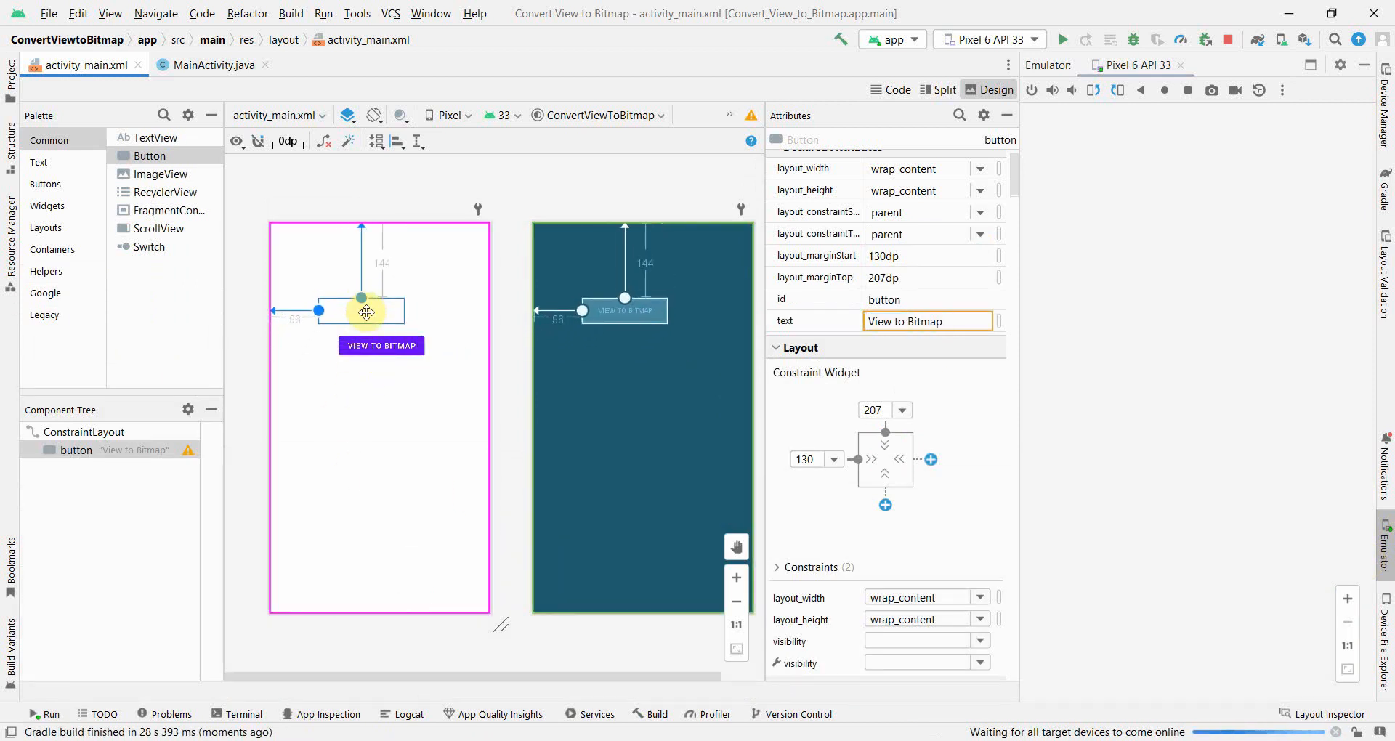
drag(365, 311, 372, 321)
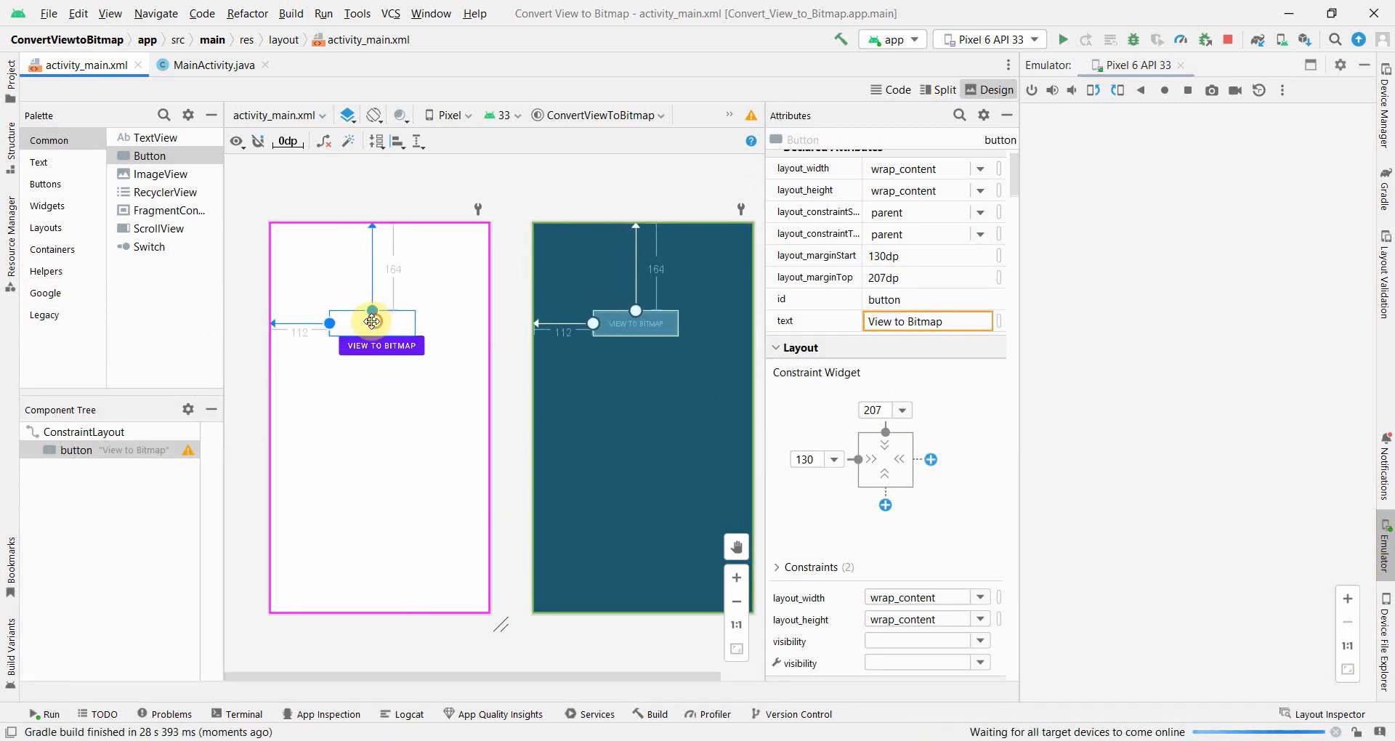
click(38, 162)
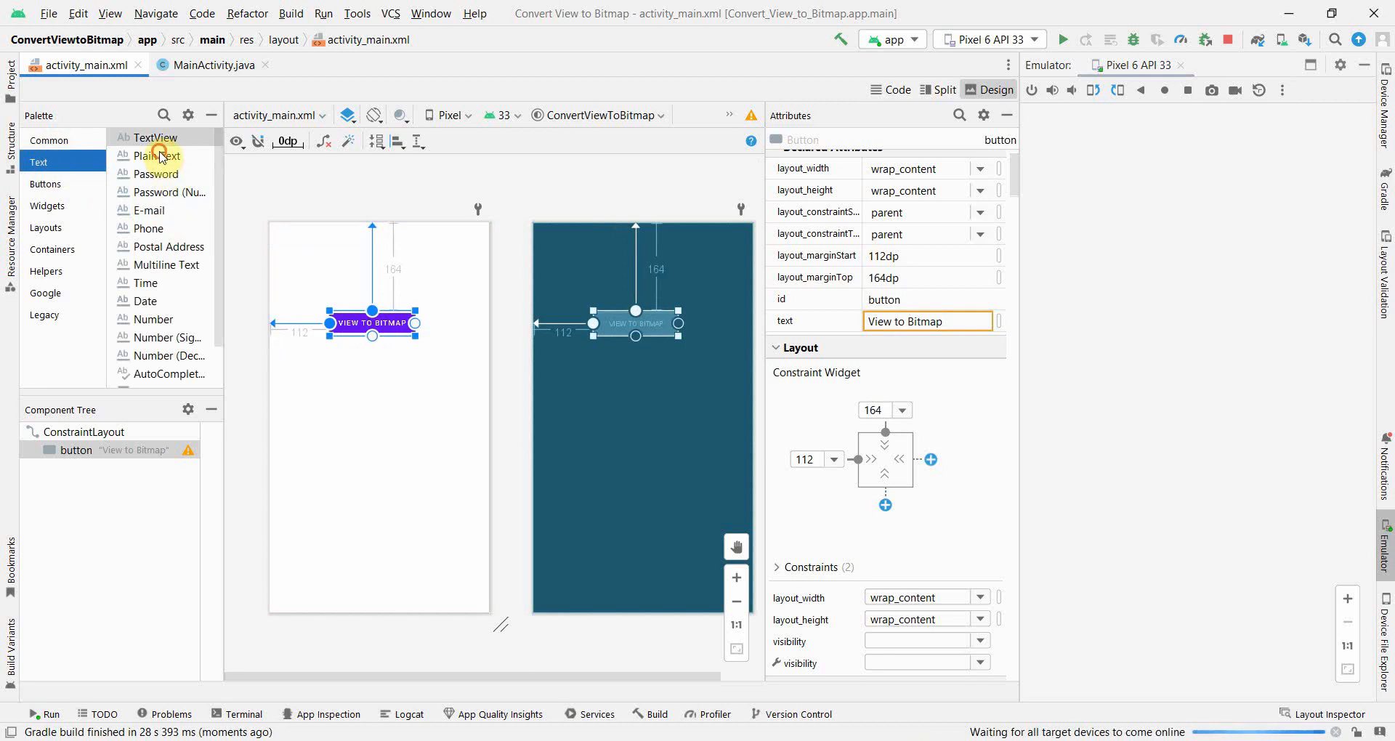
- Add a Name text field with id editText, constrained 53 dp start and 33 dp top
drag(158, 156, 330, 251)
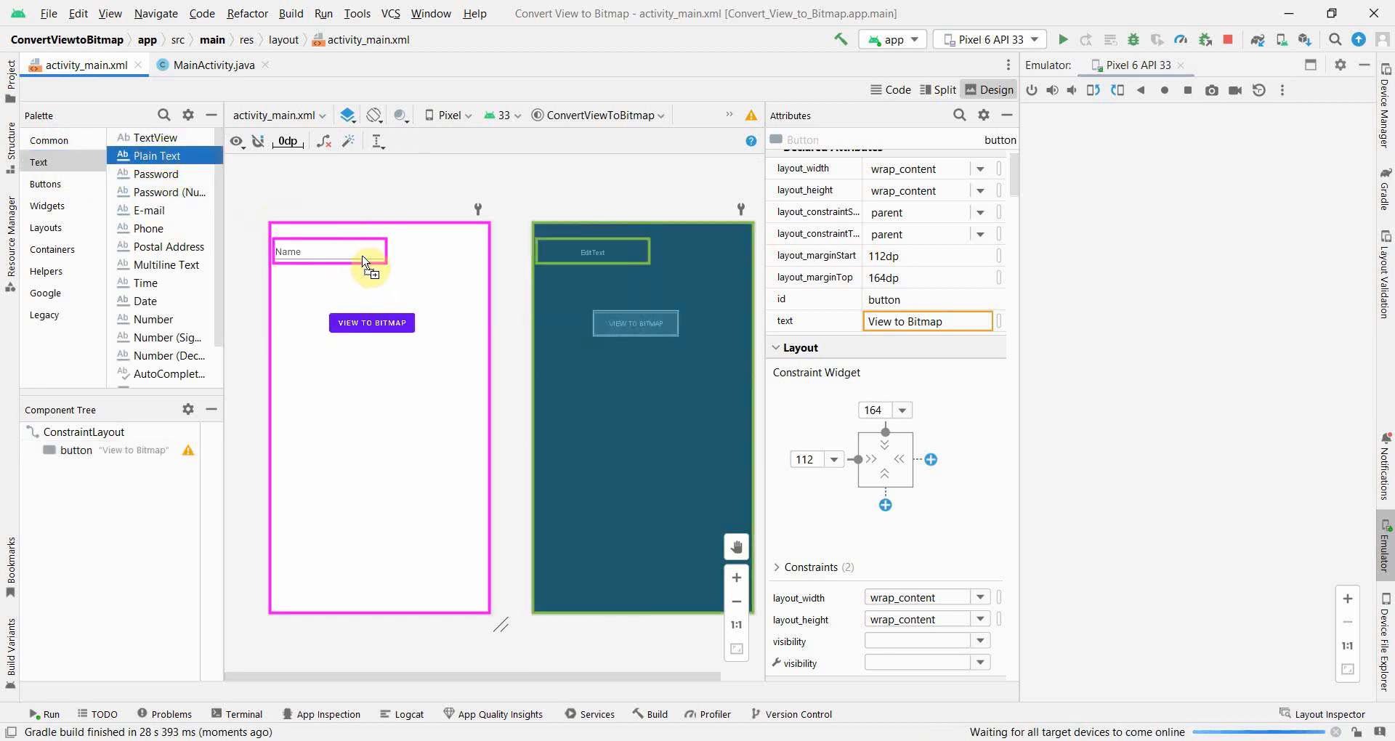
click(357, 257)
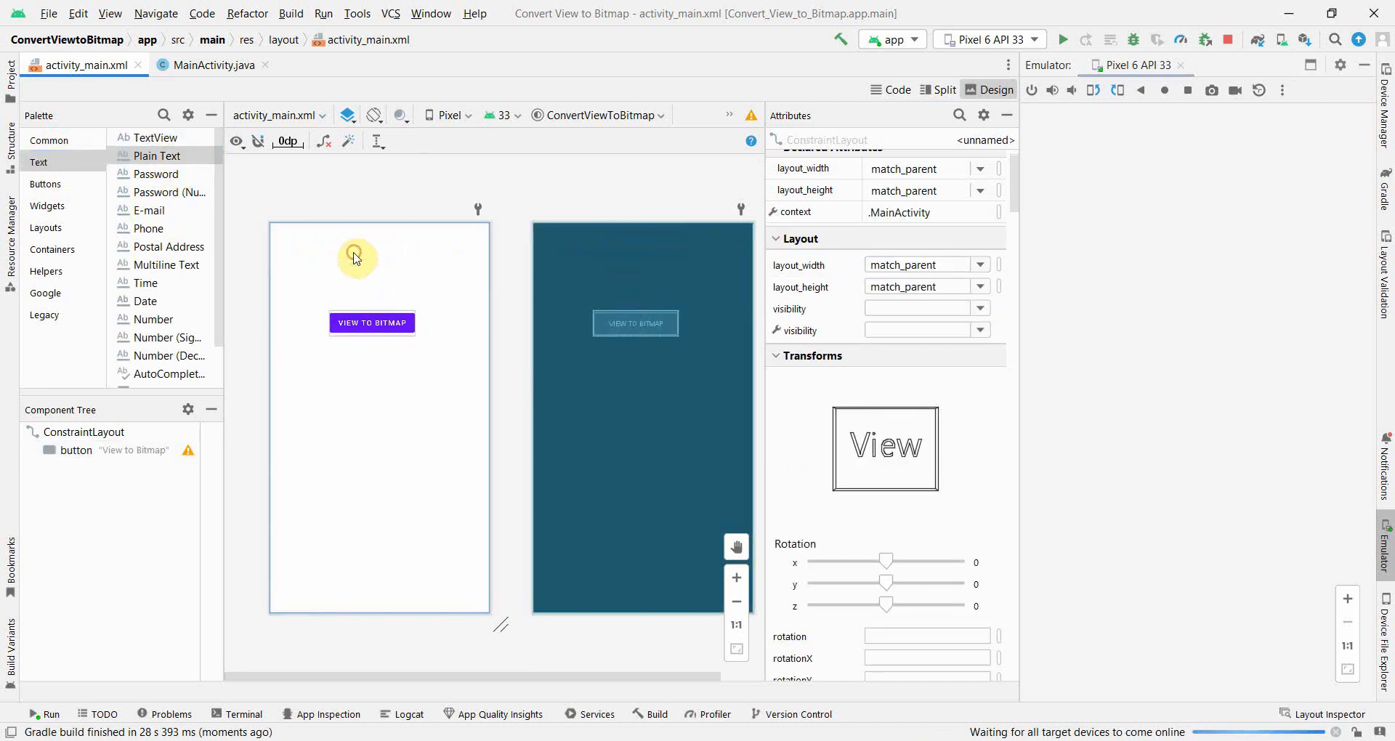
drag(157, 155, 356, 258)
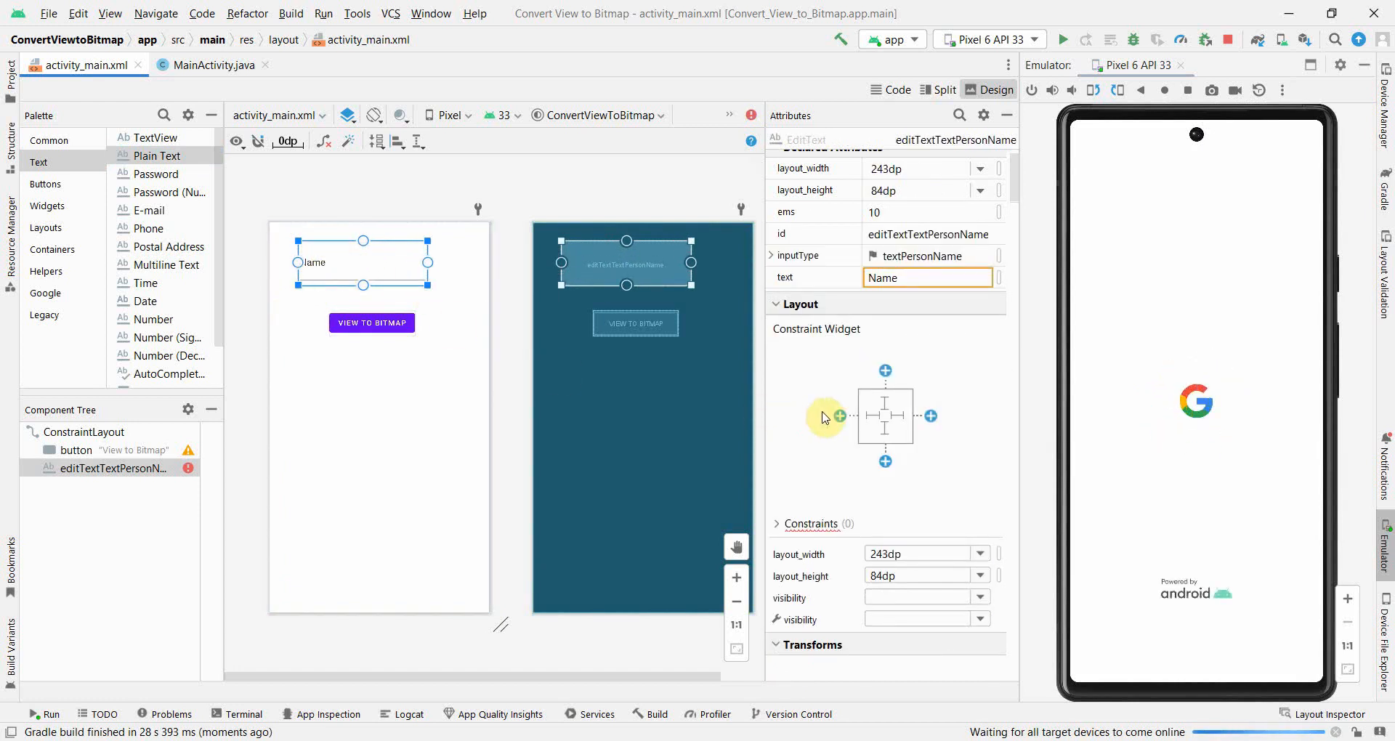
click(838, 417)
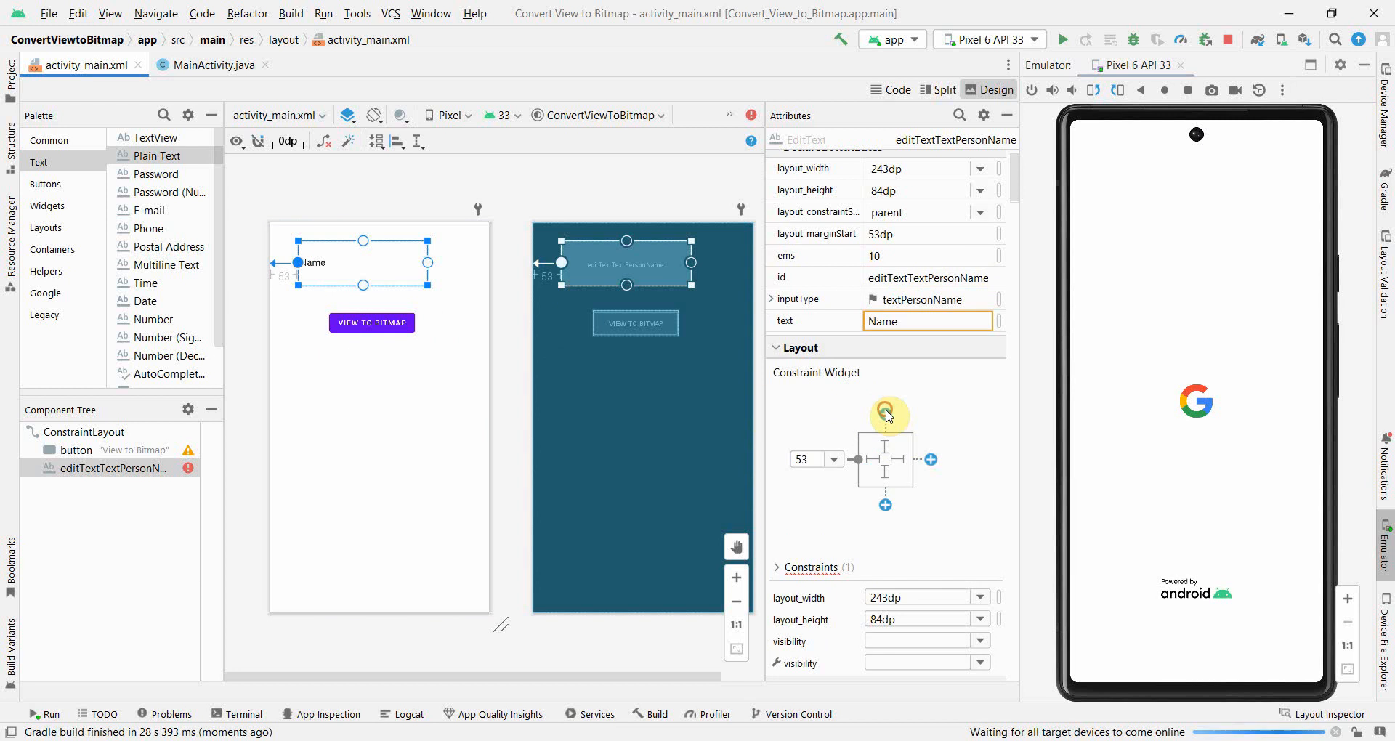
click(884, 416)
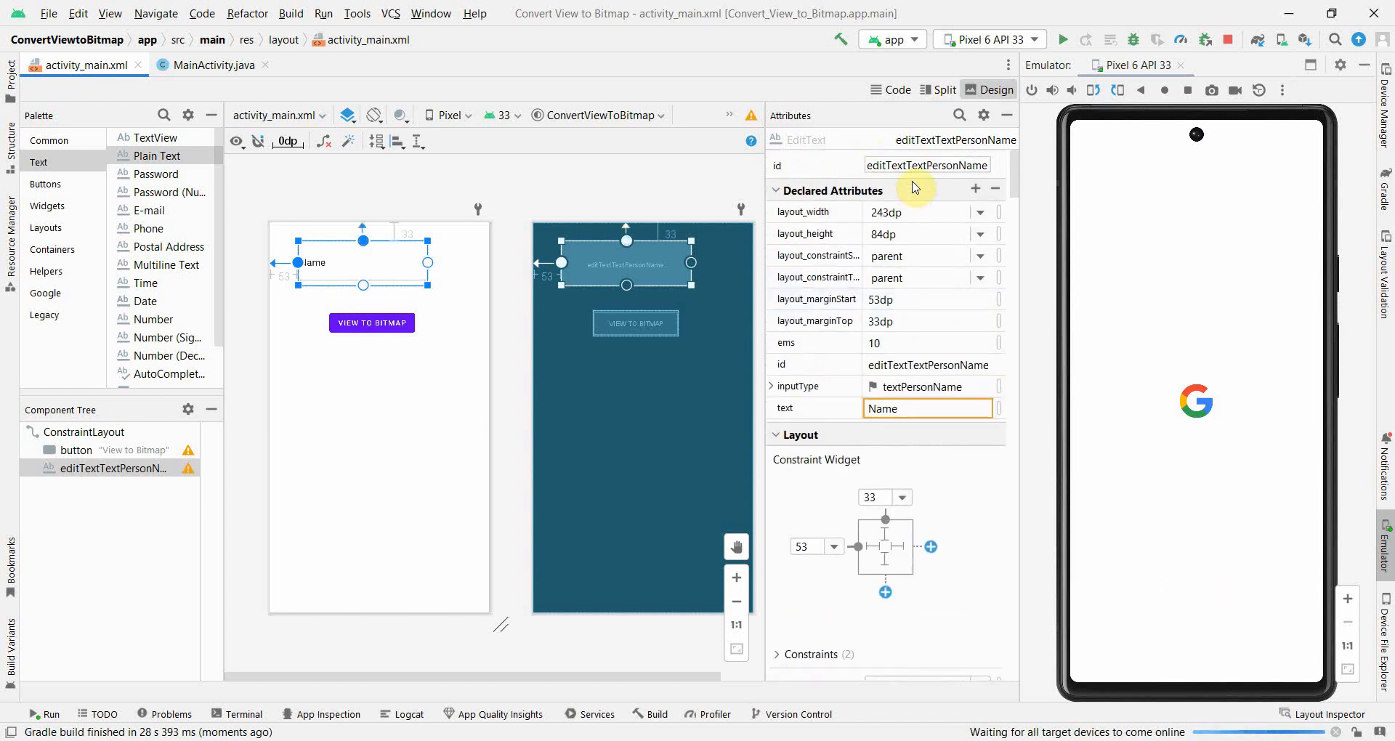
click(927, 165)
text(editText)
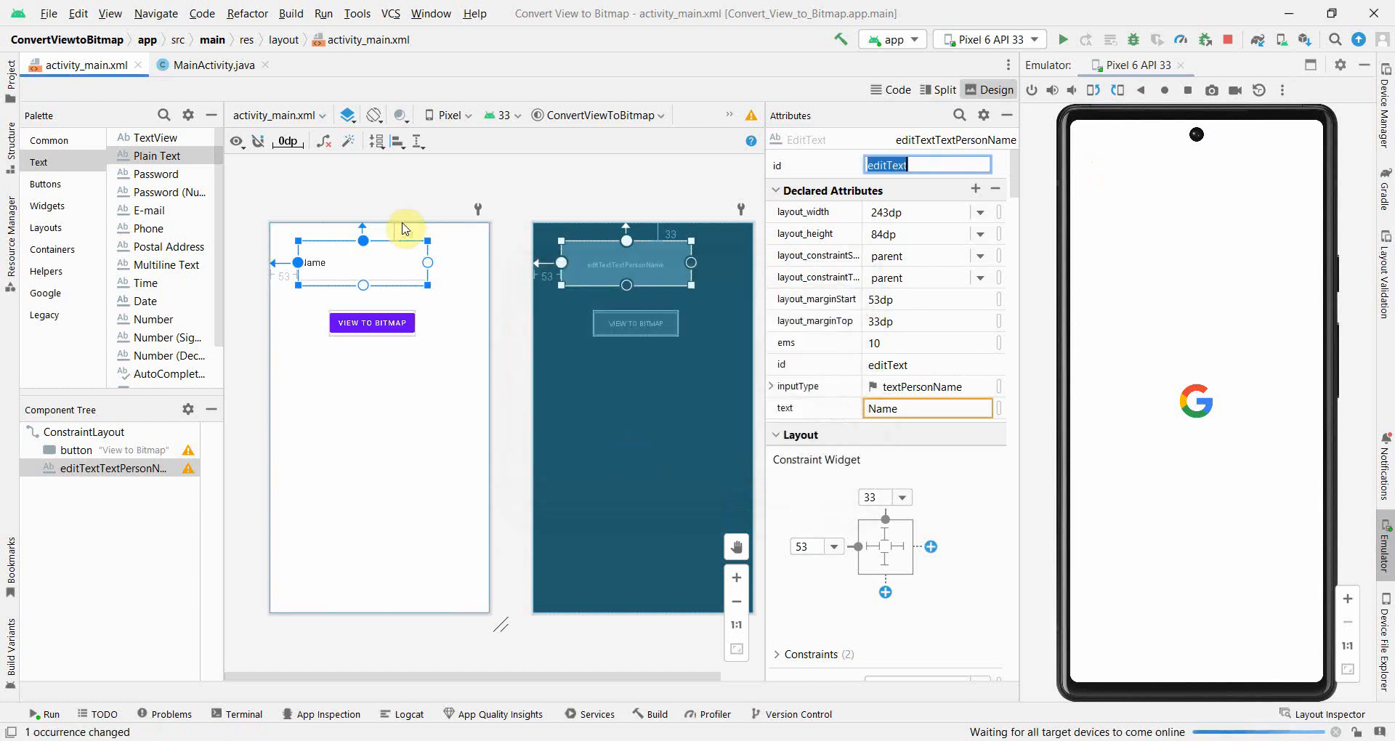
click(48, 140)
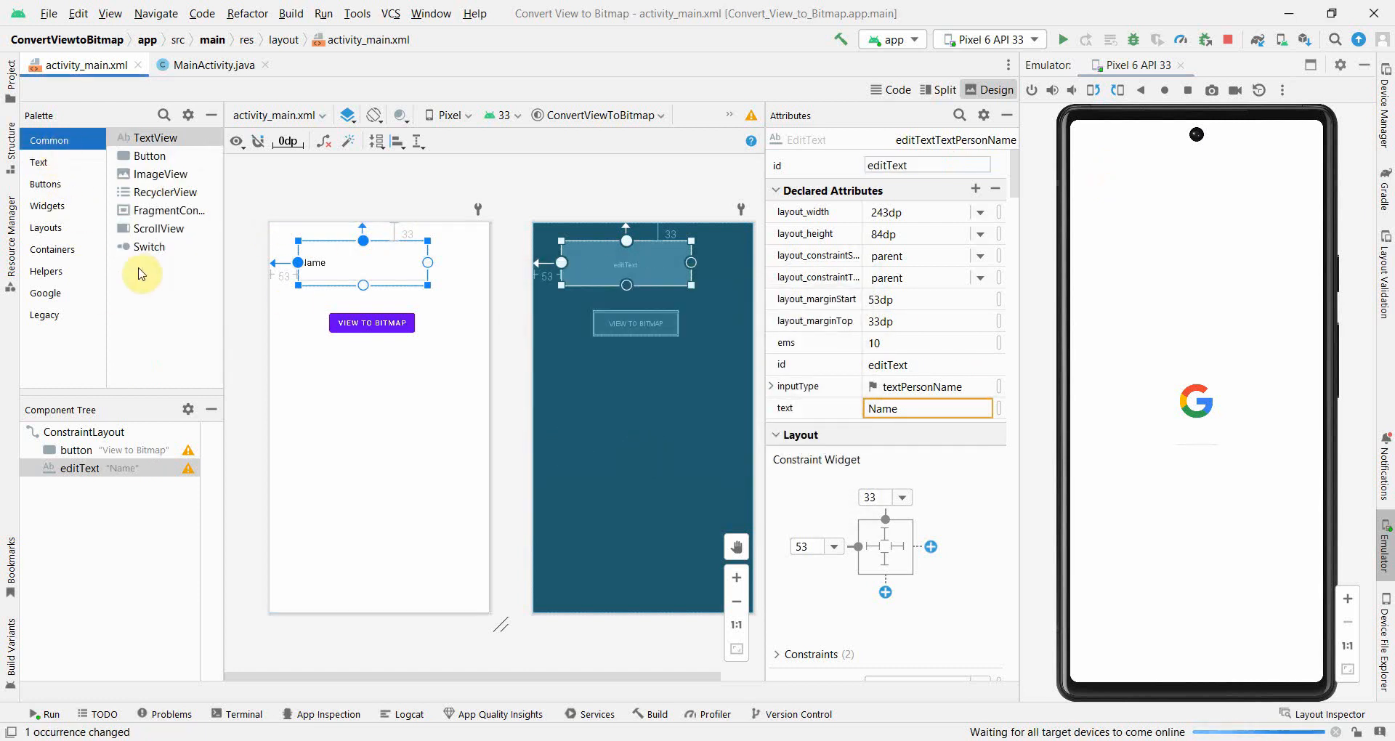
- Add an ImageView with ic_launcher_background, constrained 39 dp below the button
drag(162, 174, 348, 444)
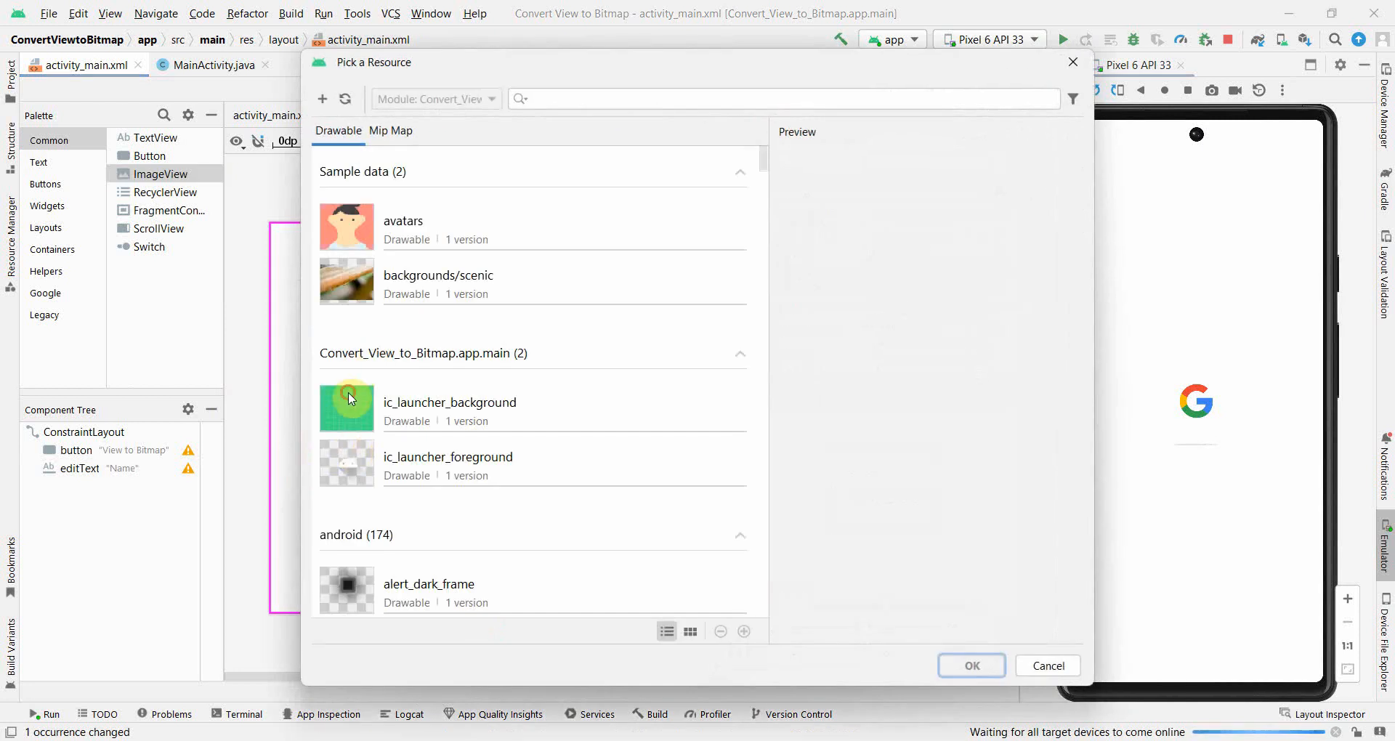
click(971, 666)
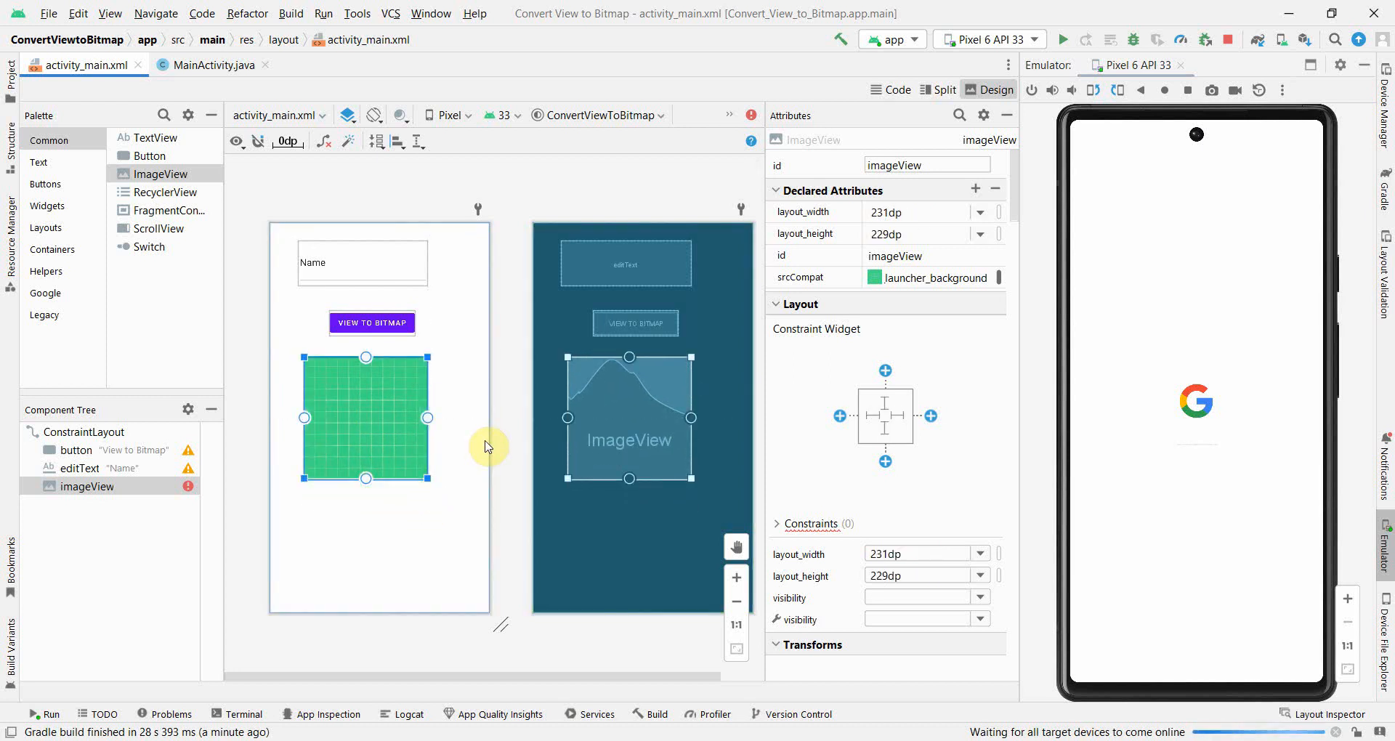
click(838, 416)
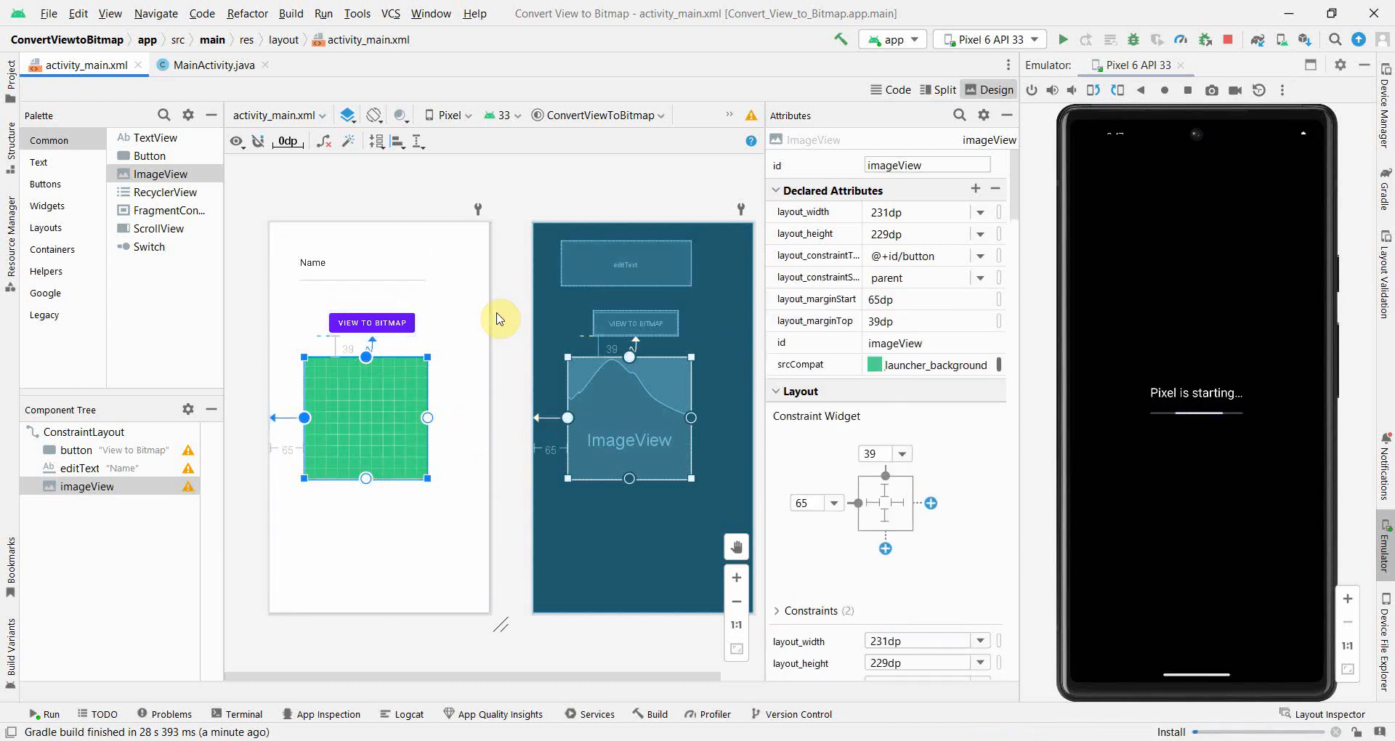
click(212, 65)
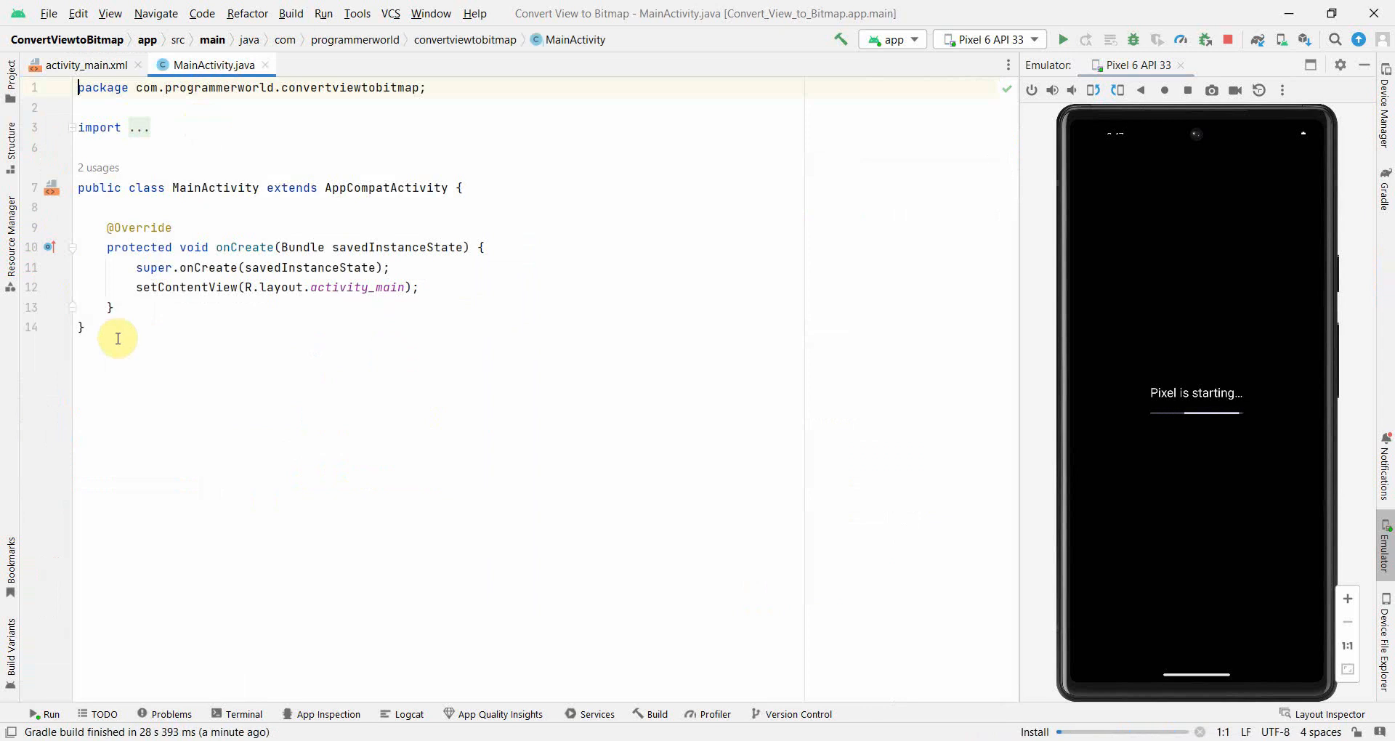
- Write an empty public void buttonViewToBitmap(View view) method below onCreate
key(enter)
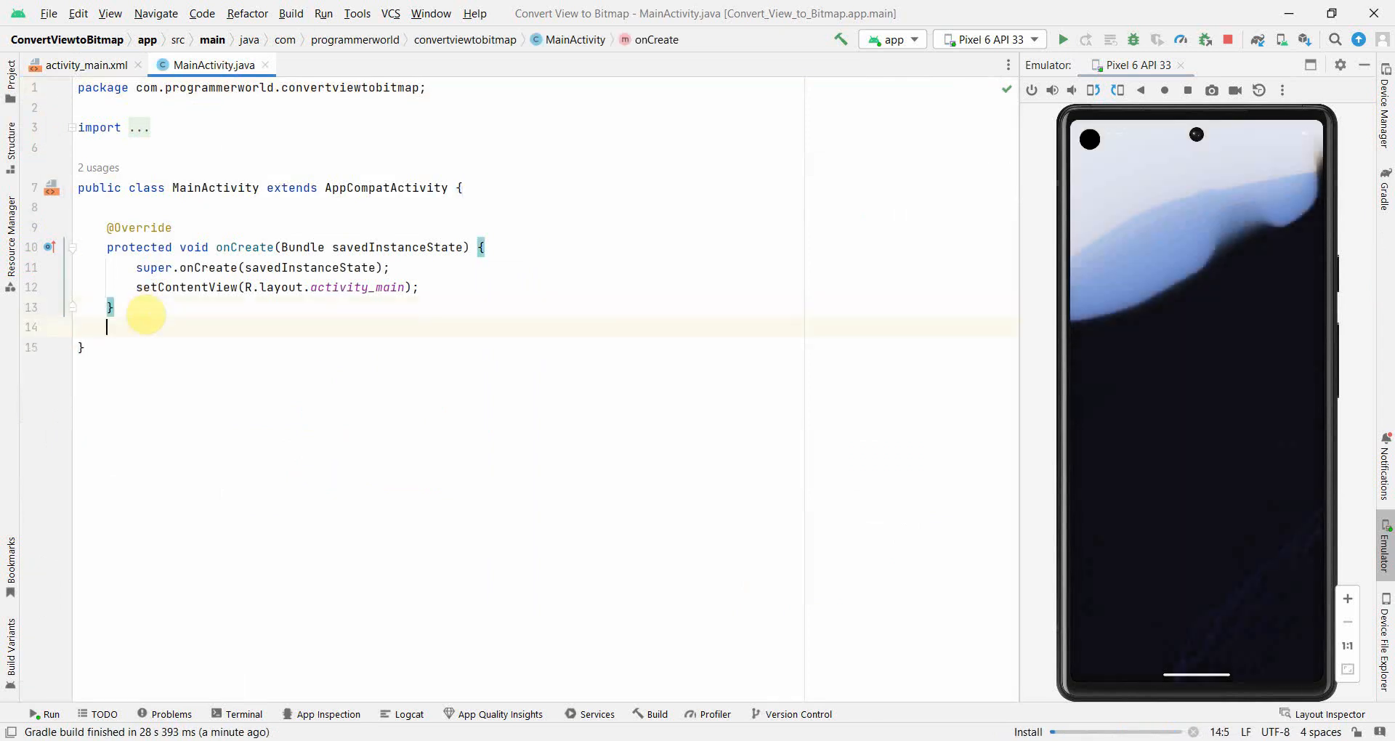
key(enter)
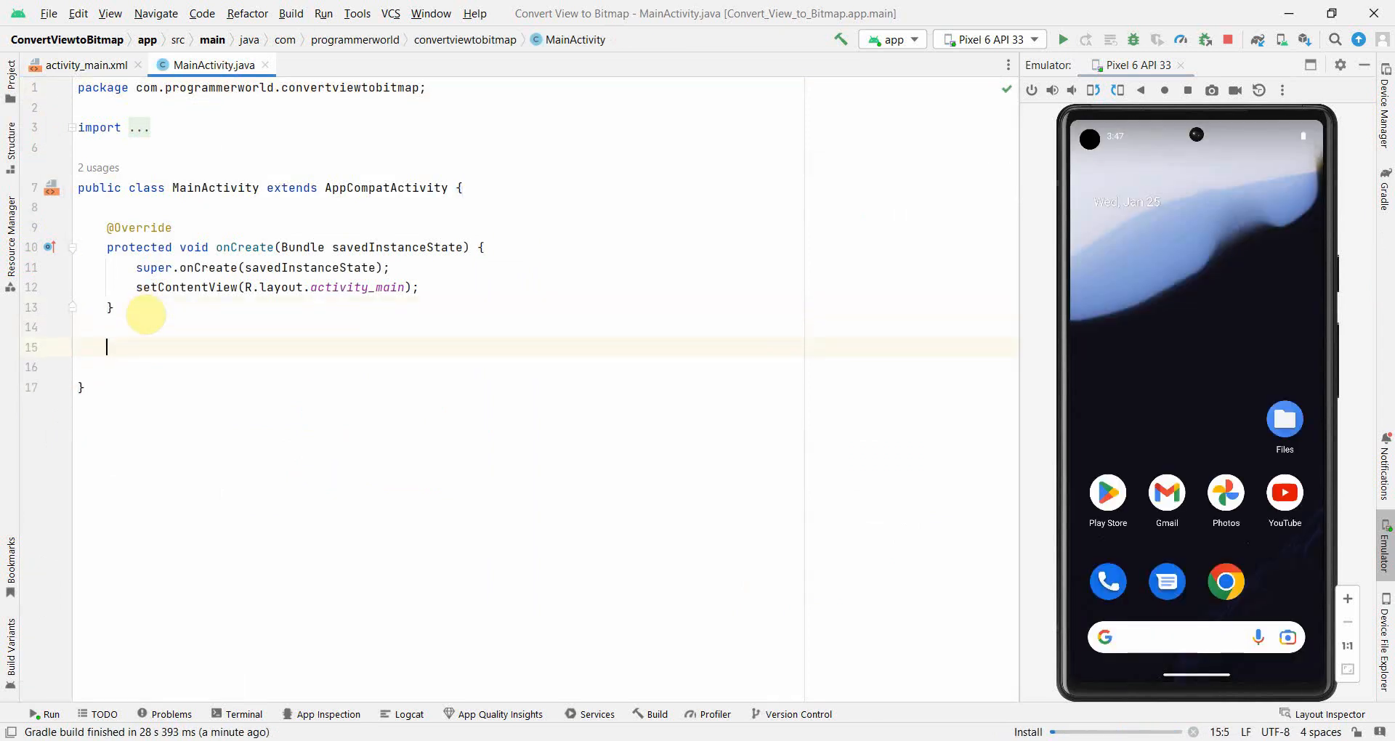
text(publi)
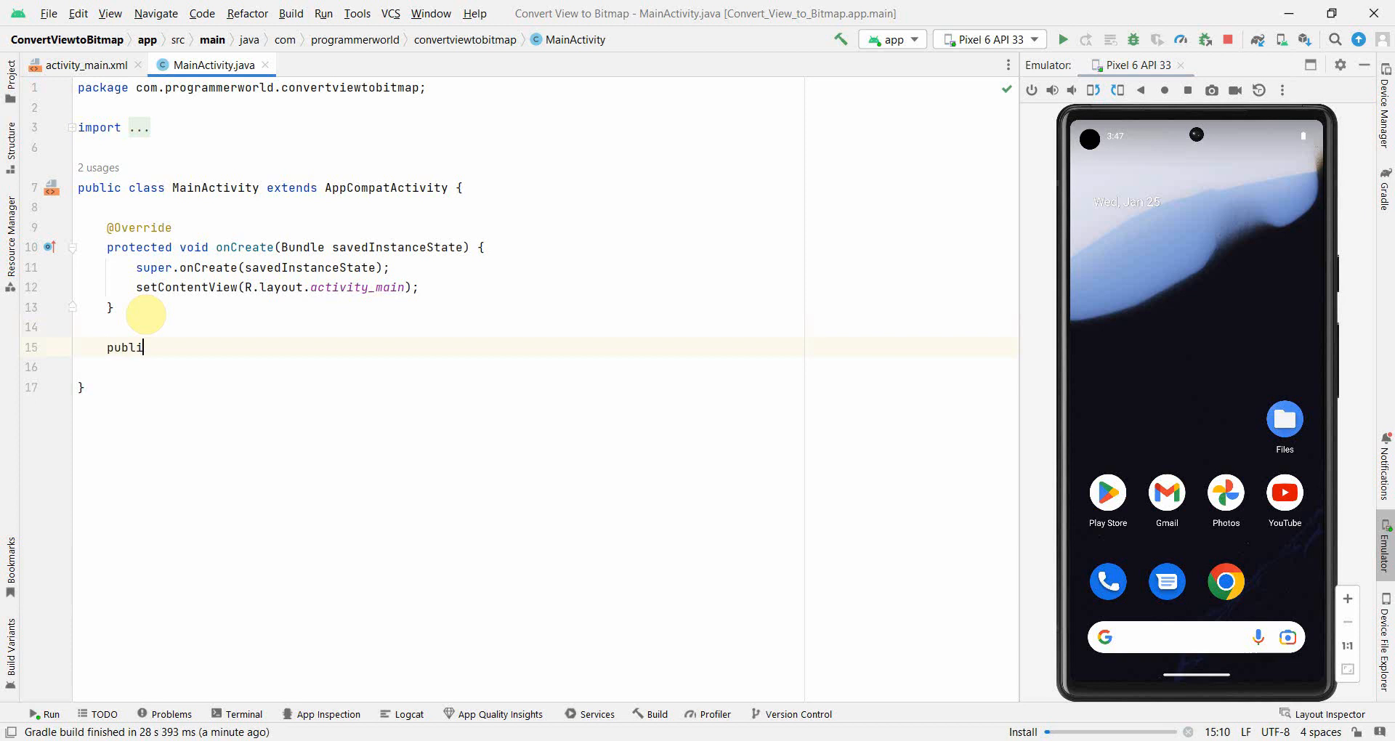
text(c_voi)
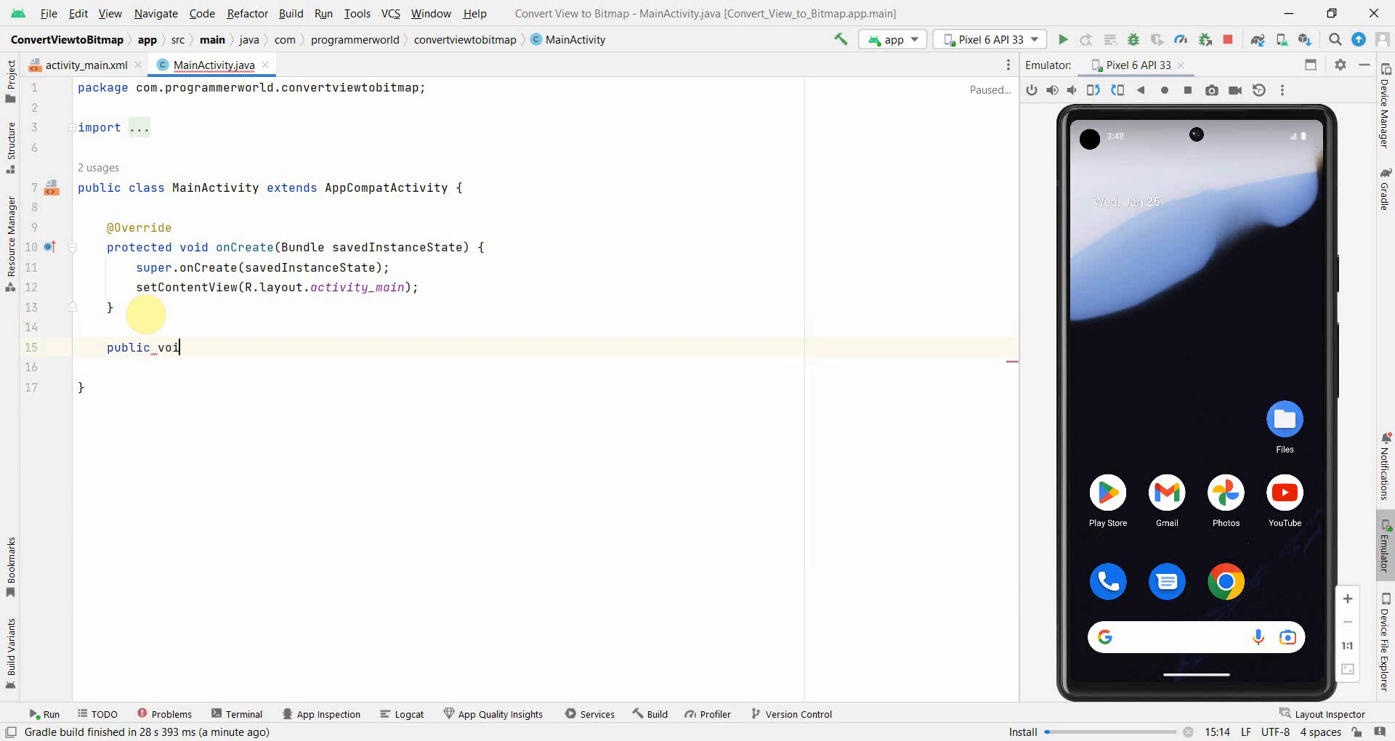
text(d buttonV)
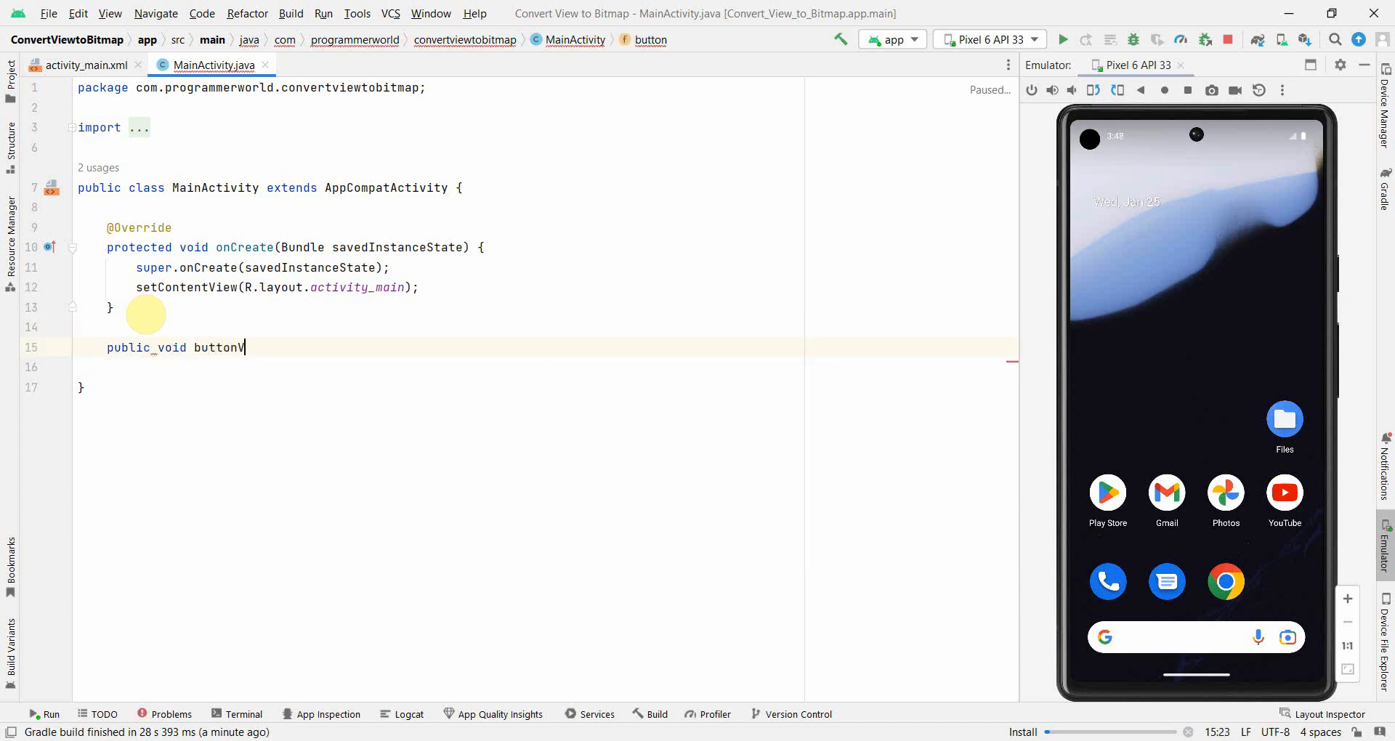
text(iewTo)
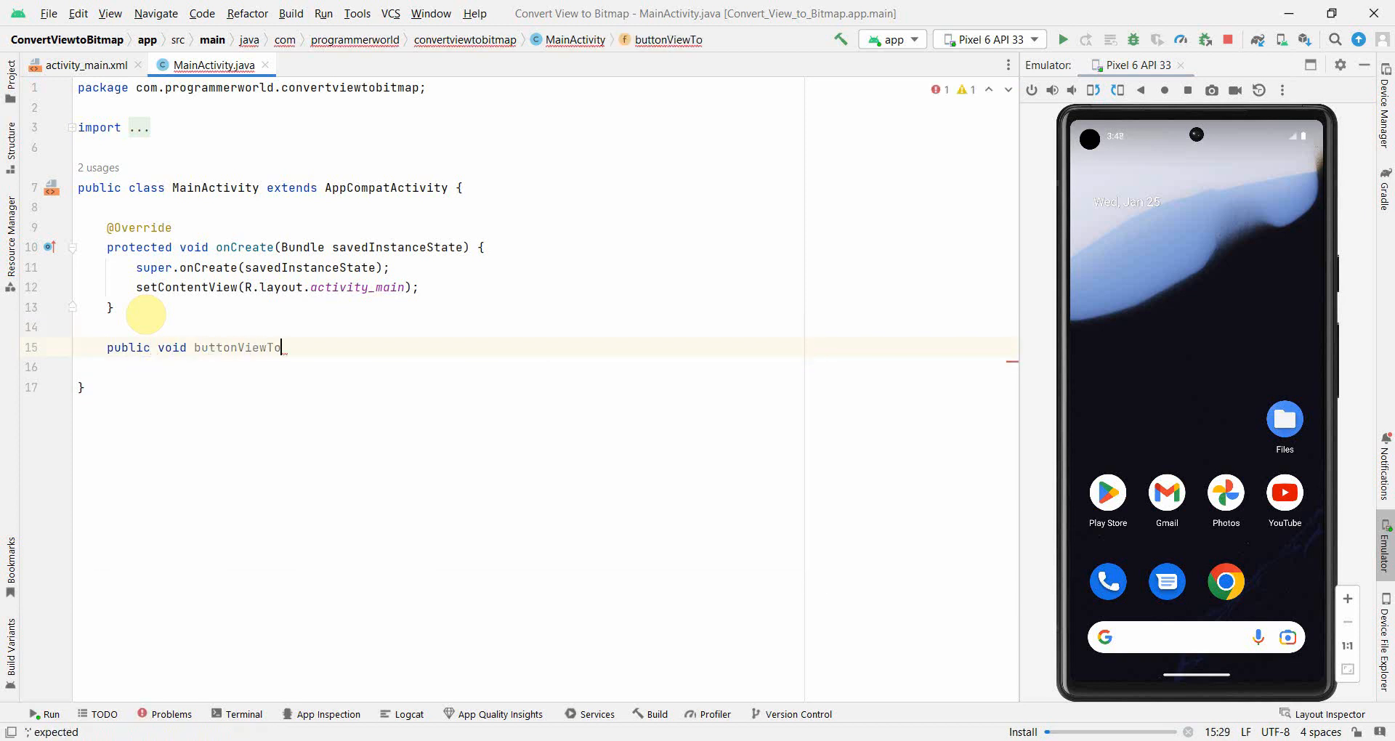
text(Bitmap)
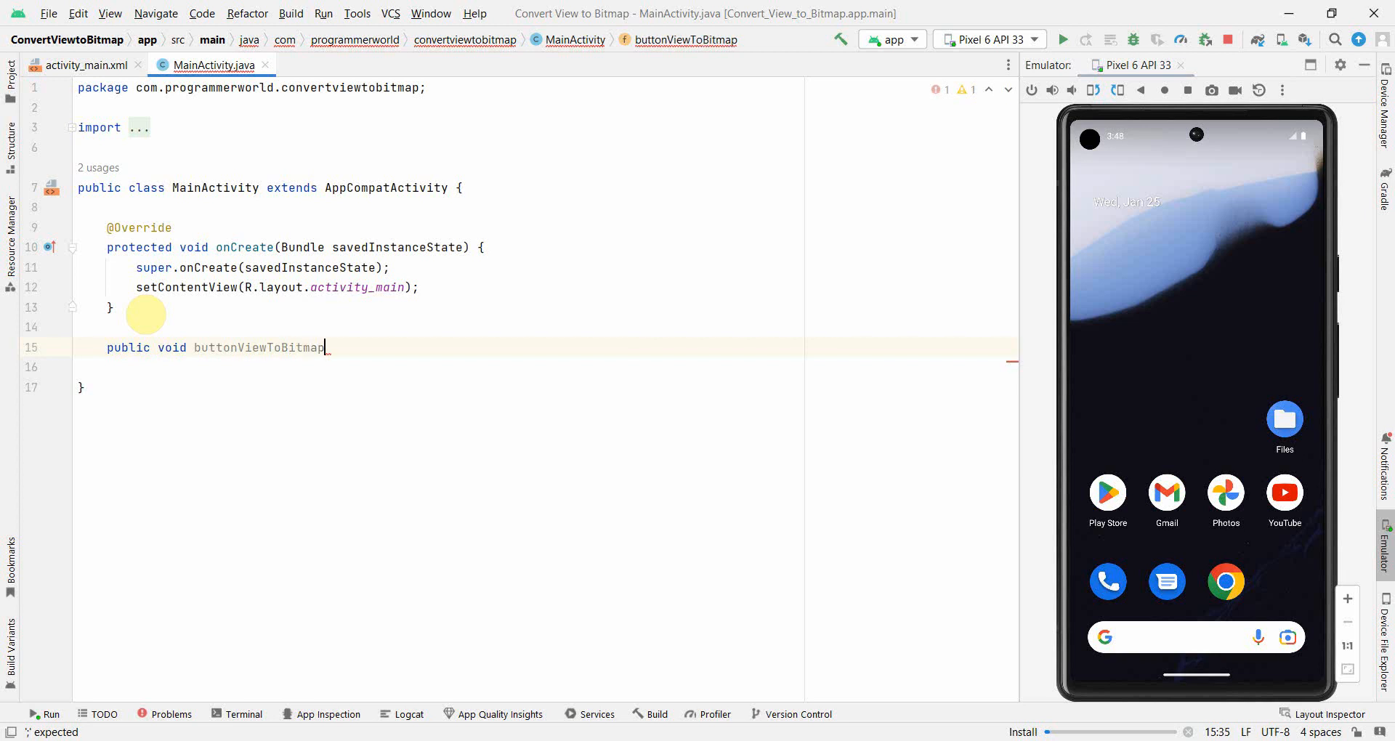
text((View view)
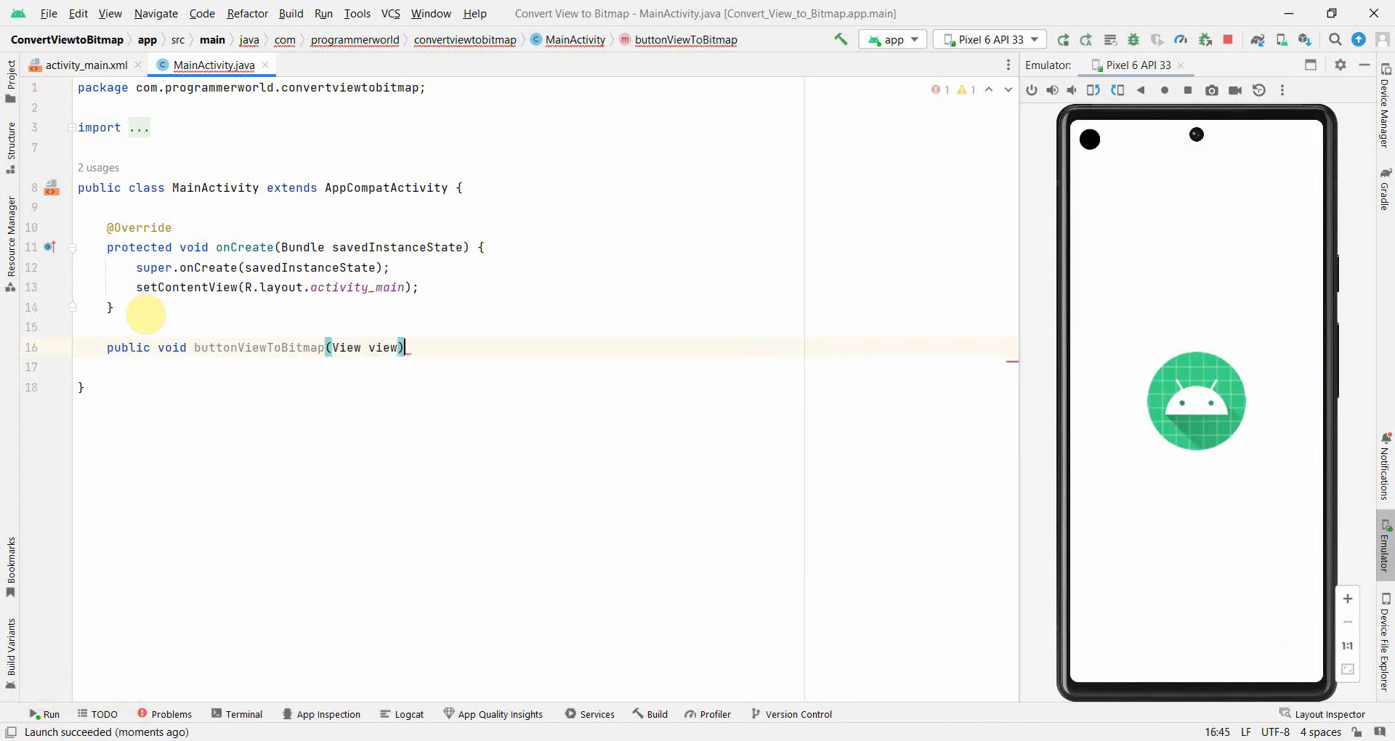
text({)
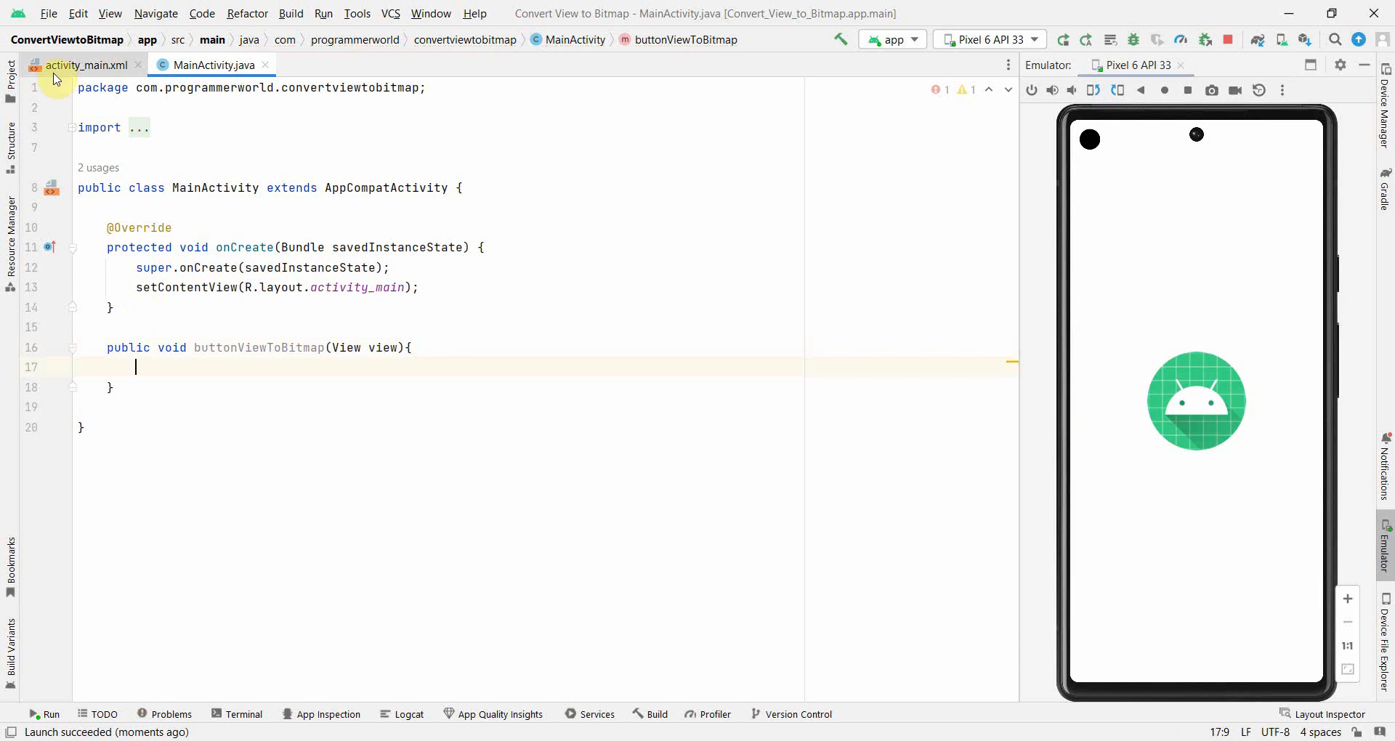
- Set the View to Bitmap button's onClick attribute to buttonViewToBitmap in activity_main.xml
click(85, 65)
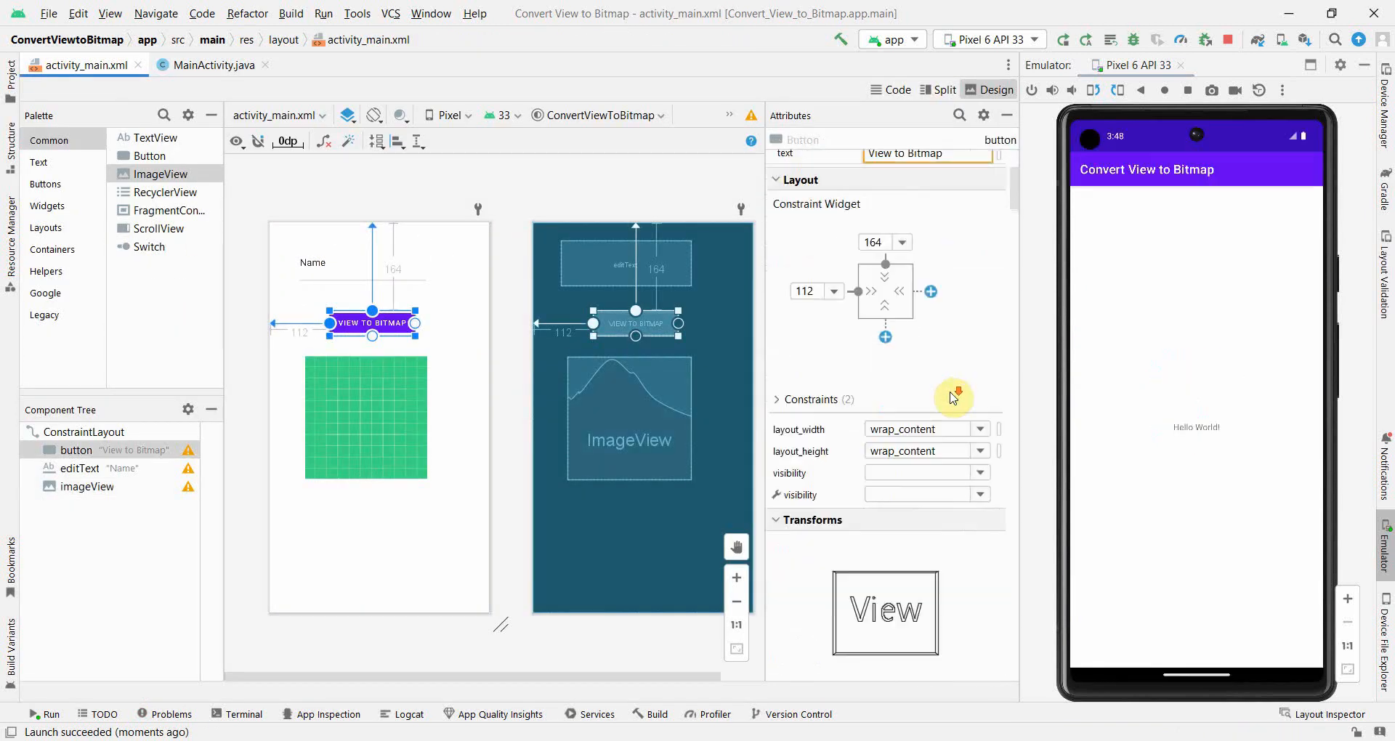
scroll(down, 3)
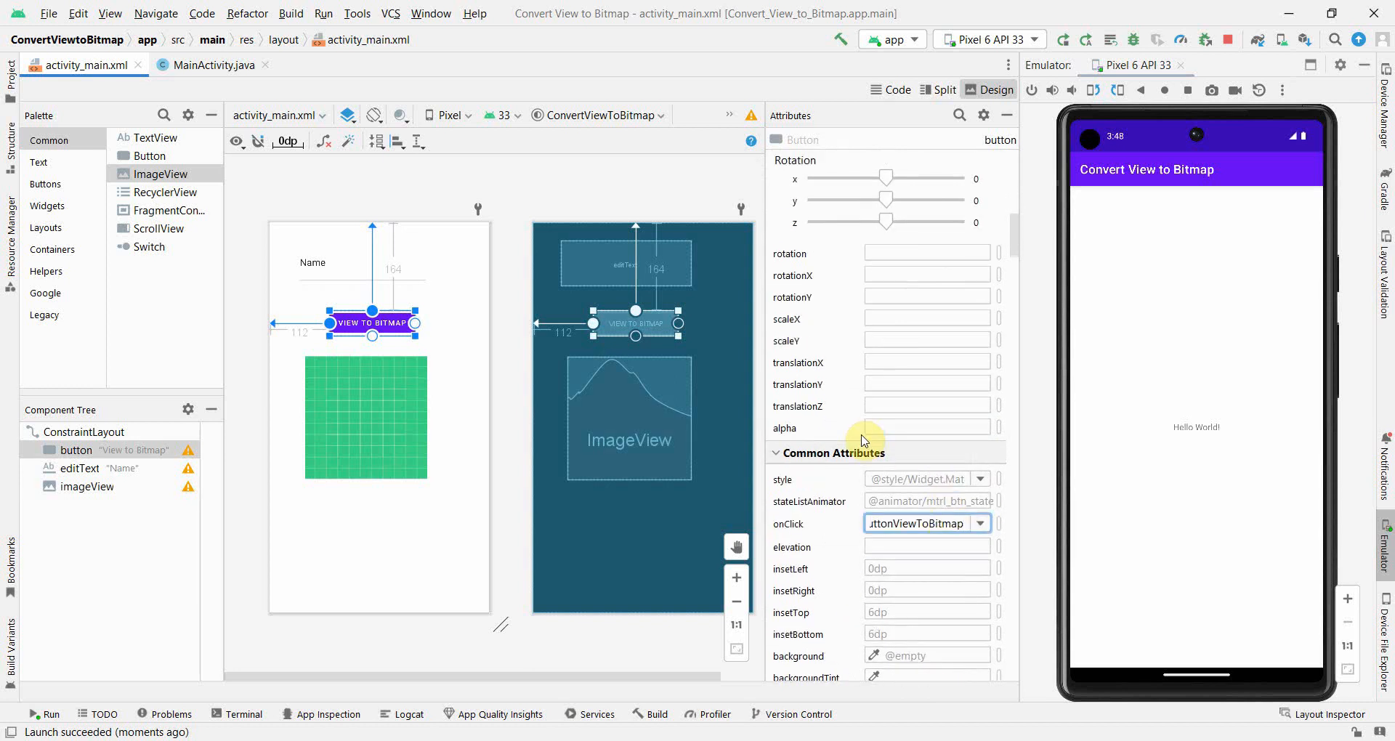
mouse_move(750, 454)
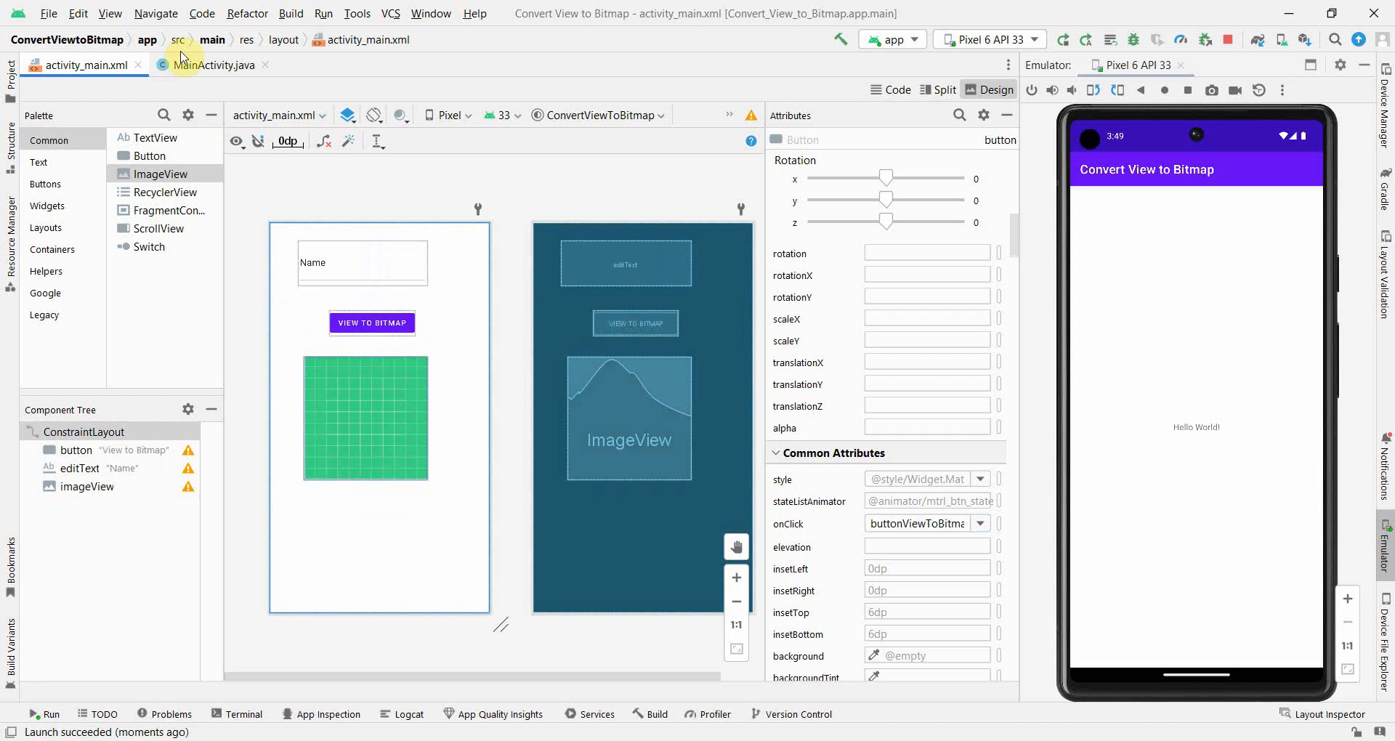
click(213, 64)
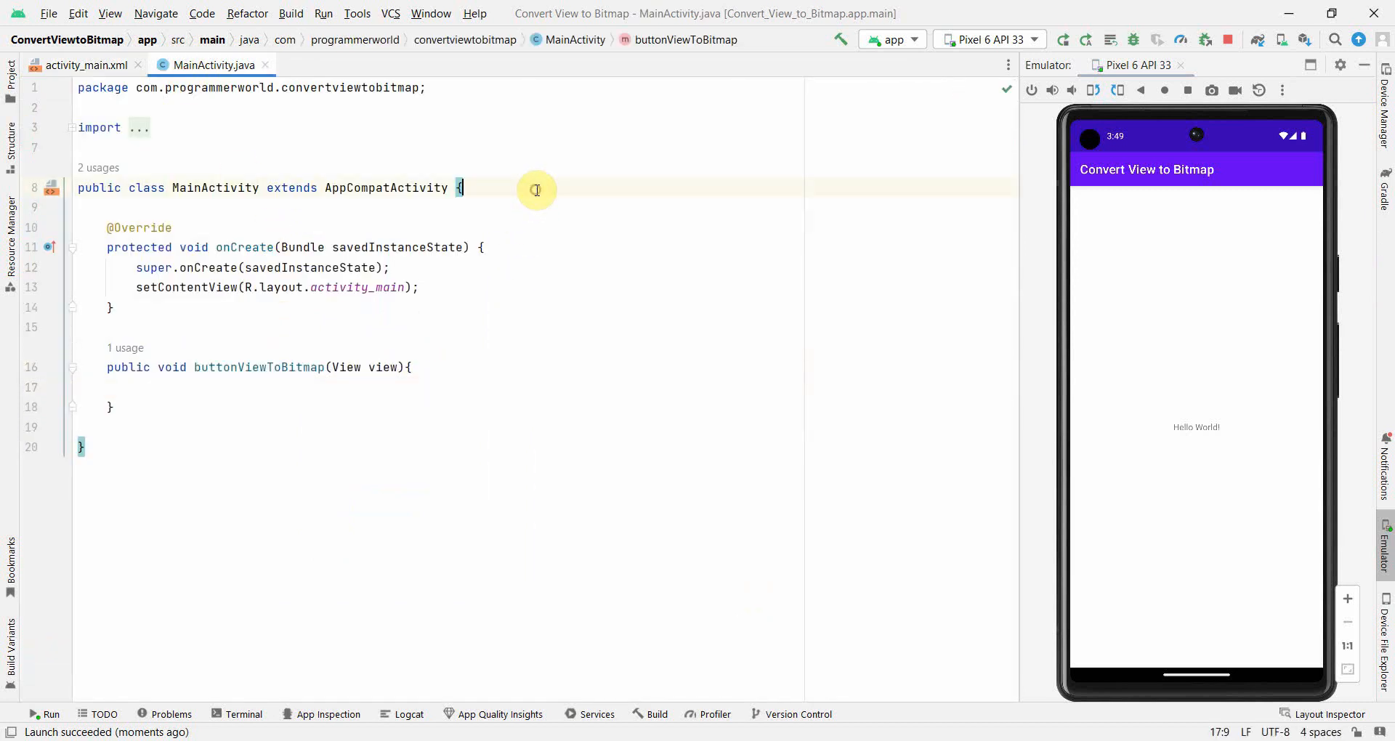
- Declare private EditText editText and private ImageView imageView fields in MainActivity
text(private E)
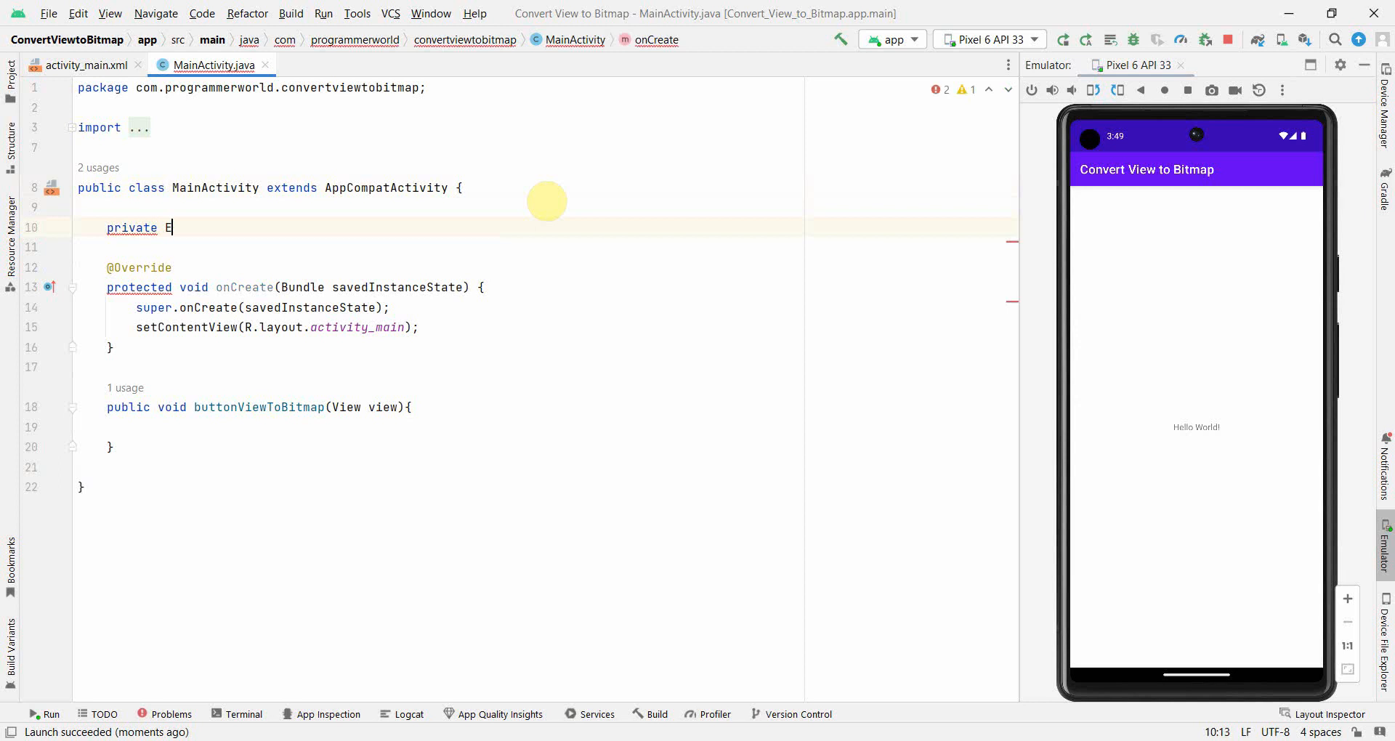
text(ditText)
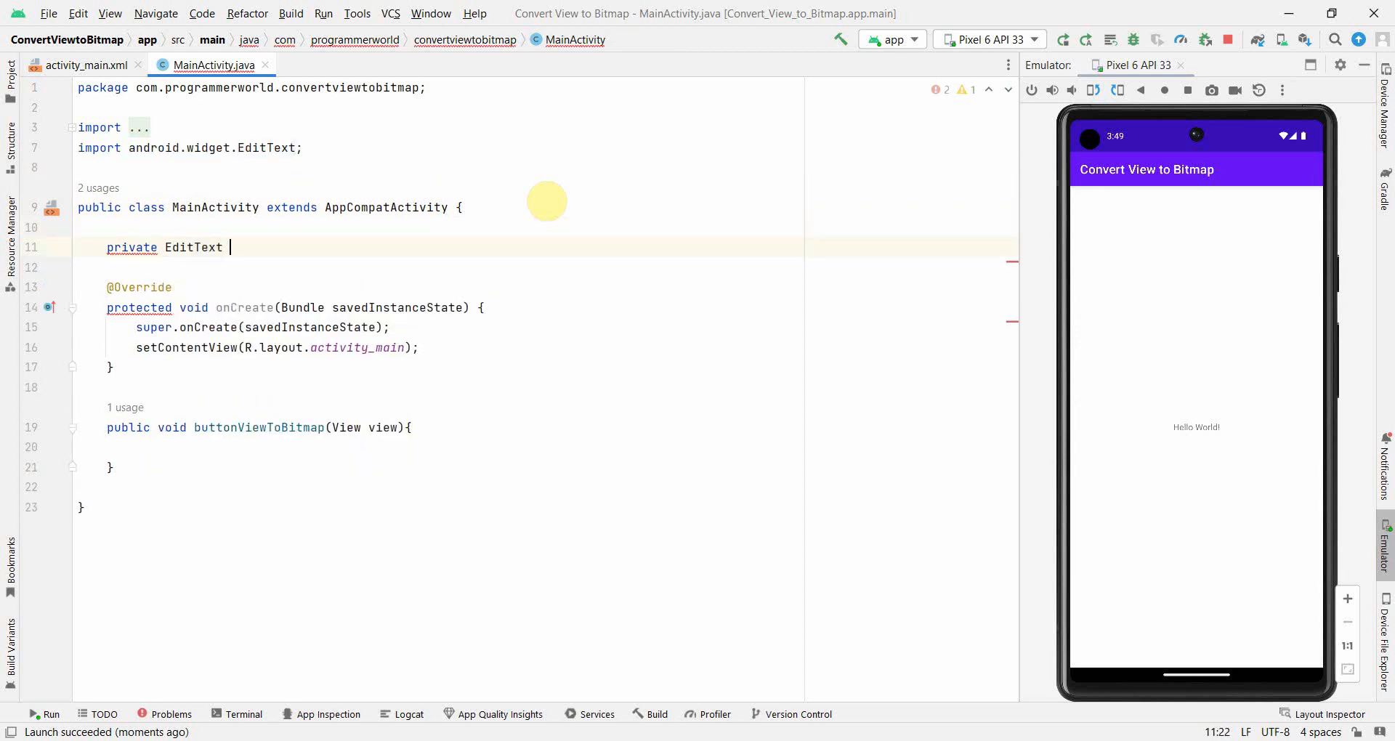
text(editText;)
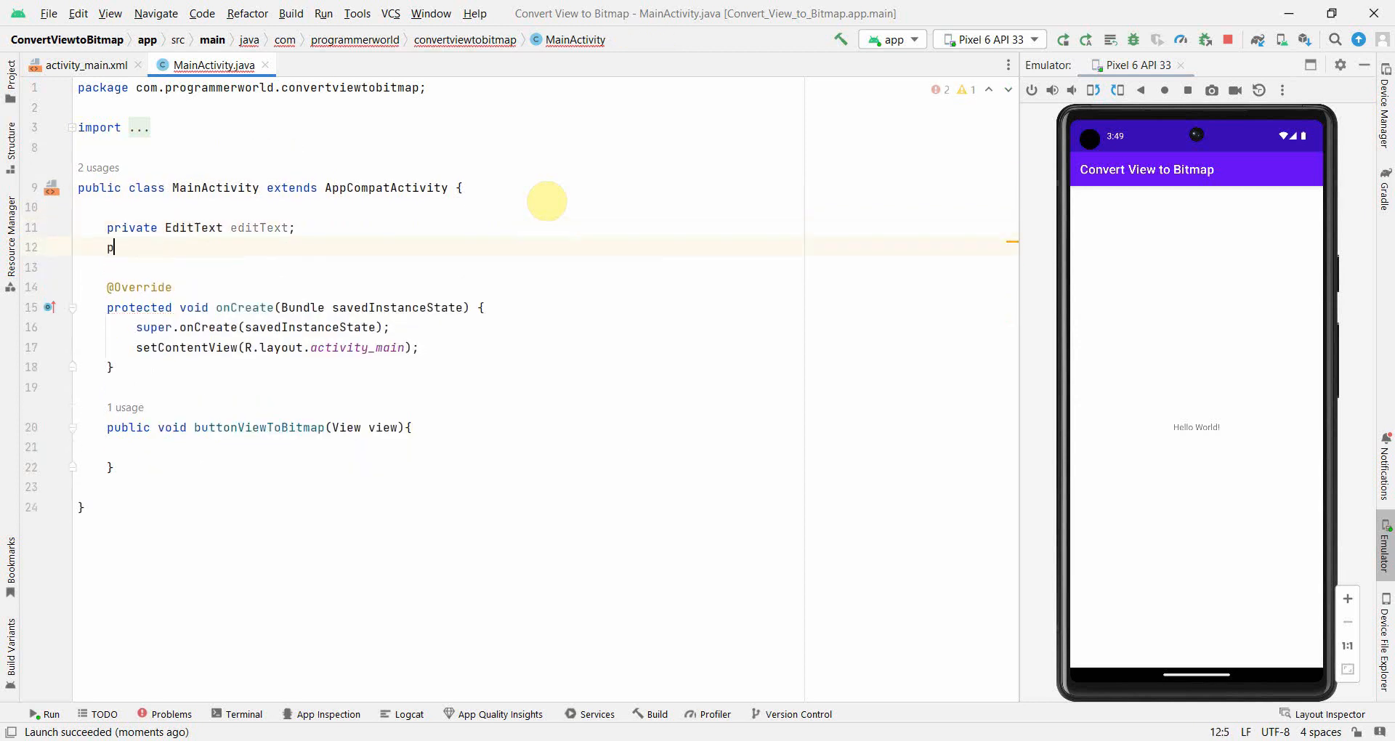
text(rivate ImageView)
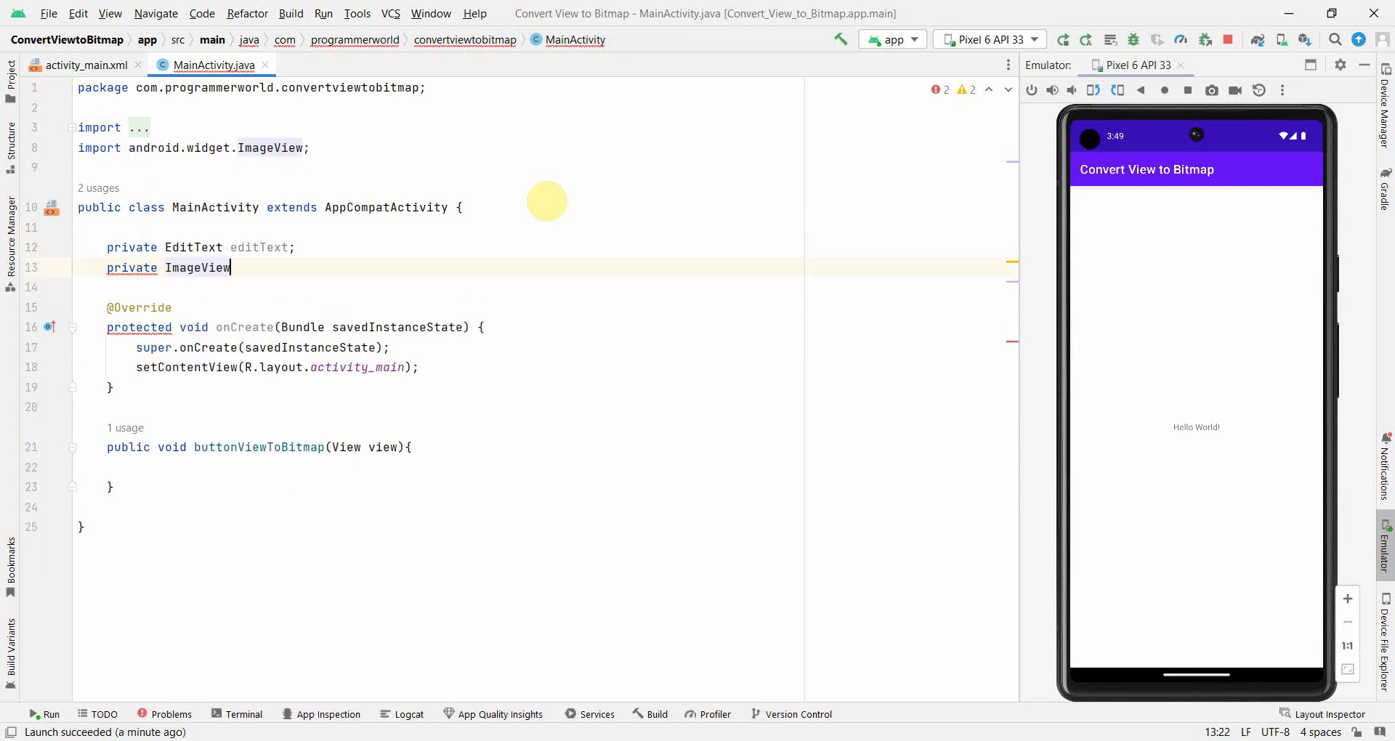
text(imageView;)
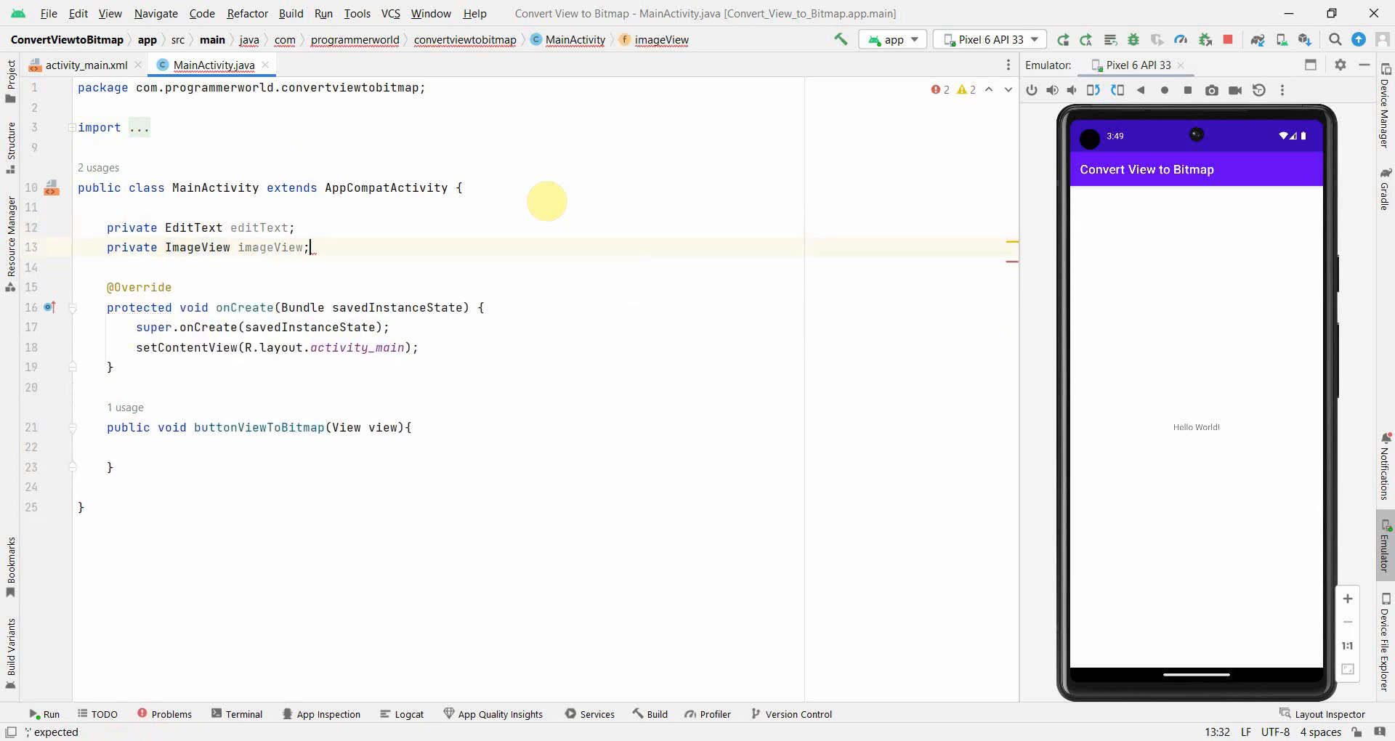
click(110, 366)
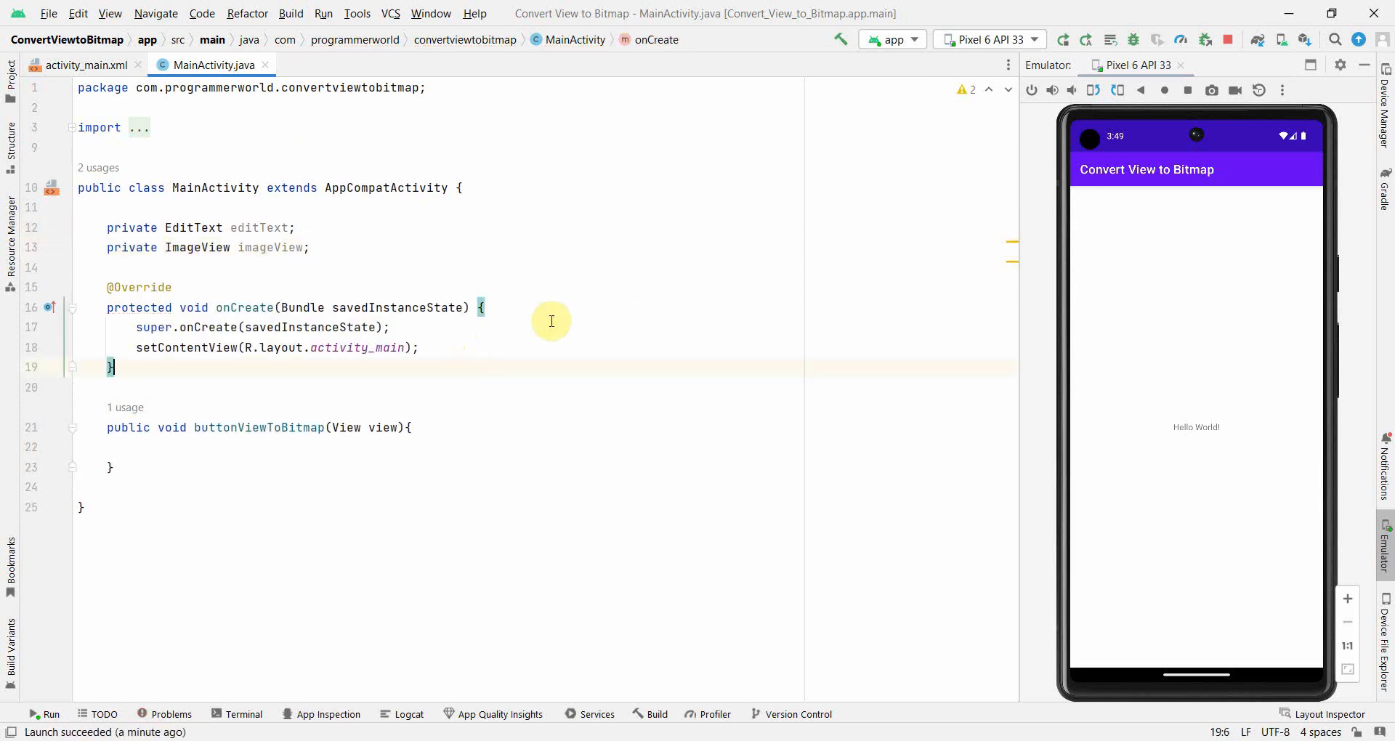
- In onCreate, assign editText and imageView with findViewById(R.id.editText) and findViewById(R.id.imageView)
key(enter)
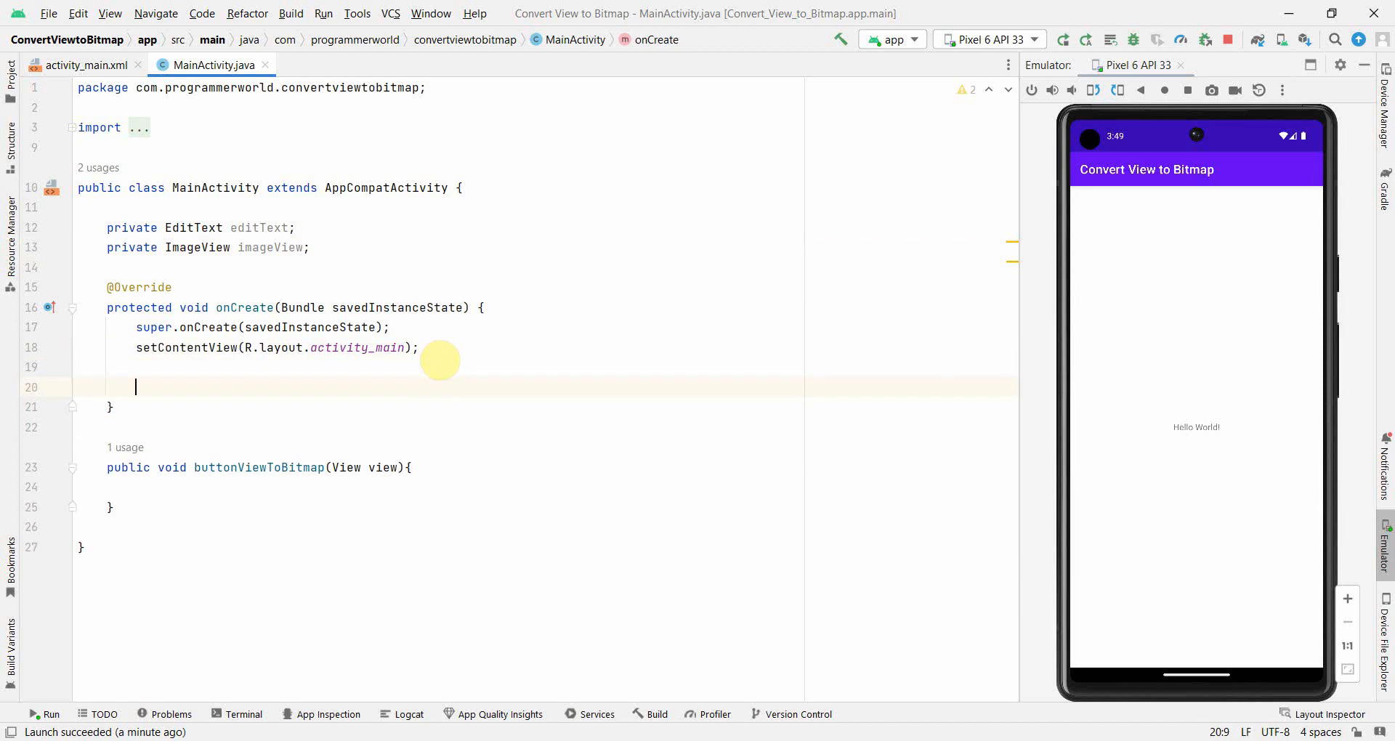
text(imageView)
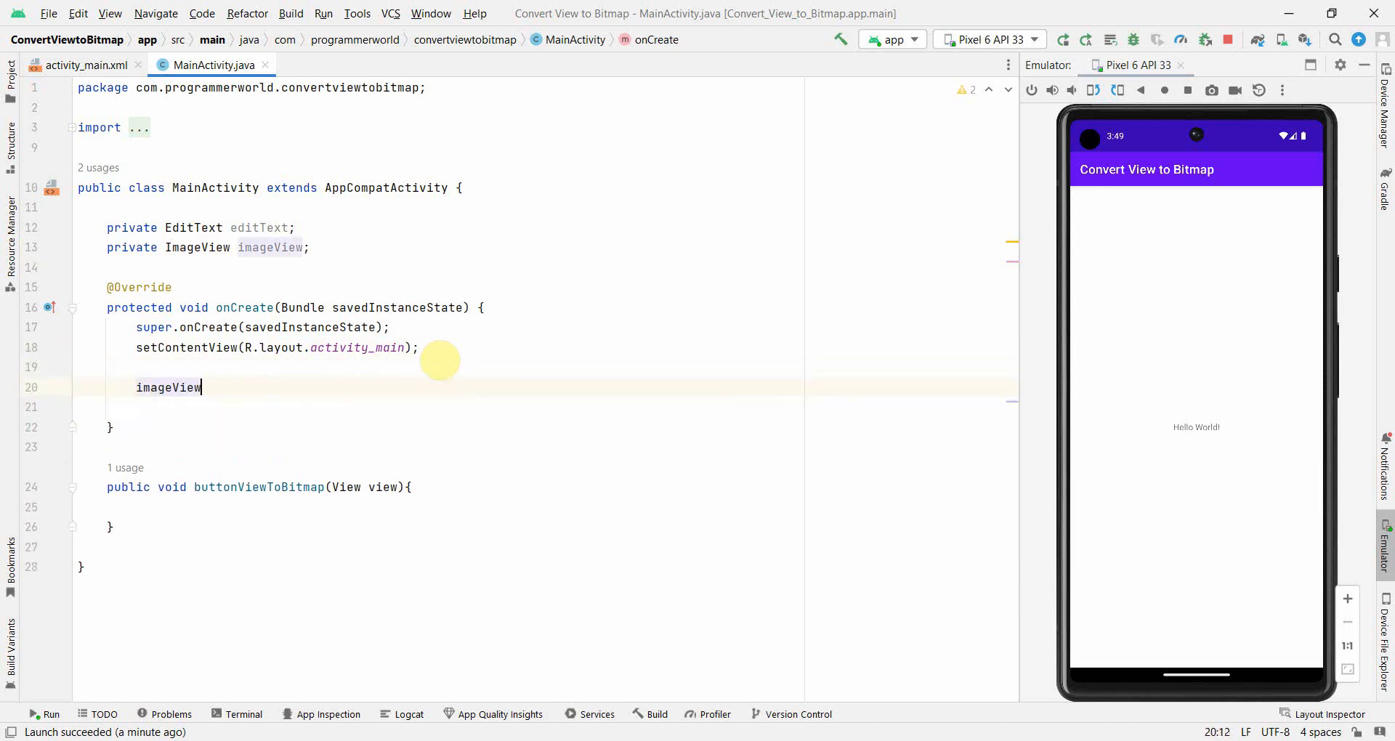
text(= findViewById()
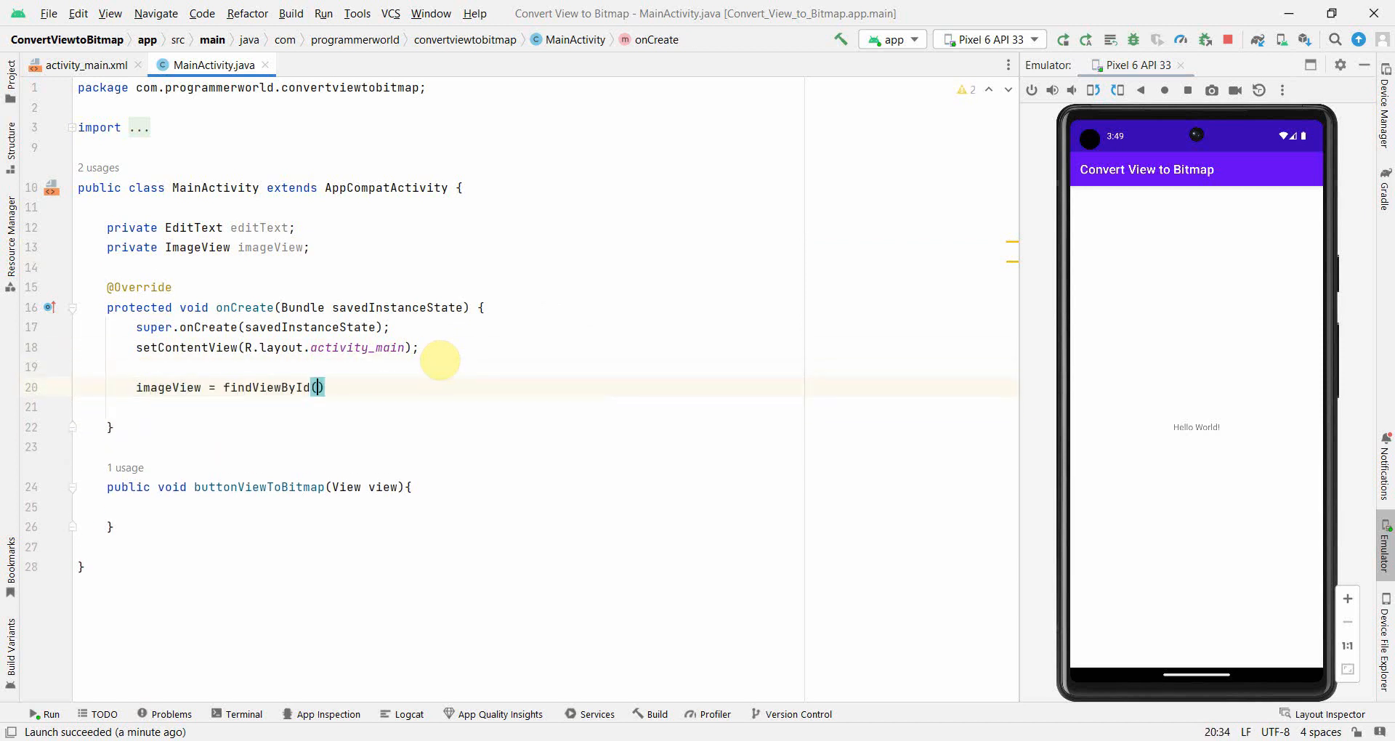
text(R.id.imageView)
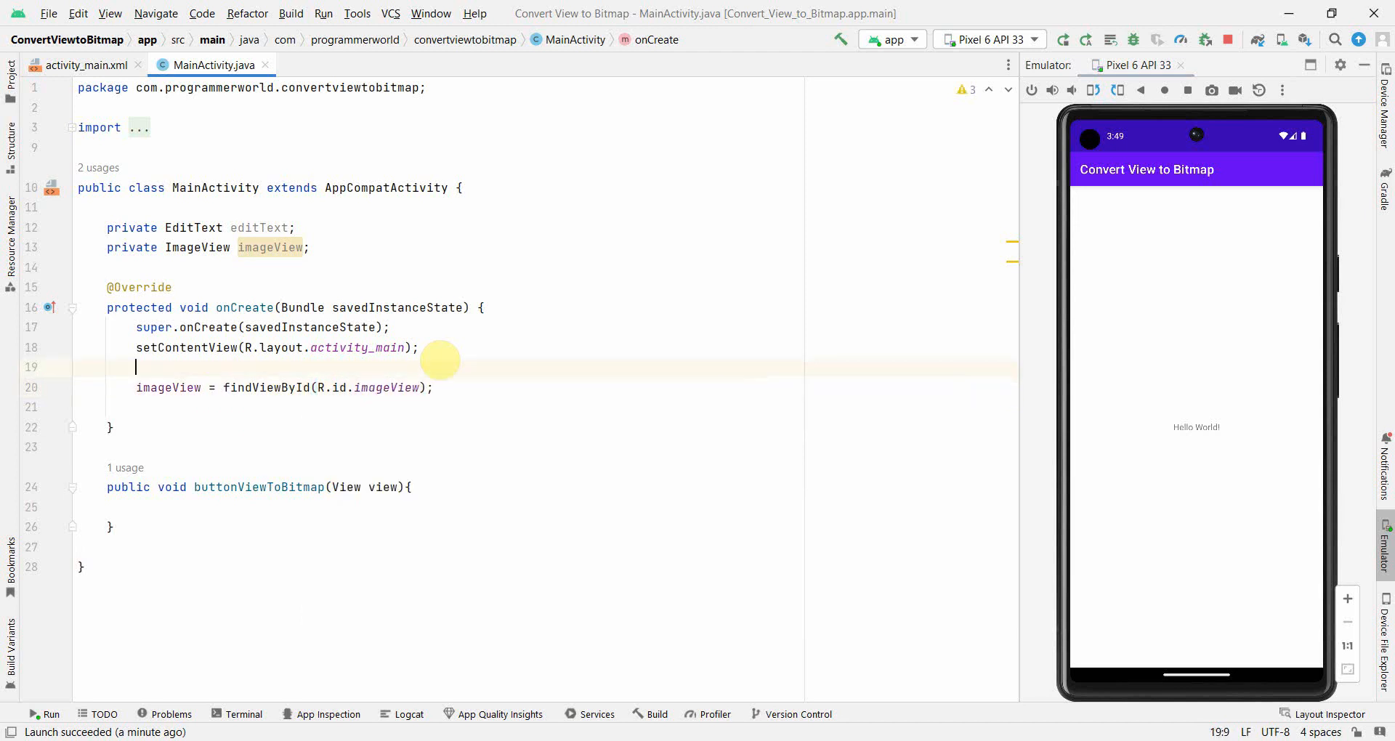
text(editText)
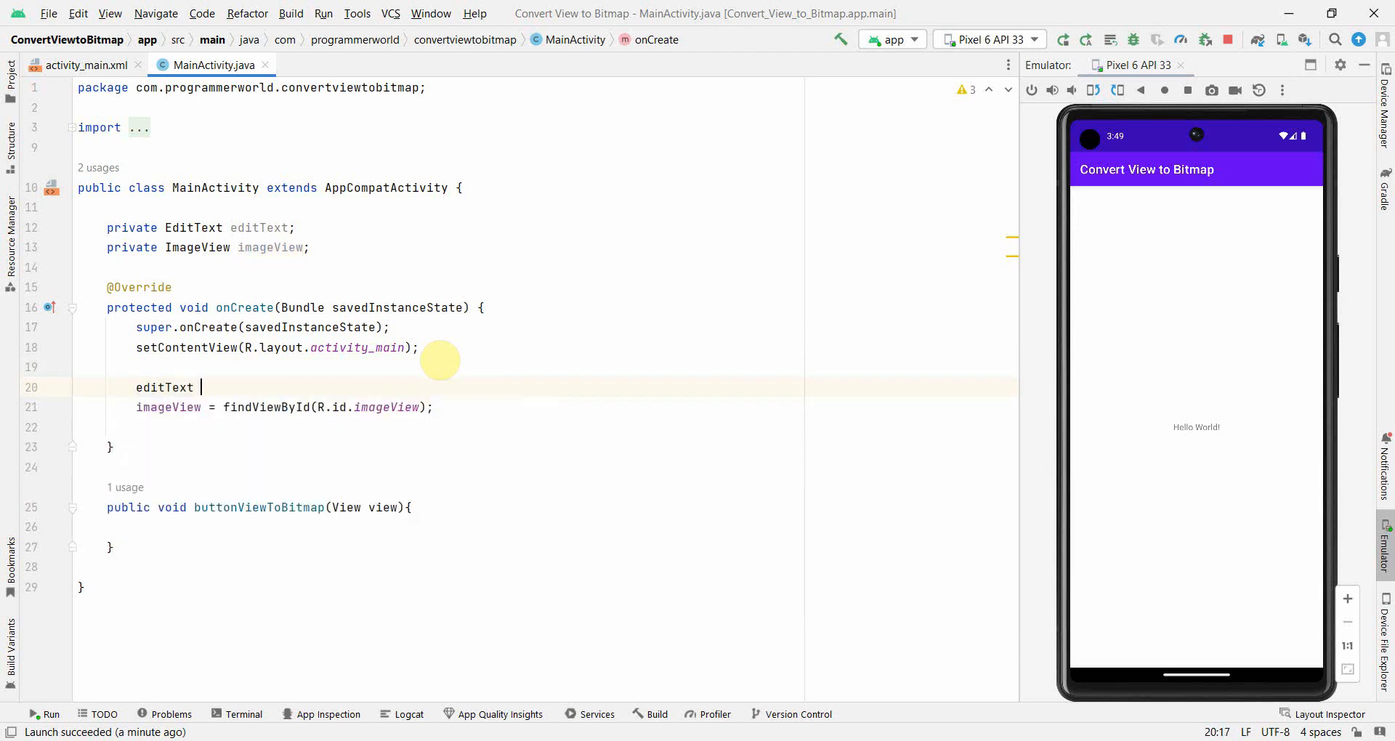
text(= fi)
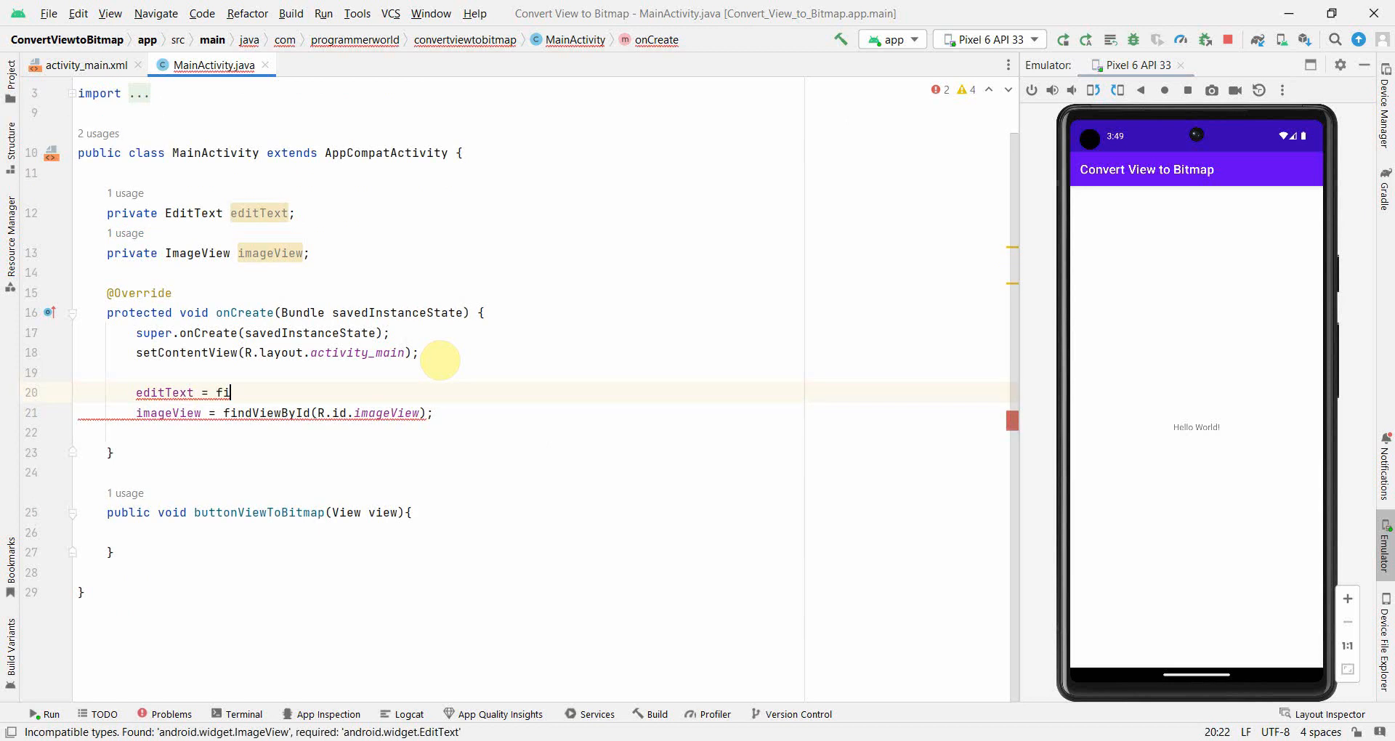
text(ndViewById(R.id.imageView);)
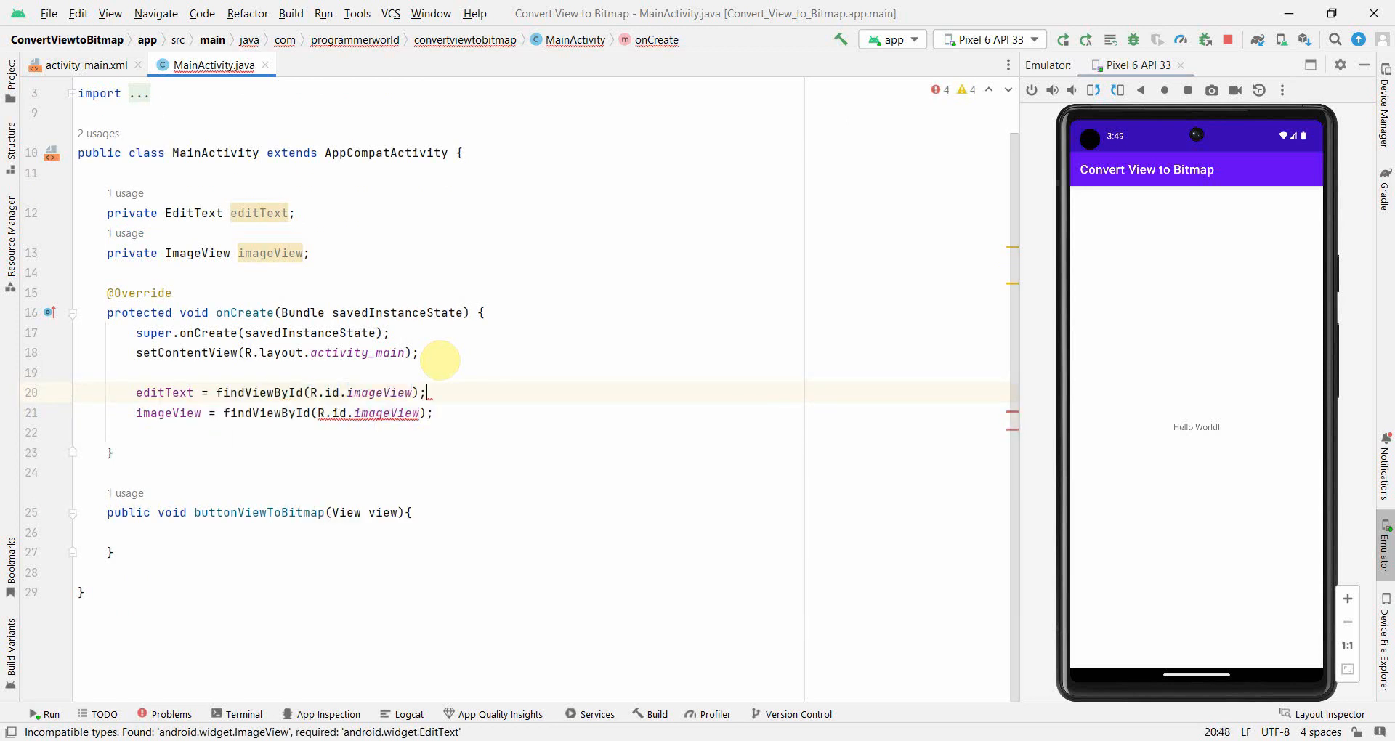
click(142, 373)
text(editText)
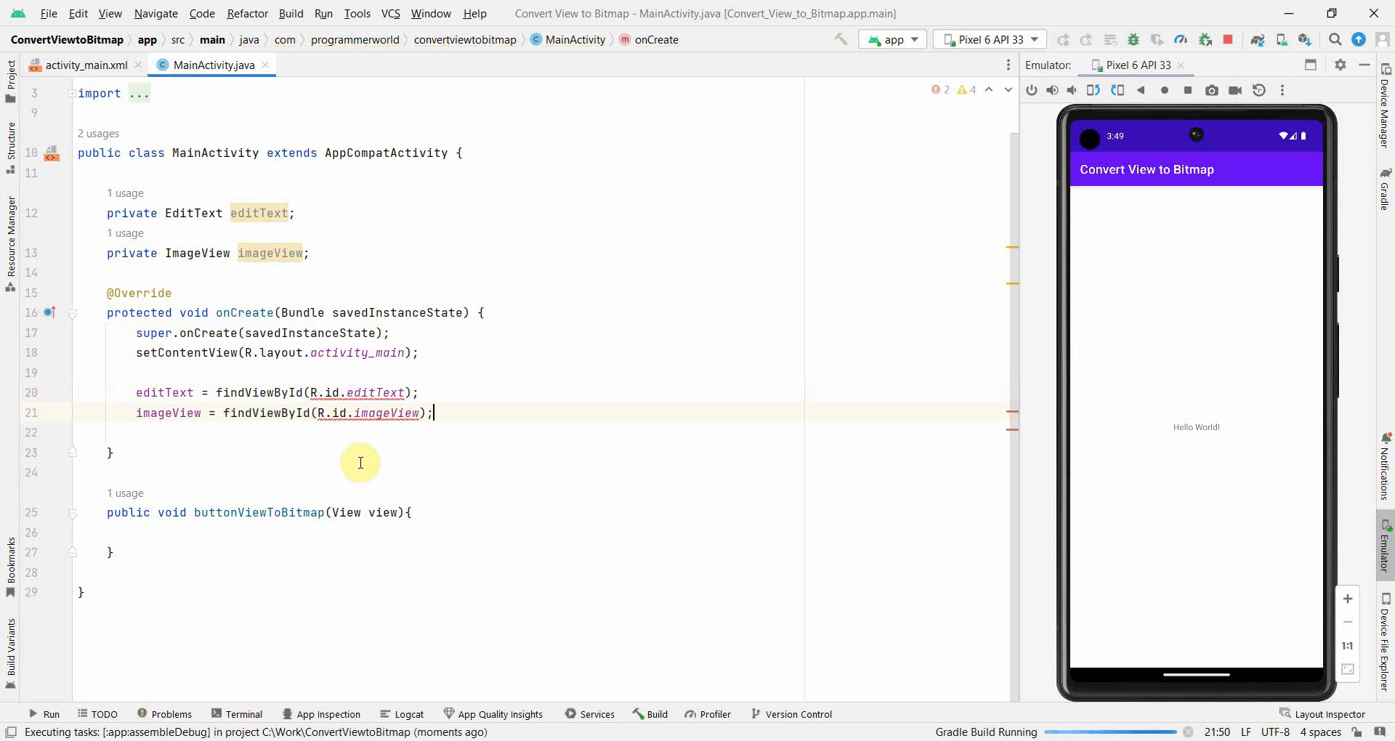
mouse_move(1195, 349)
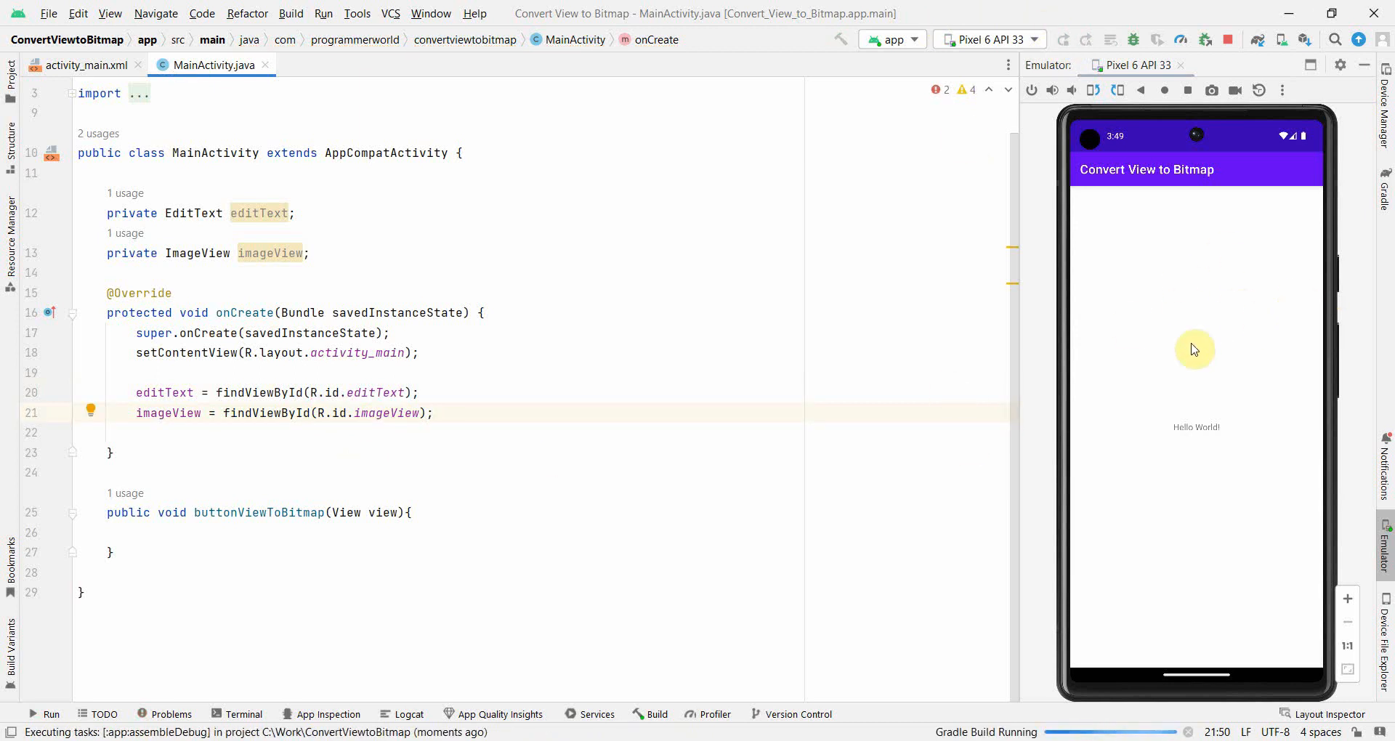
click(344, 445)
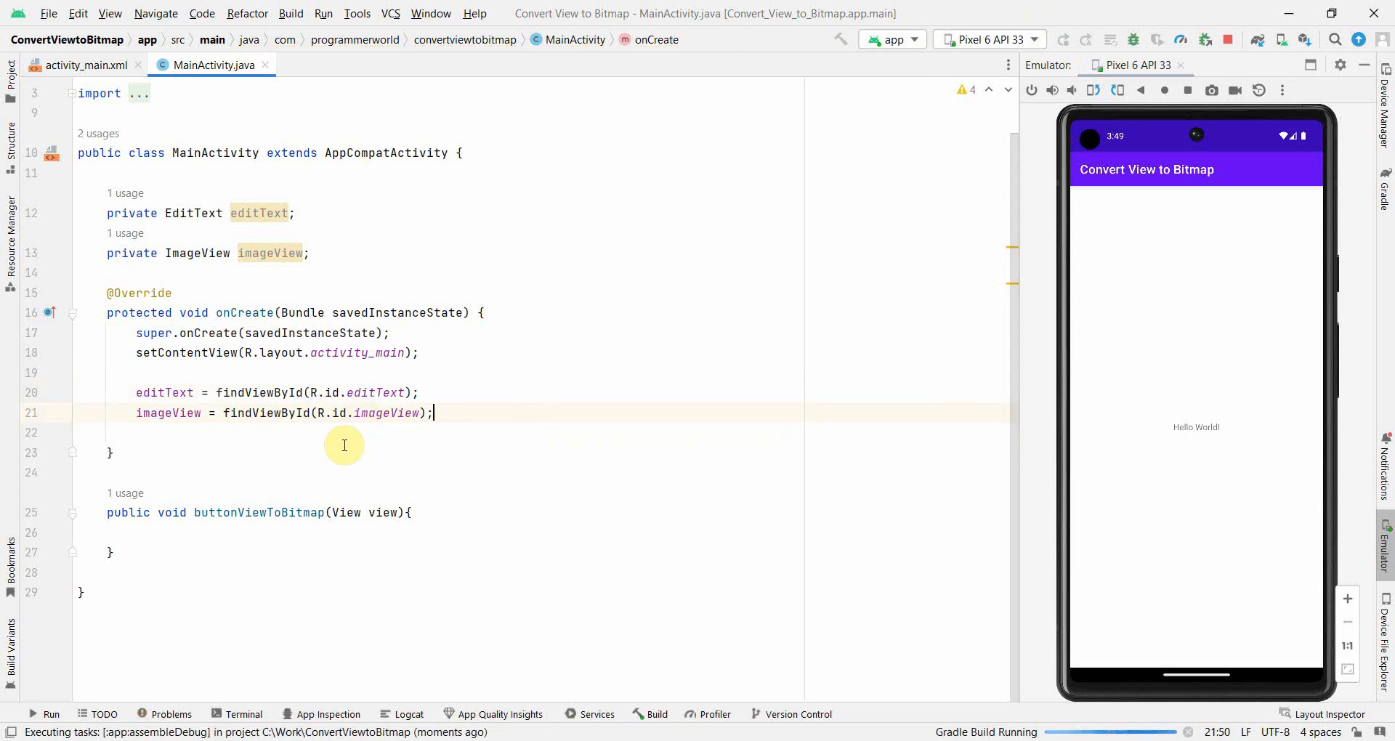
double_click(164, 393)
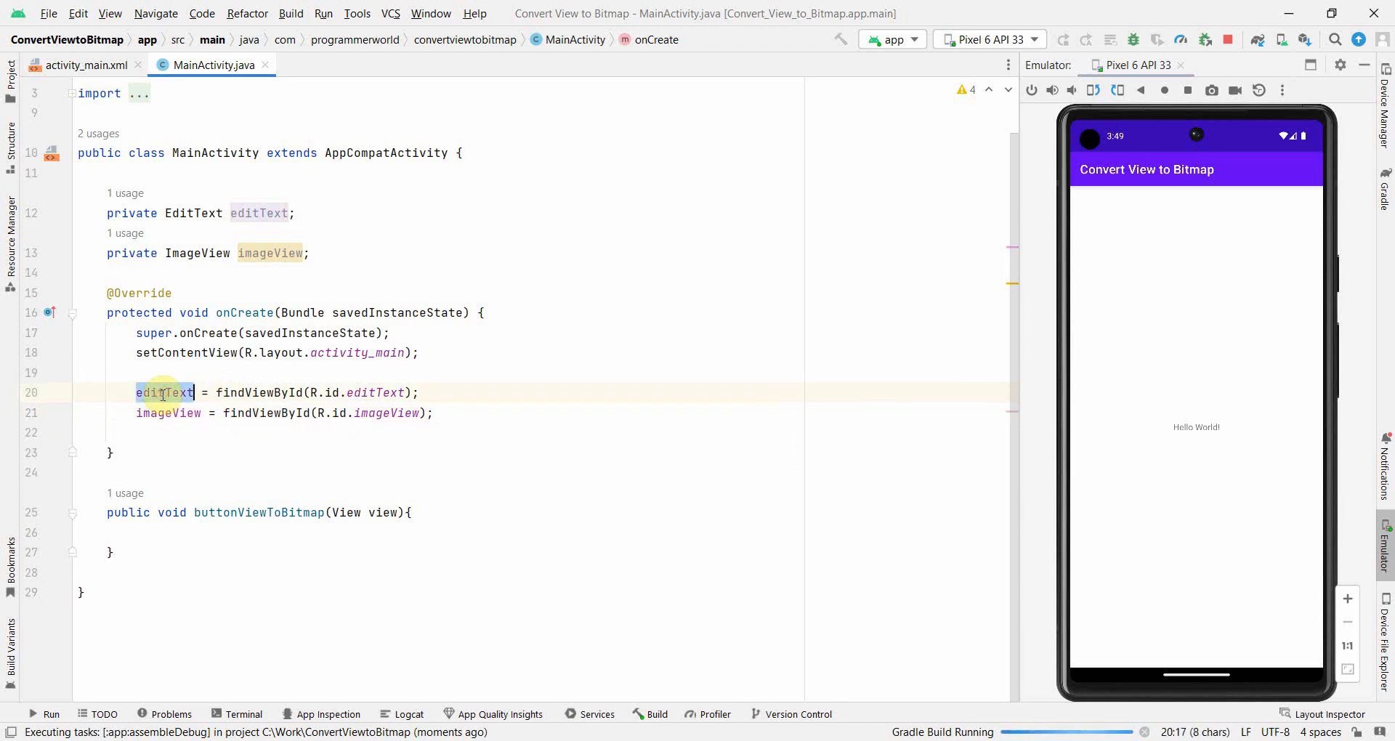
- In buttonViewToBitmap, create an ARGB_8888 Bitmap sized to editText's width and height
click(1063, 39)
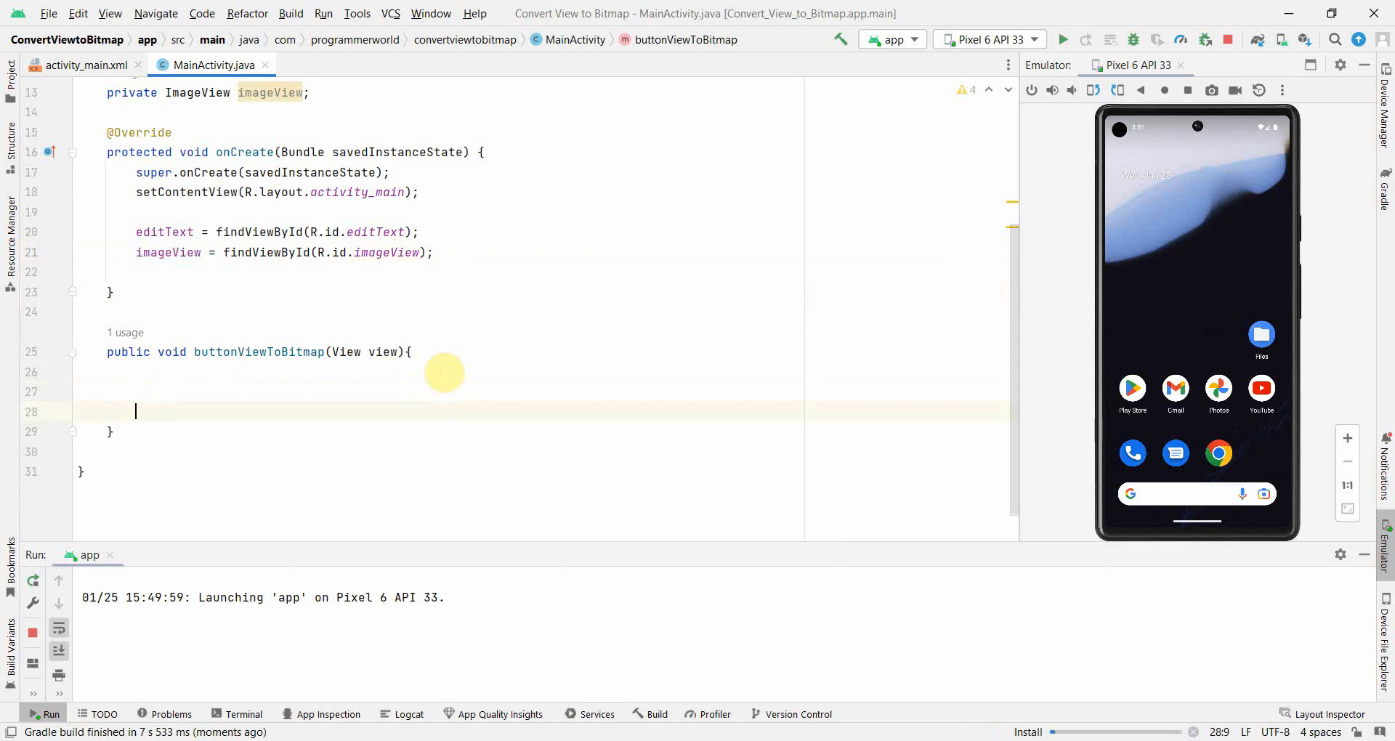
key(Return)
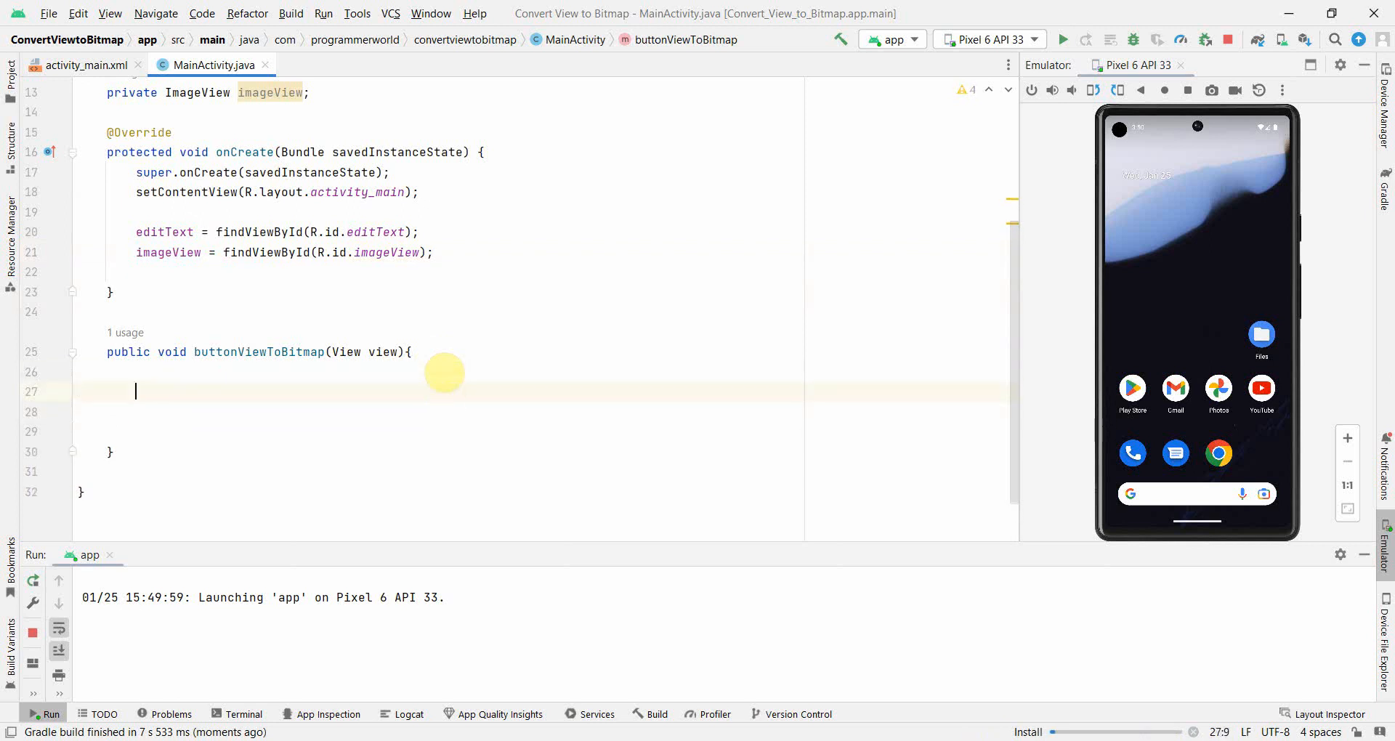
text(Bitmap b)
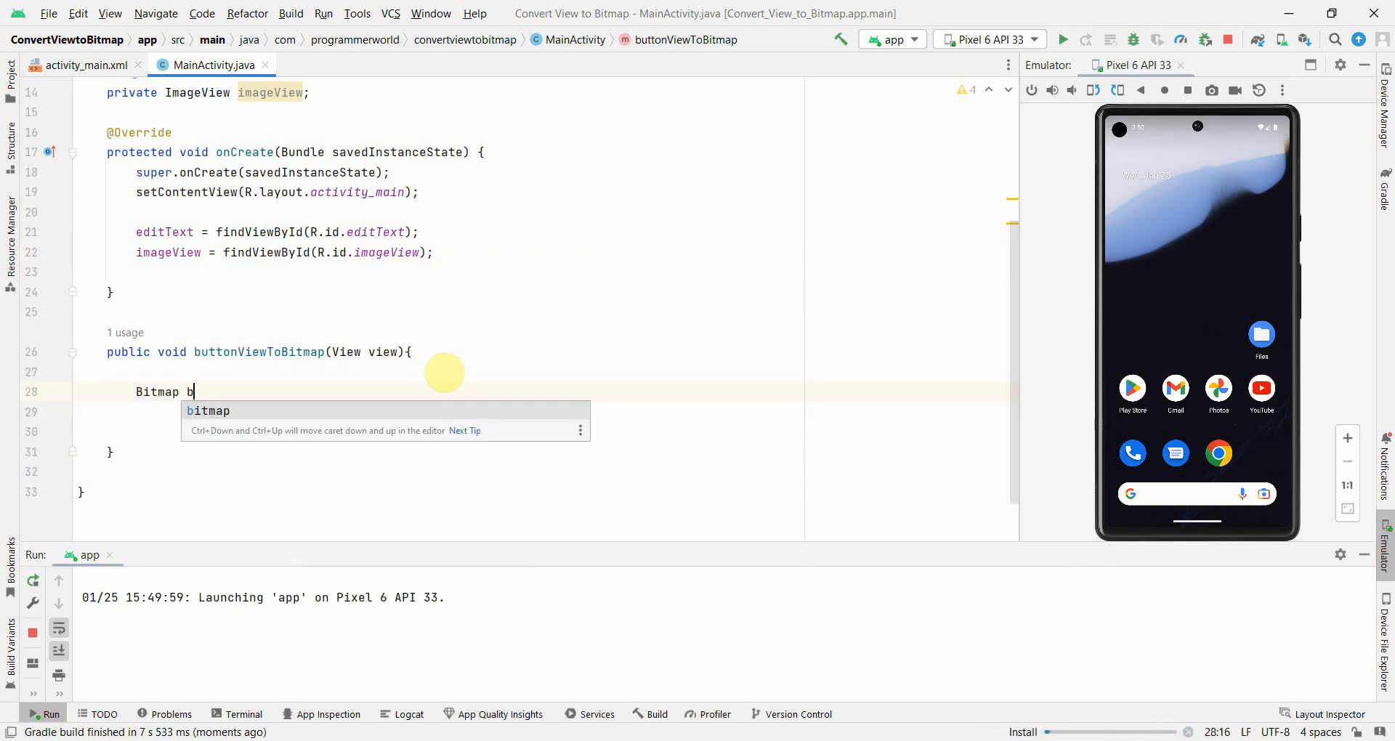
text(itmap = B)
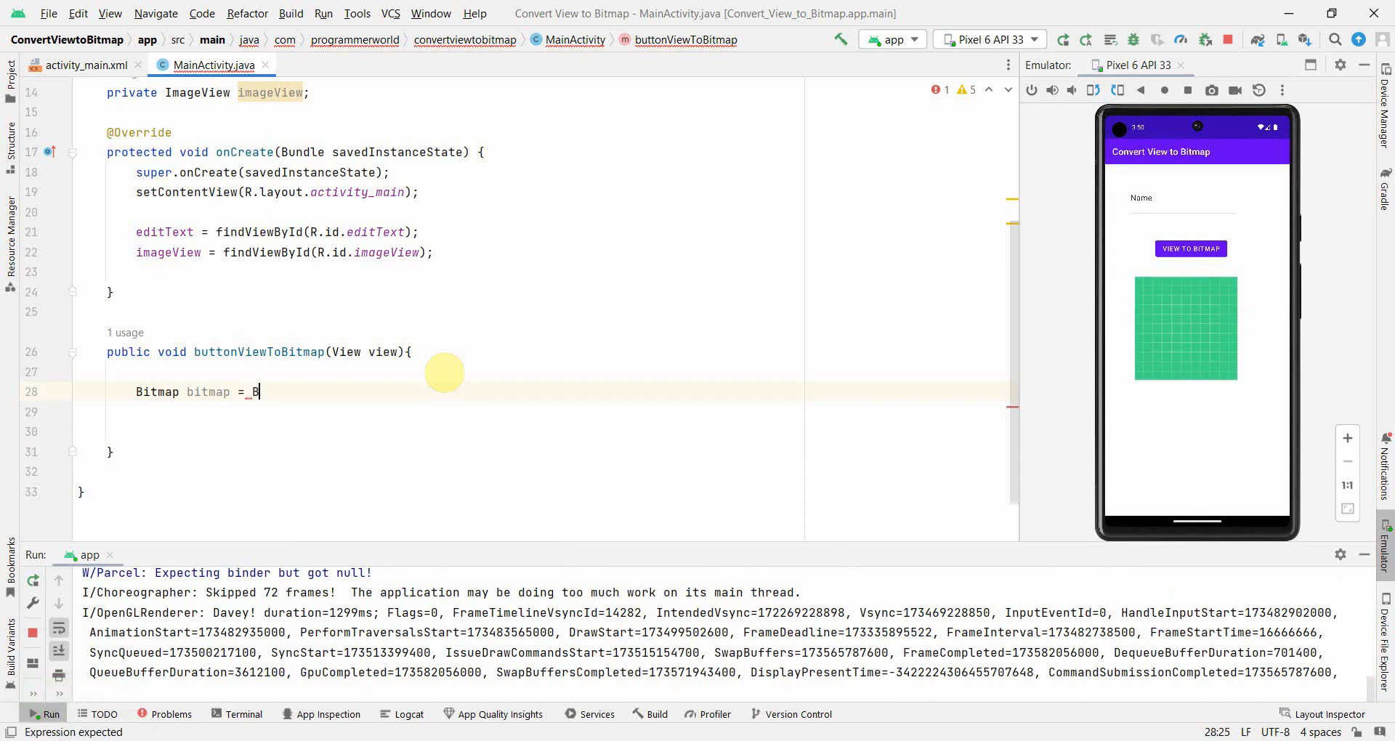
text(itmap.createBitmap()
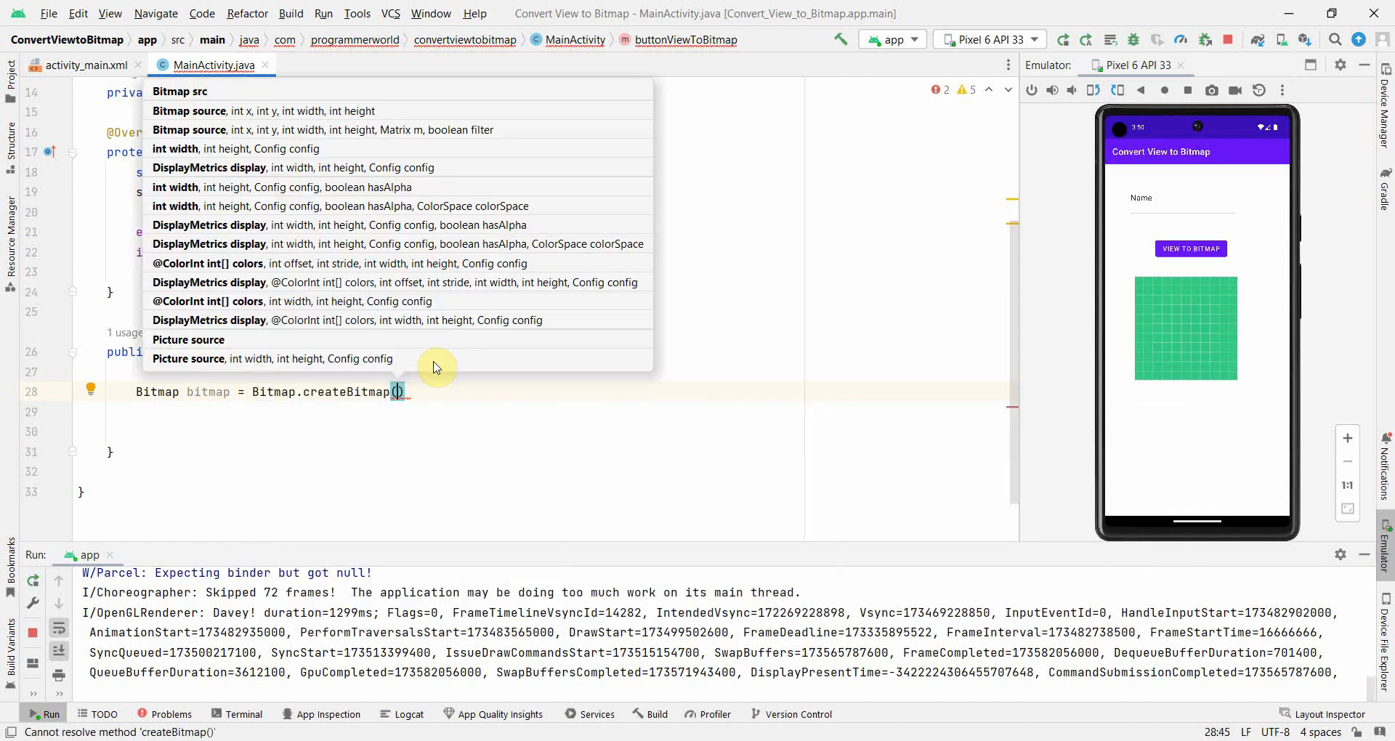
key(Escape)
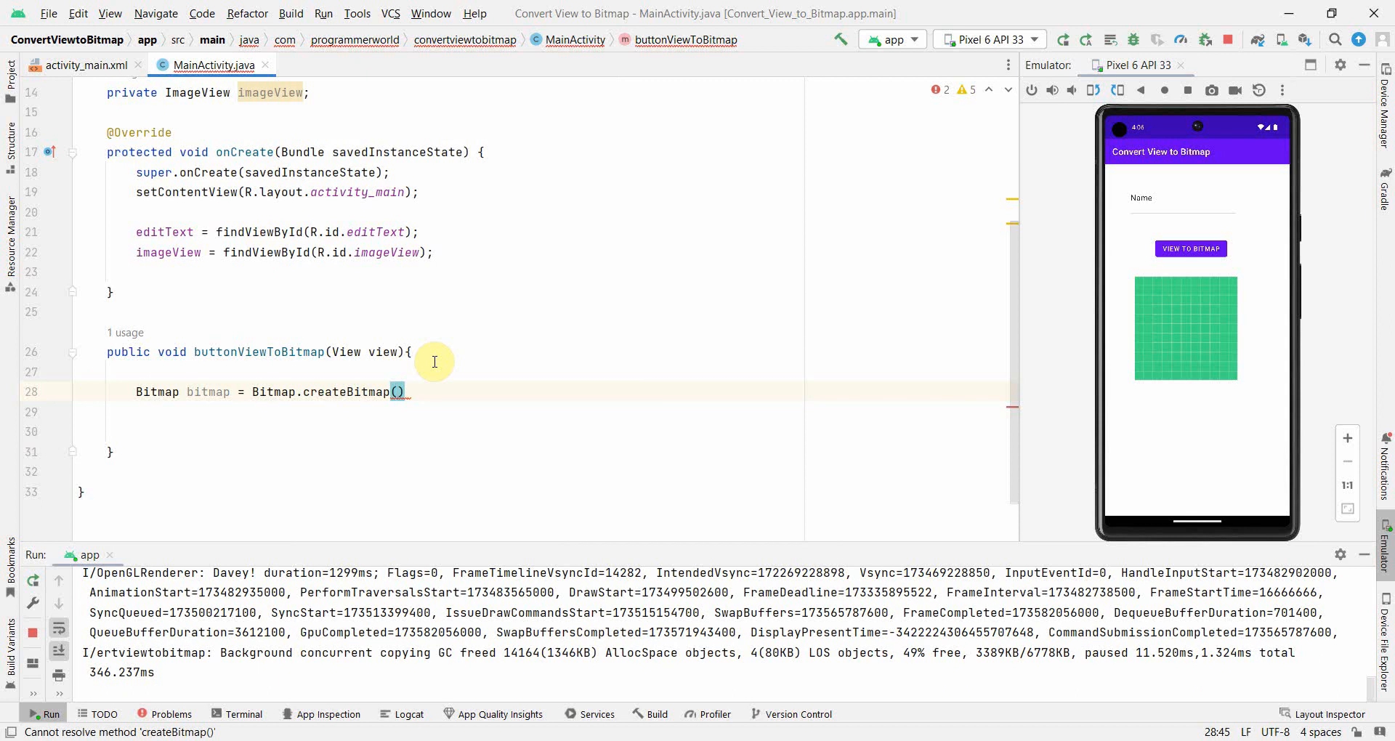
text(edi)
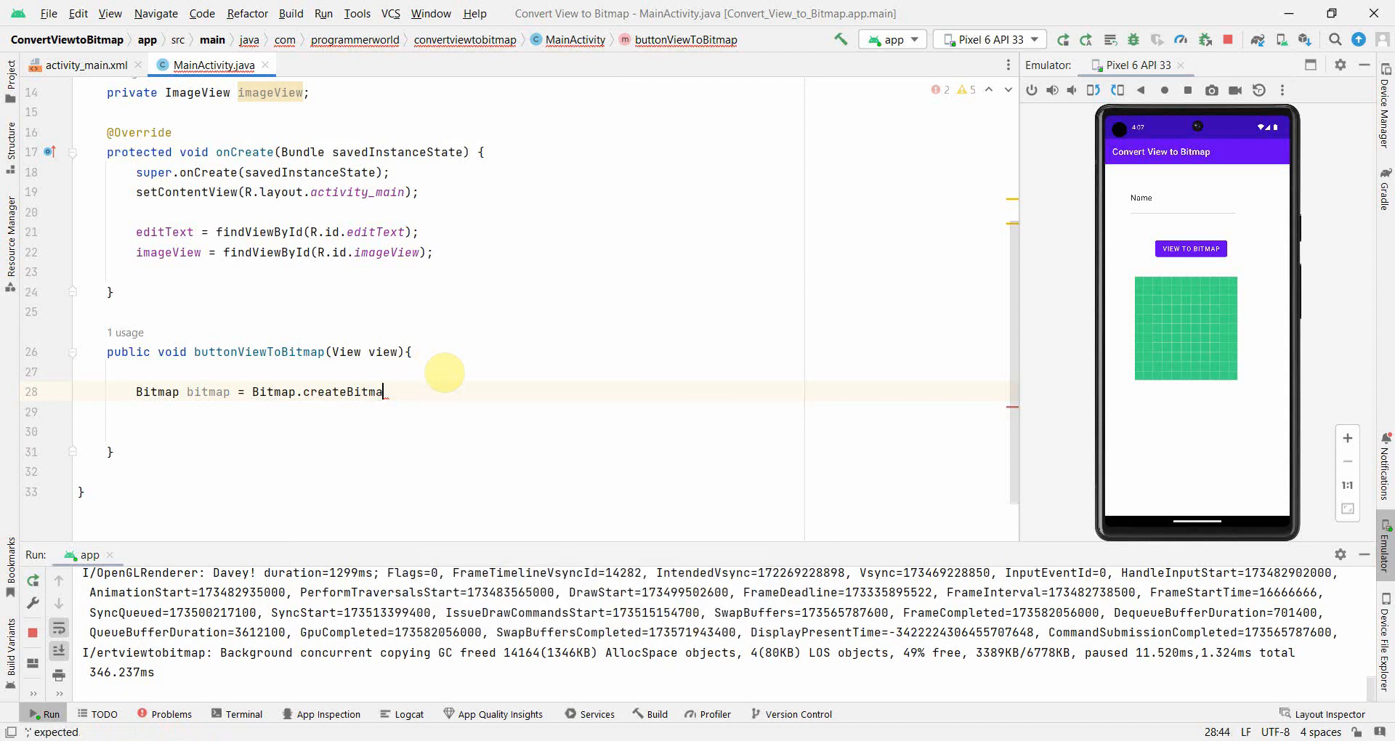
text(p)
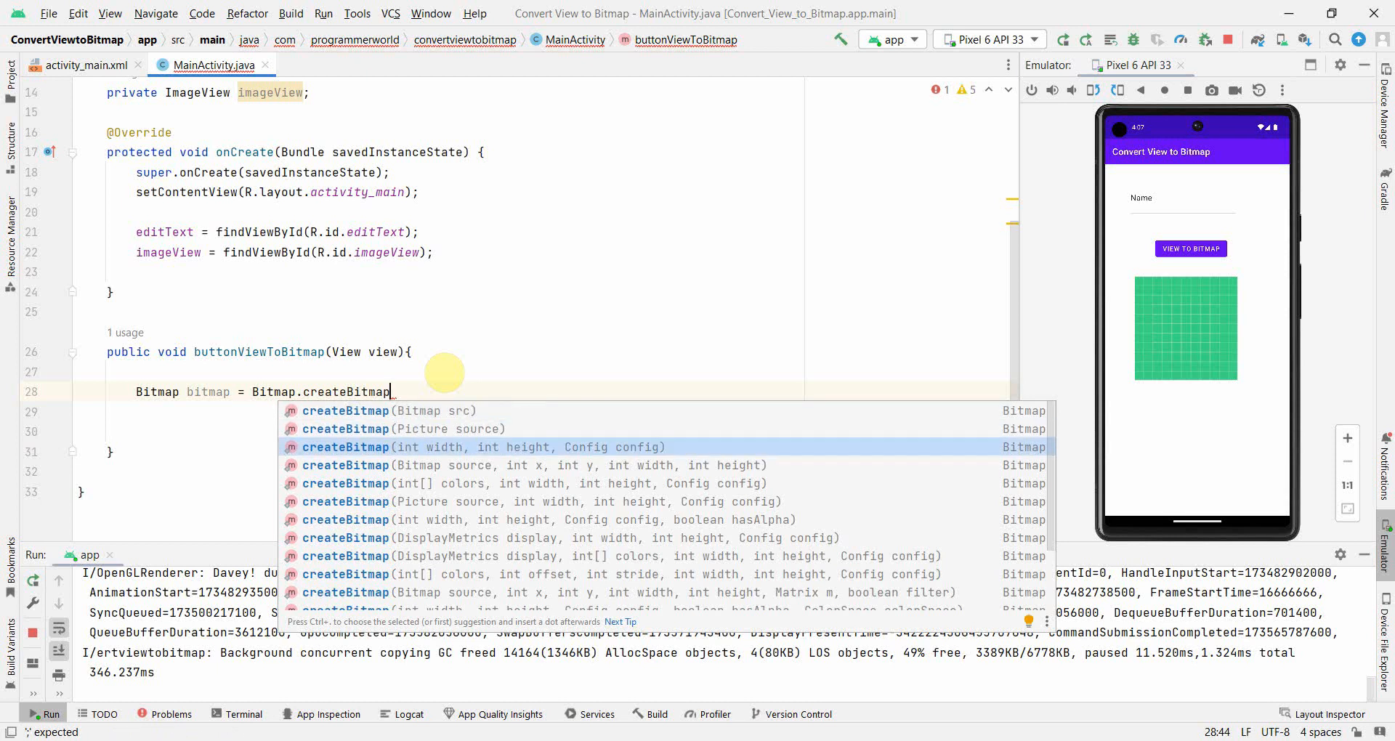
text(editText.getWidth(),)
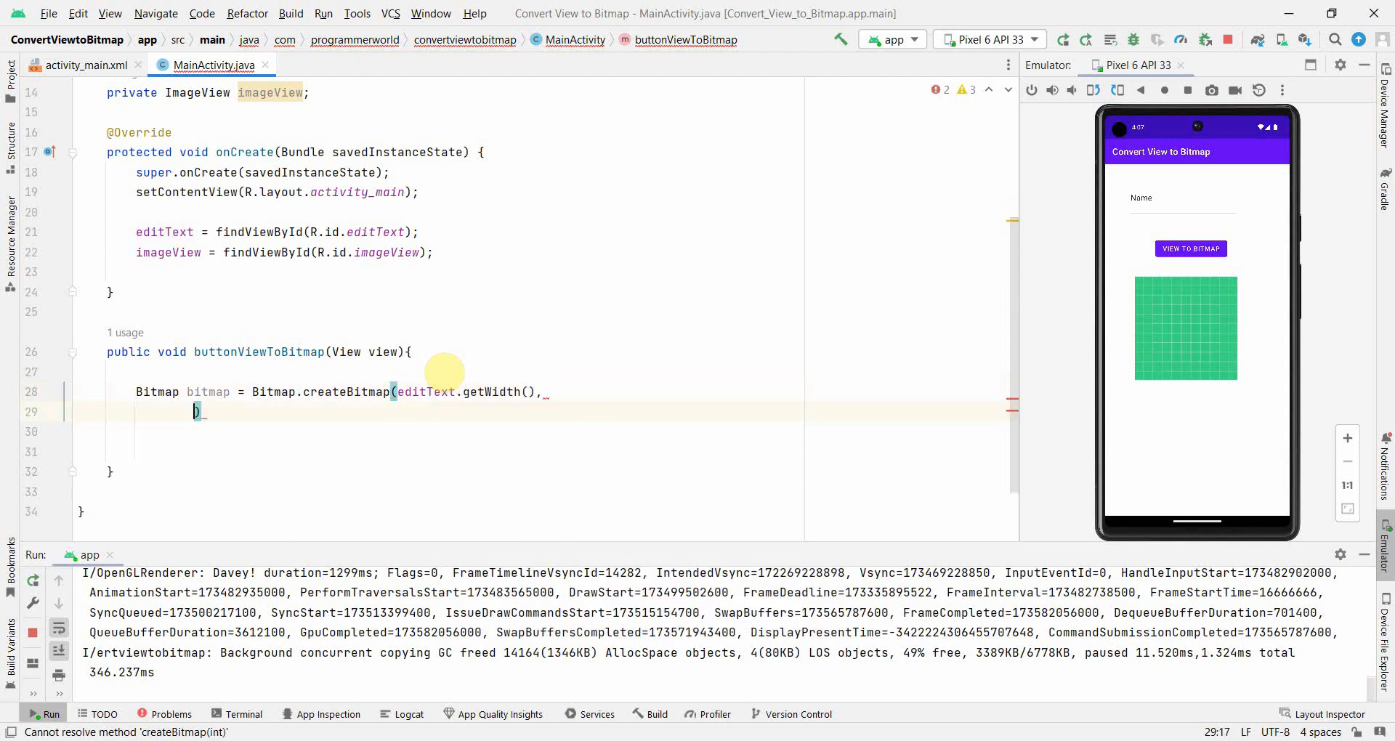
text(editText.getHeight()
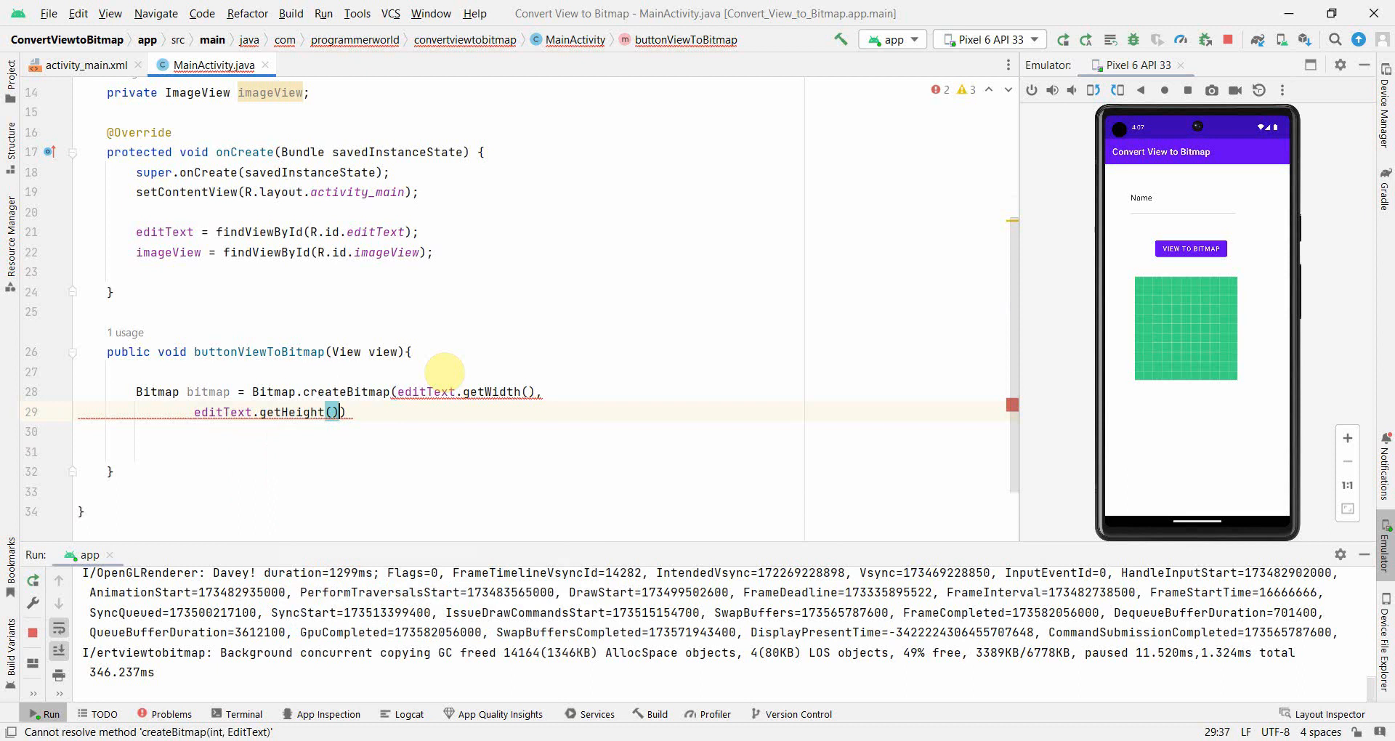
text(A))
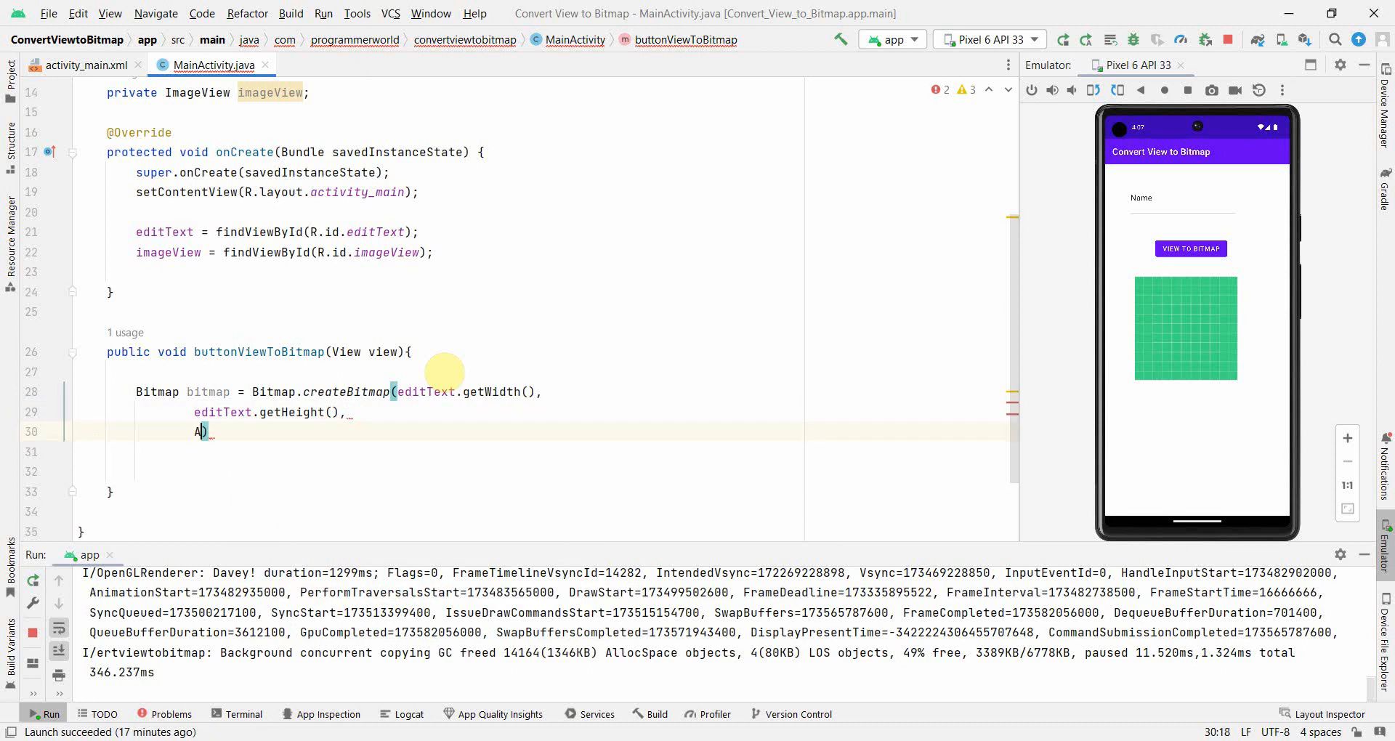
text(Bitmap.Config.ARGB_8888)
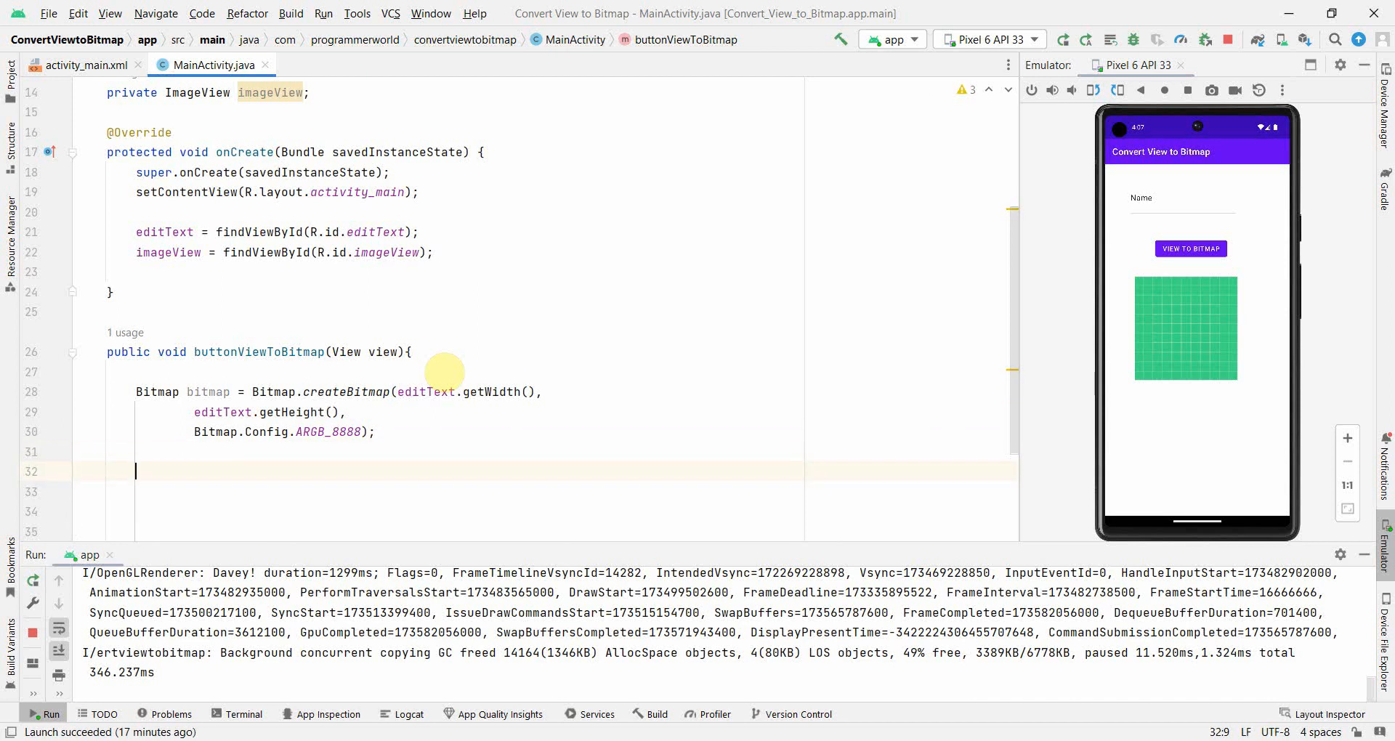
- Add 'Canvas canvas = new Canvas(bitmap);' and 'editText.draw(canvas);' after createBitmap in buttonViewToBitmap
text(Canvas ca)
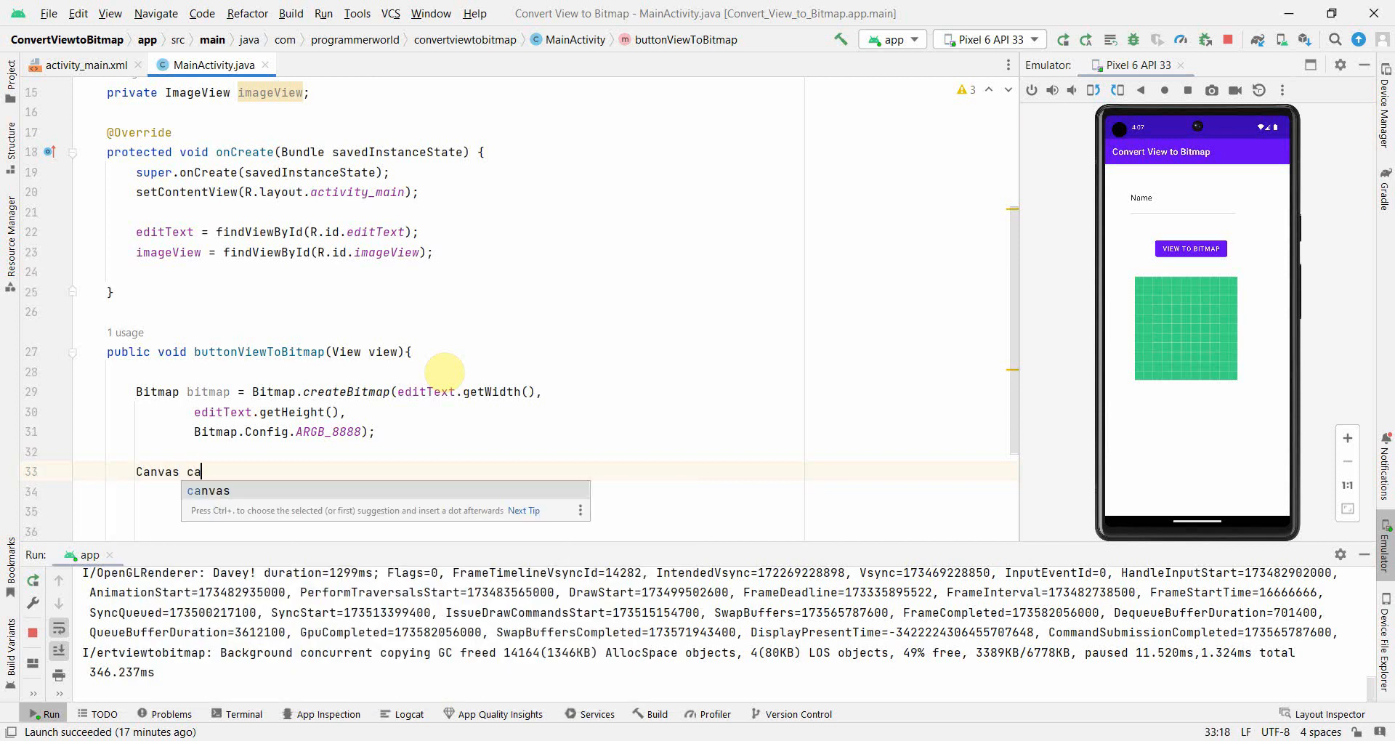
text(nvas)
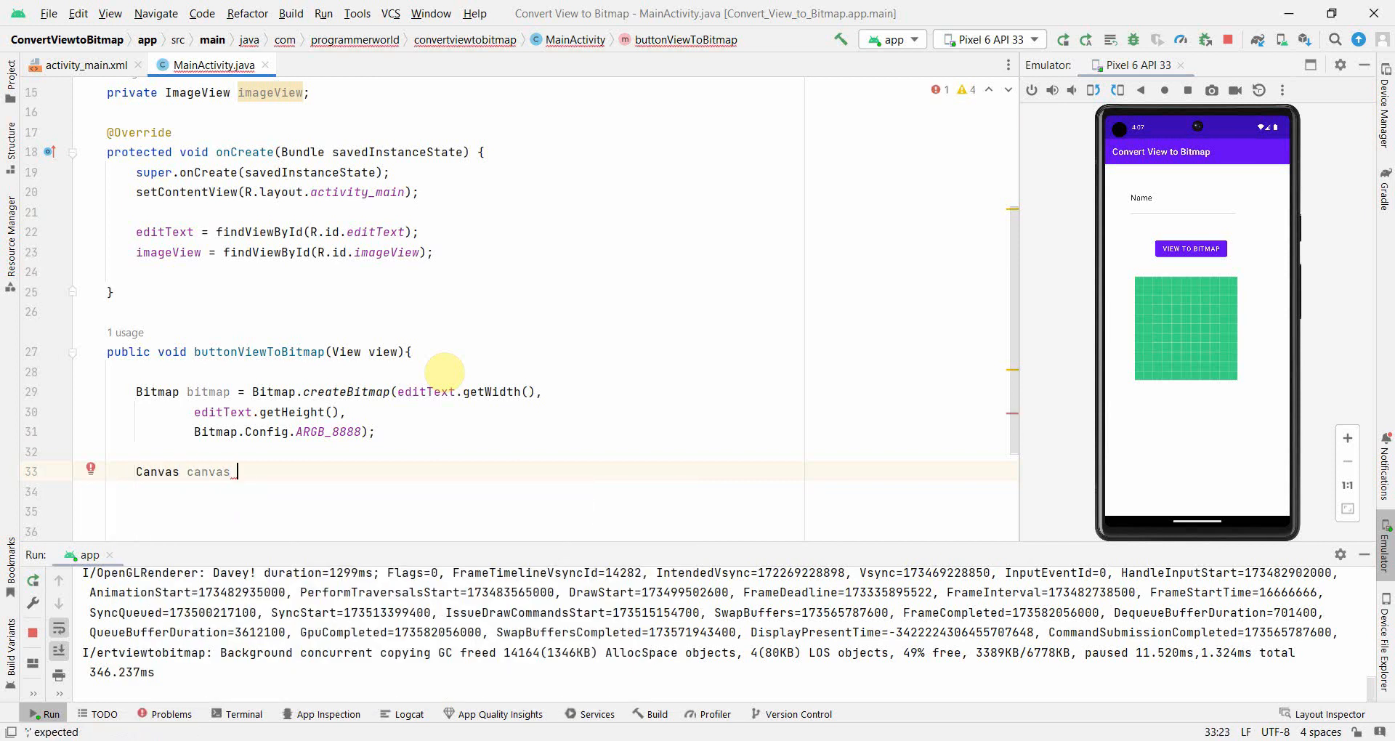
text(= new Canvas()
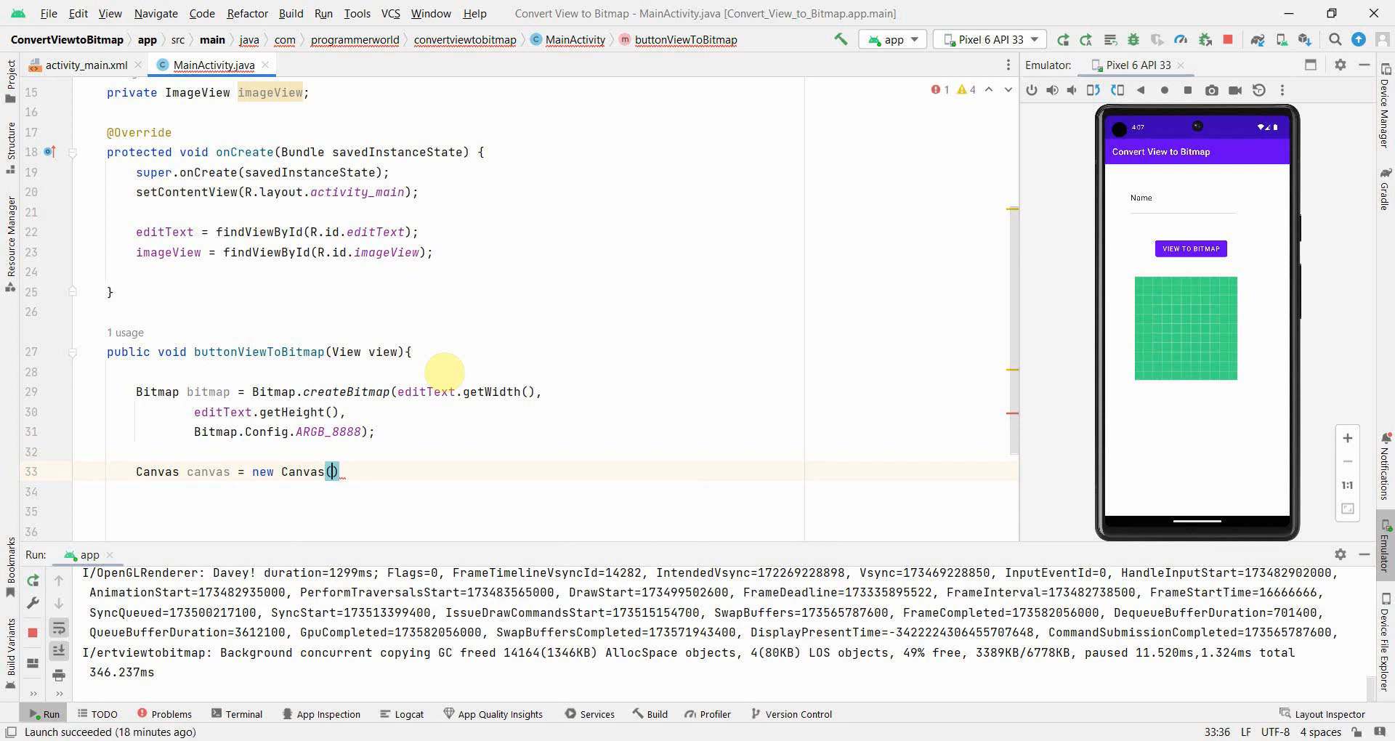
text(bitmap)
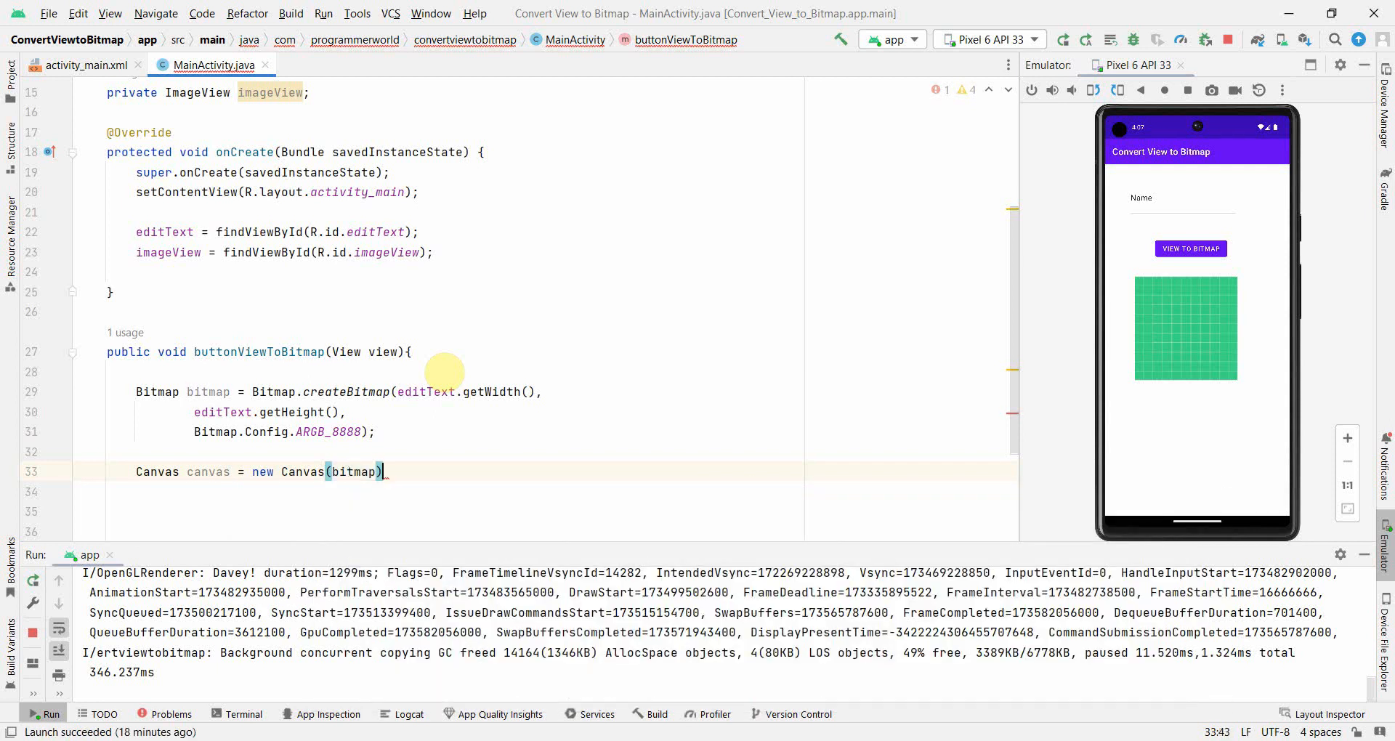
key(enter)
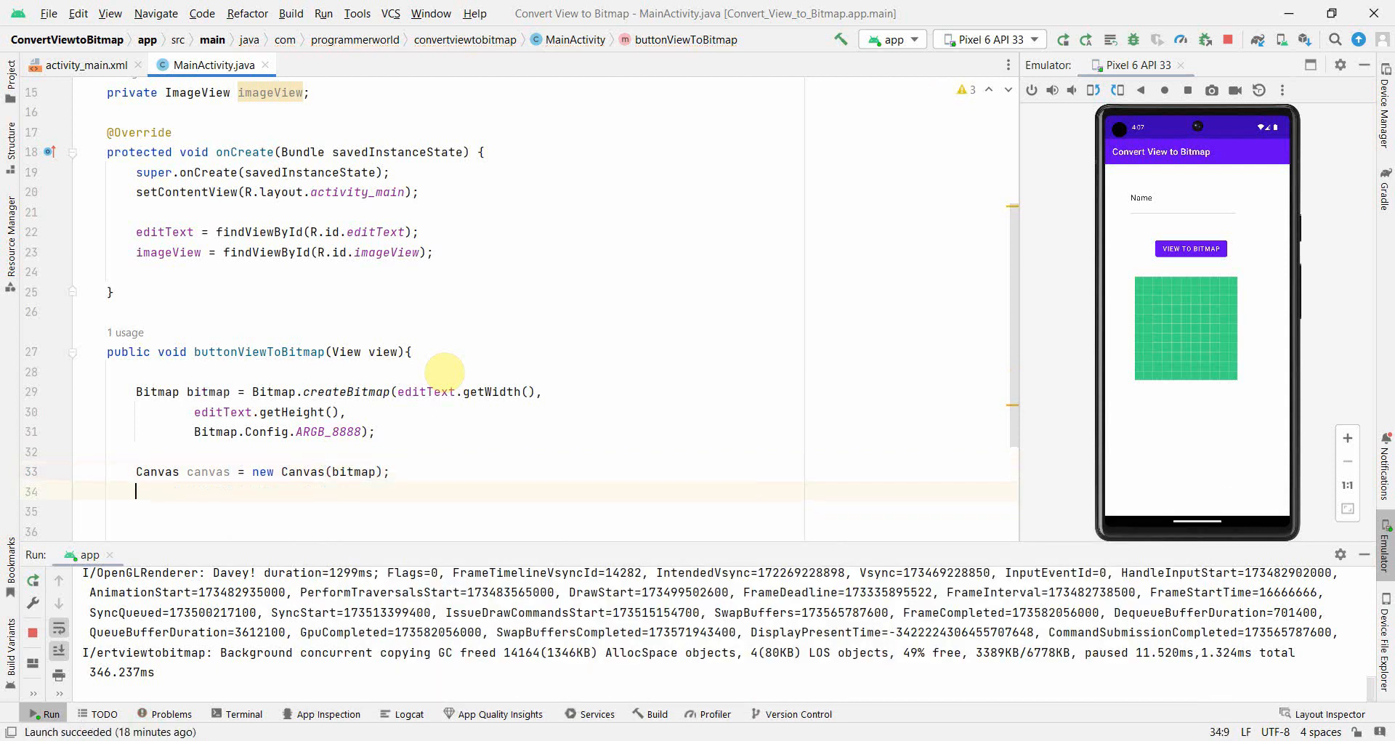
text(editText)
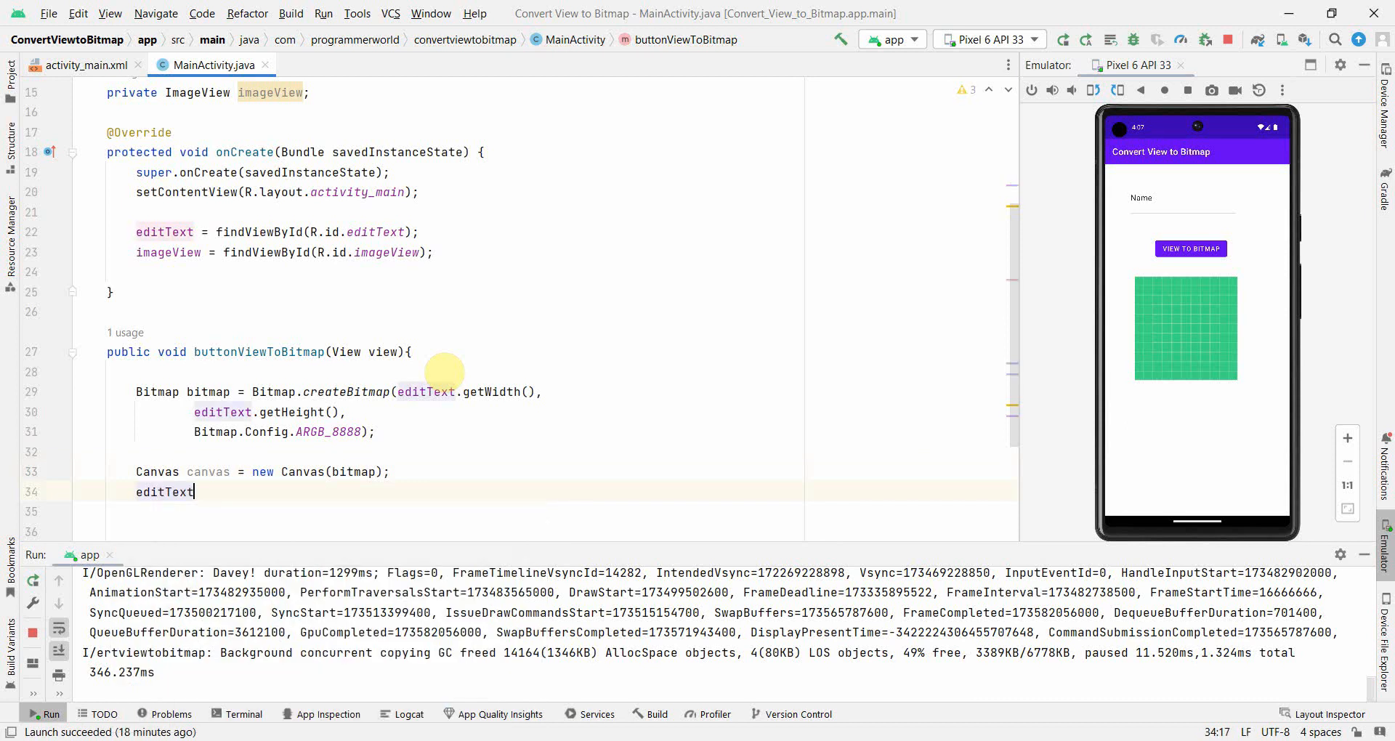
text(.)
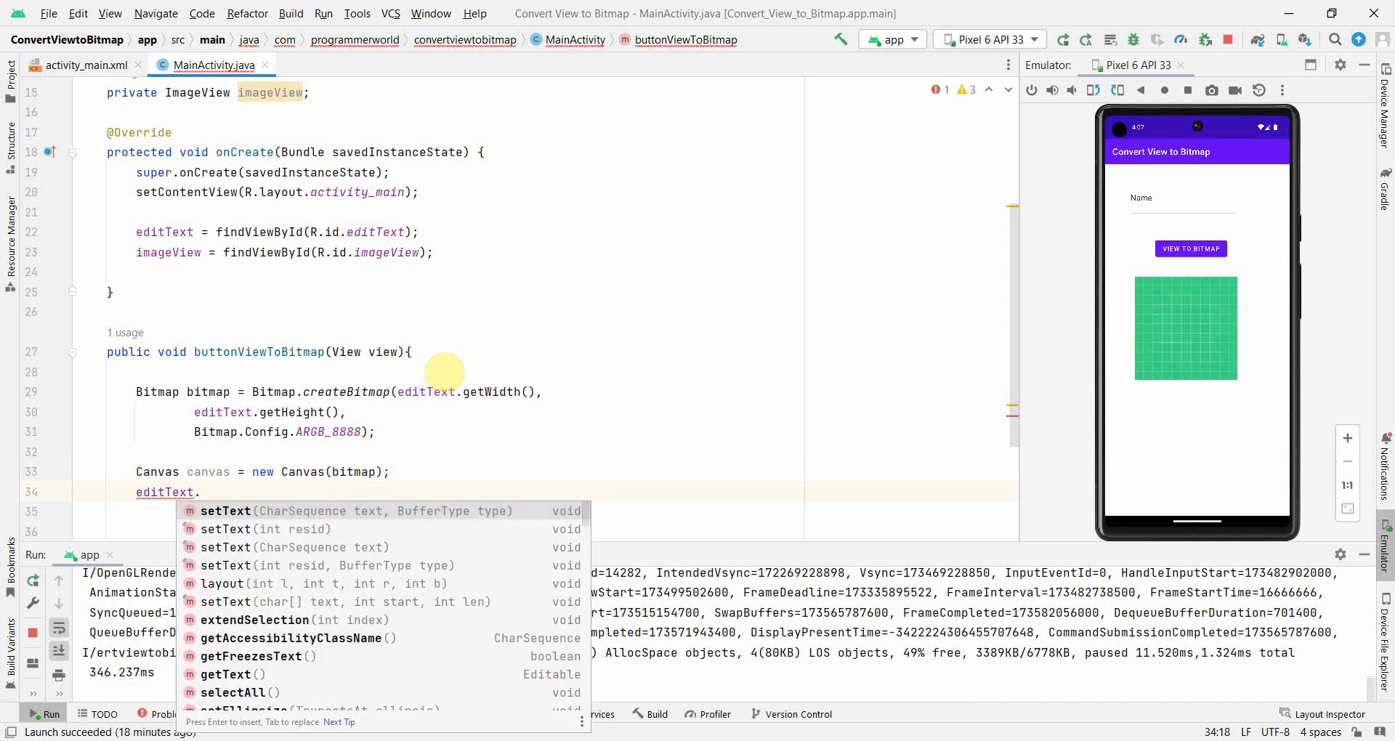
text(draw(canvas);)
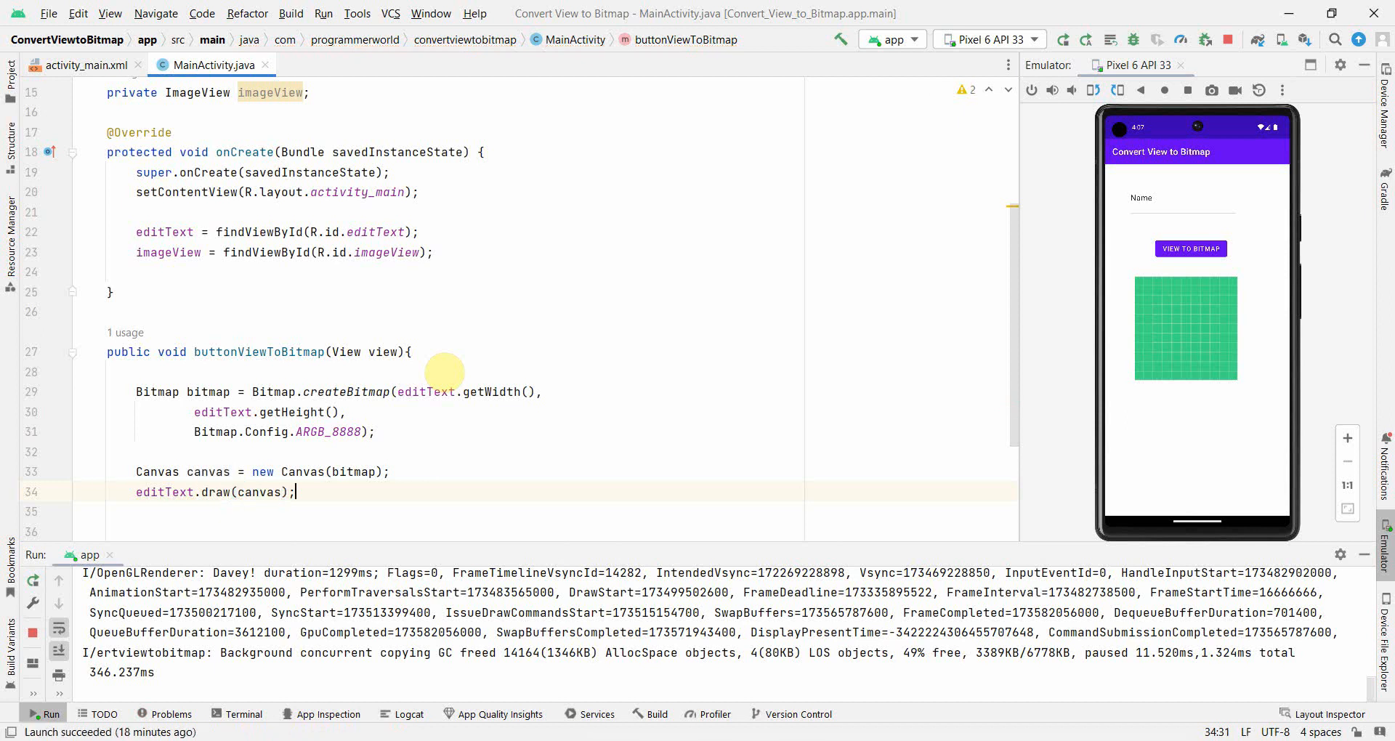
scroll(down, 3)
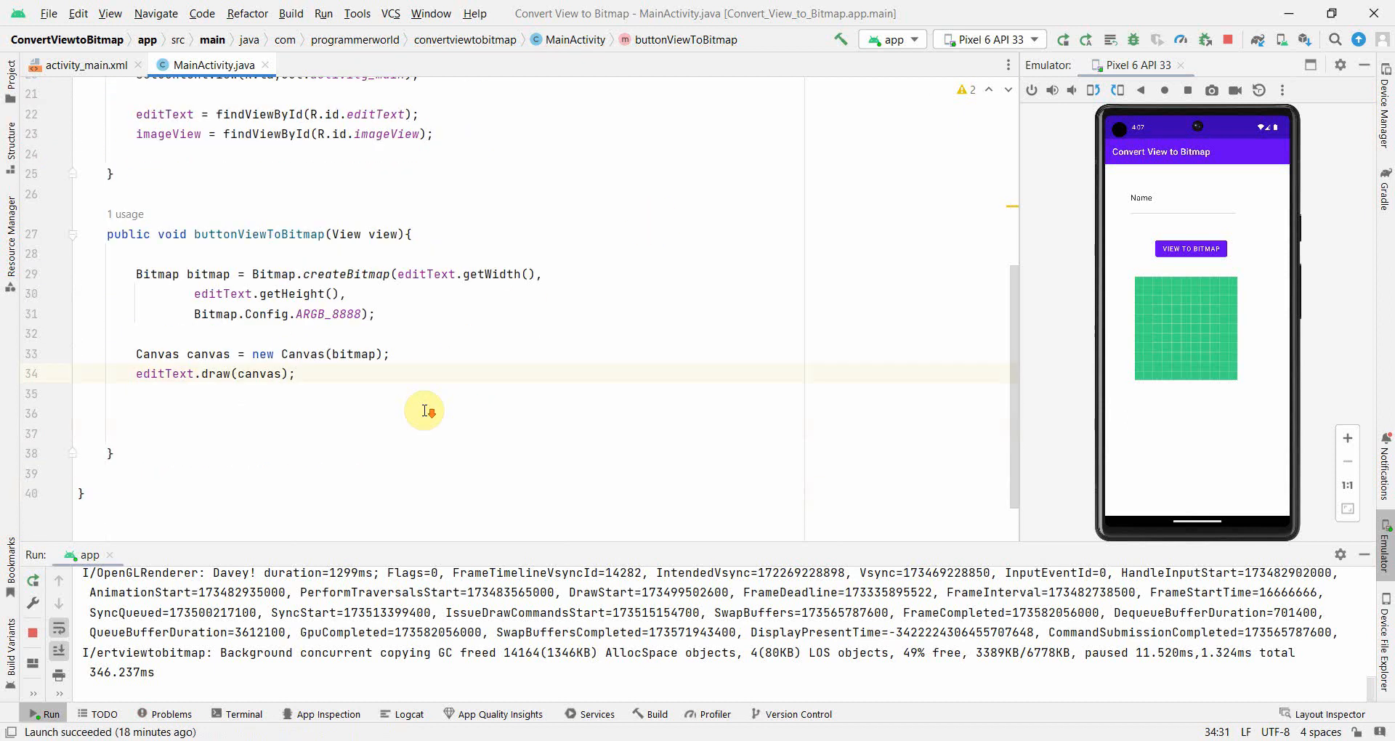
- Add imageView.setImageBitmap(bitmap) to the handler and start rebuilding the app
text(imageView.set)
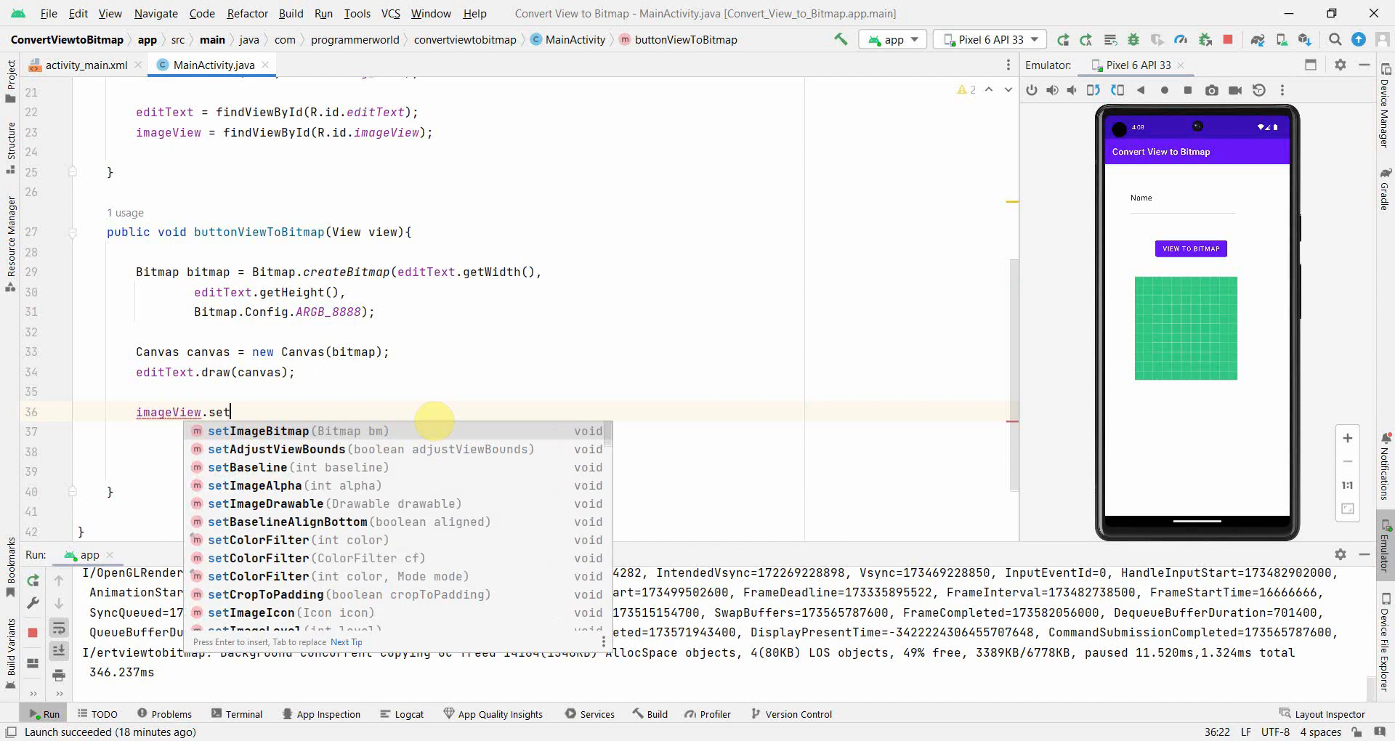
click(258, 431)
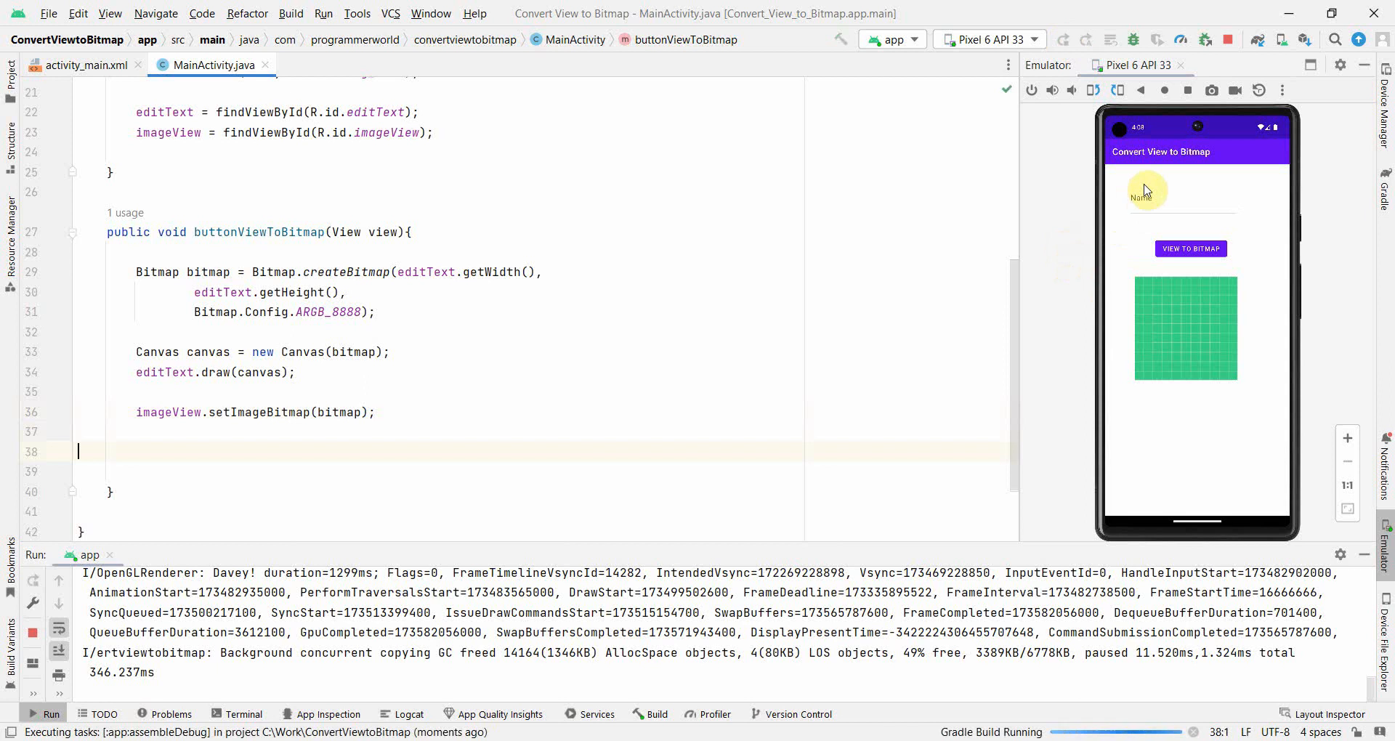
- In the relaunched emulator app, replace the field text with 'Programmer World' and tap VIEW TO BITMAP
click(1063, 39)
text(Name)
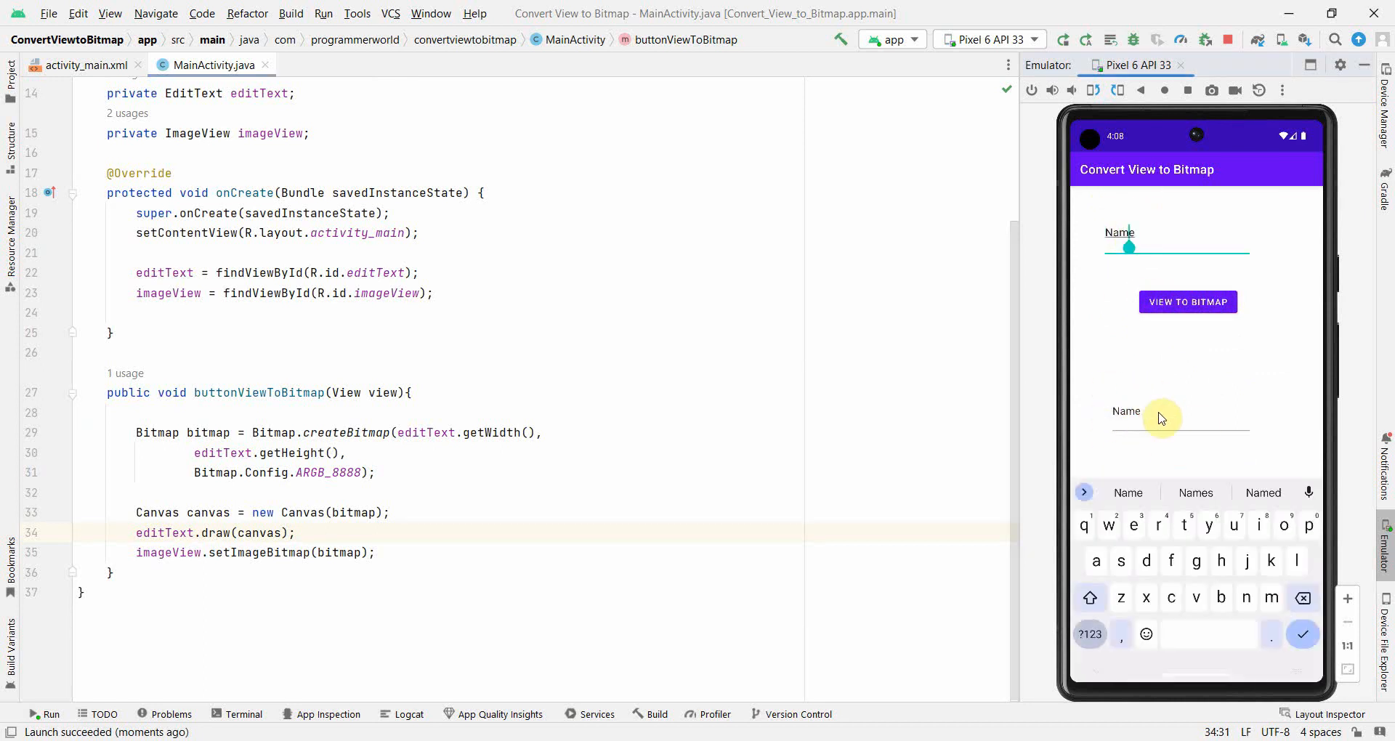
click(1130, 237)
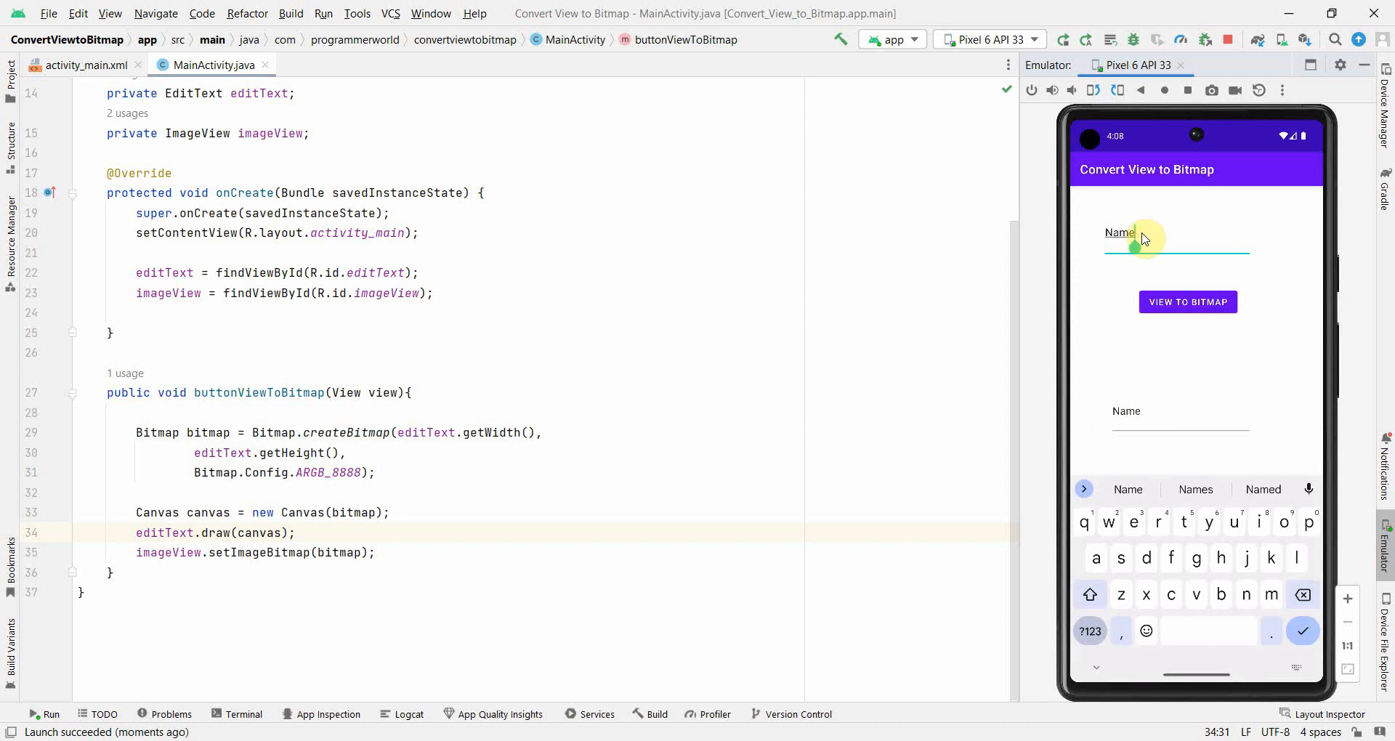
mouse_move(1155, 234)
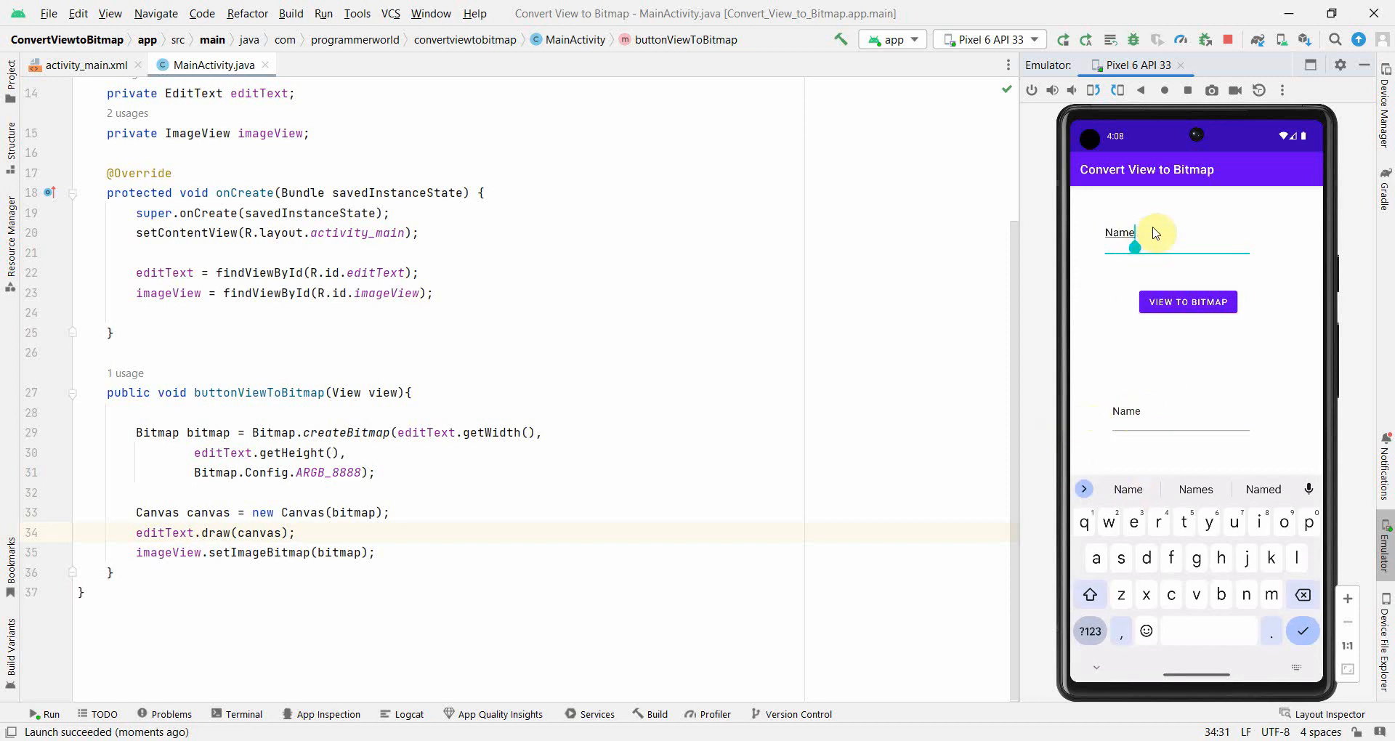
click(1303, 595)
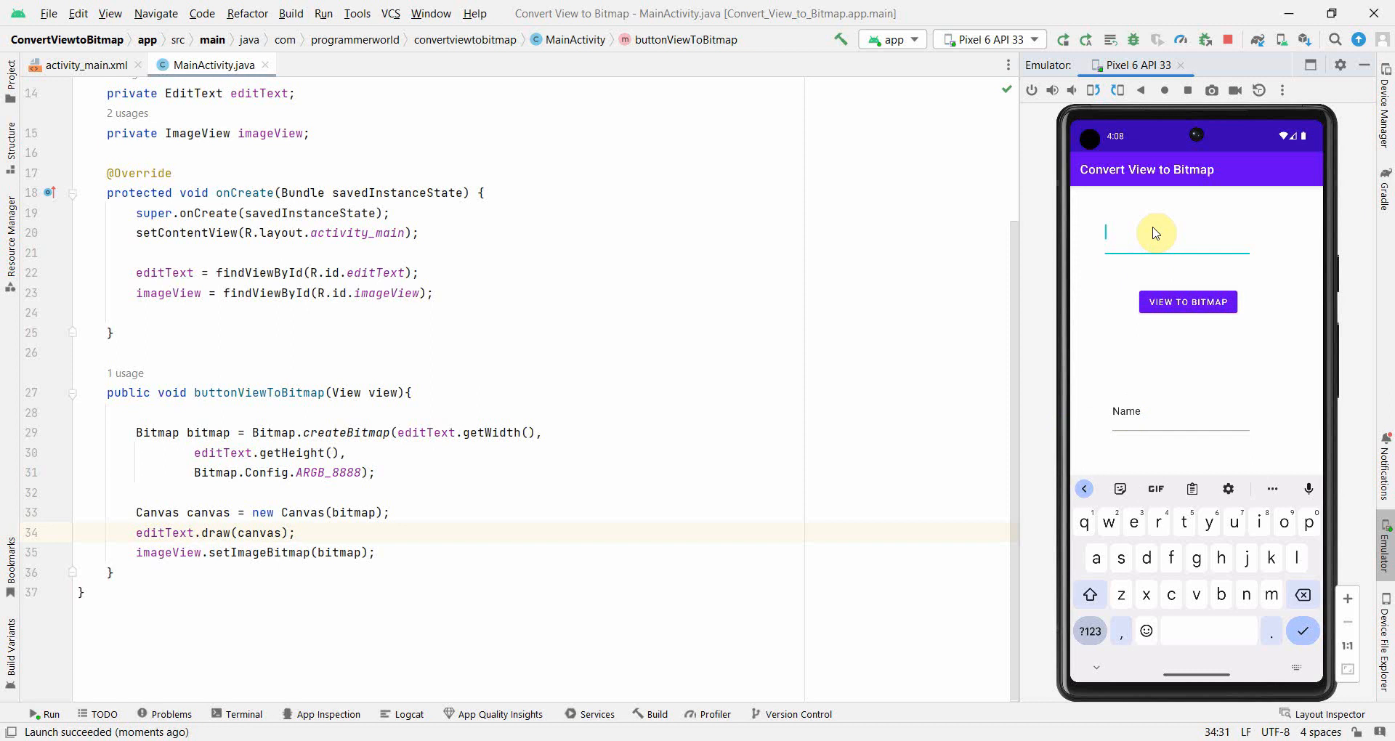
text(Programmer World)
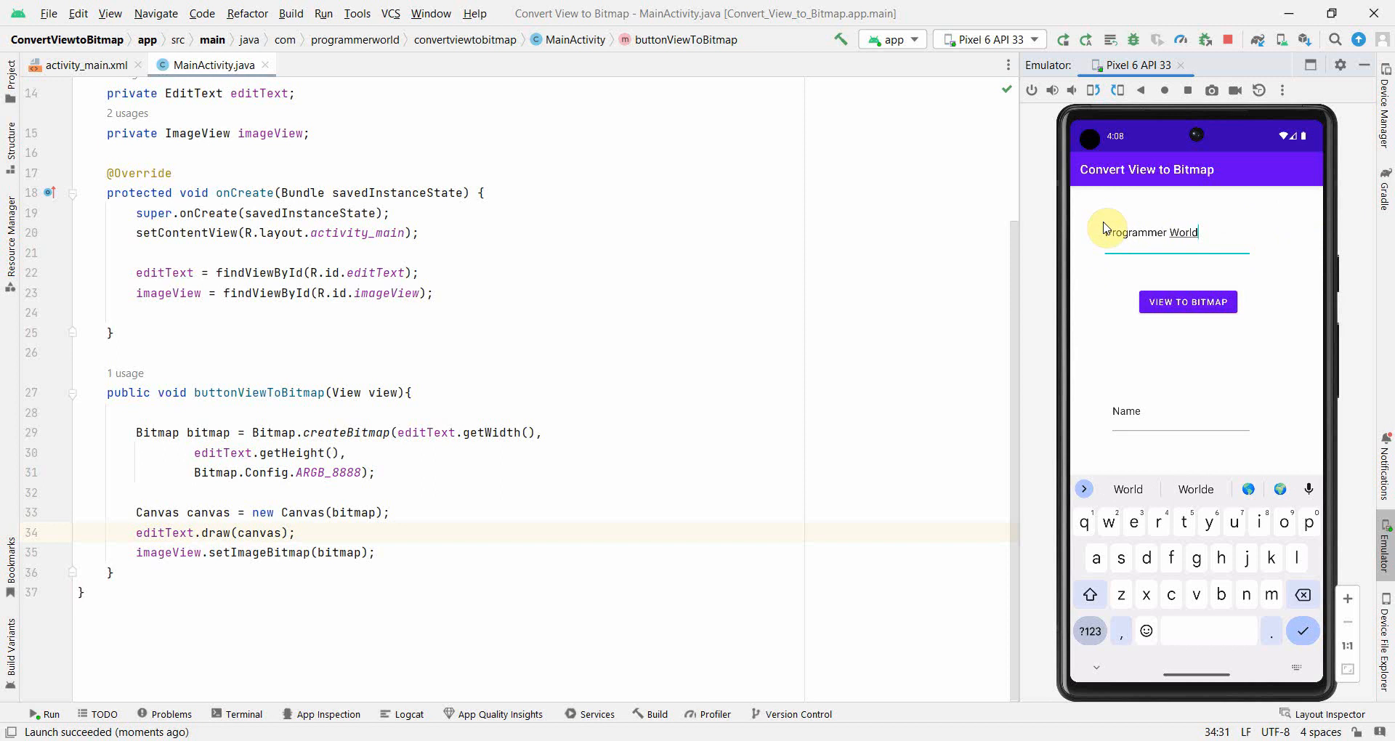
click(1187, 302)
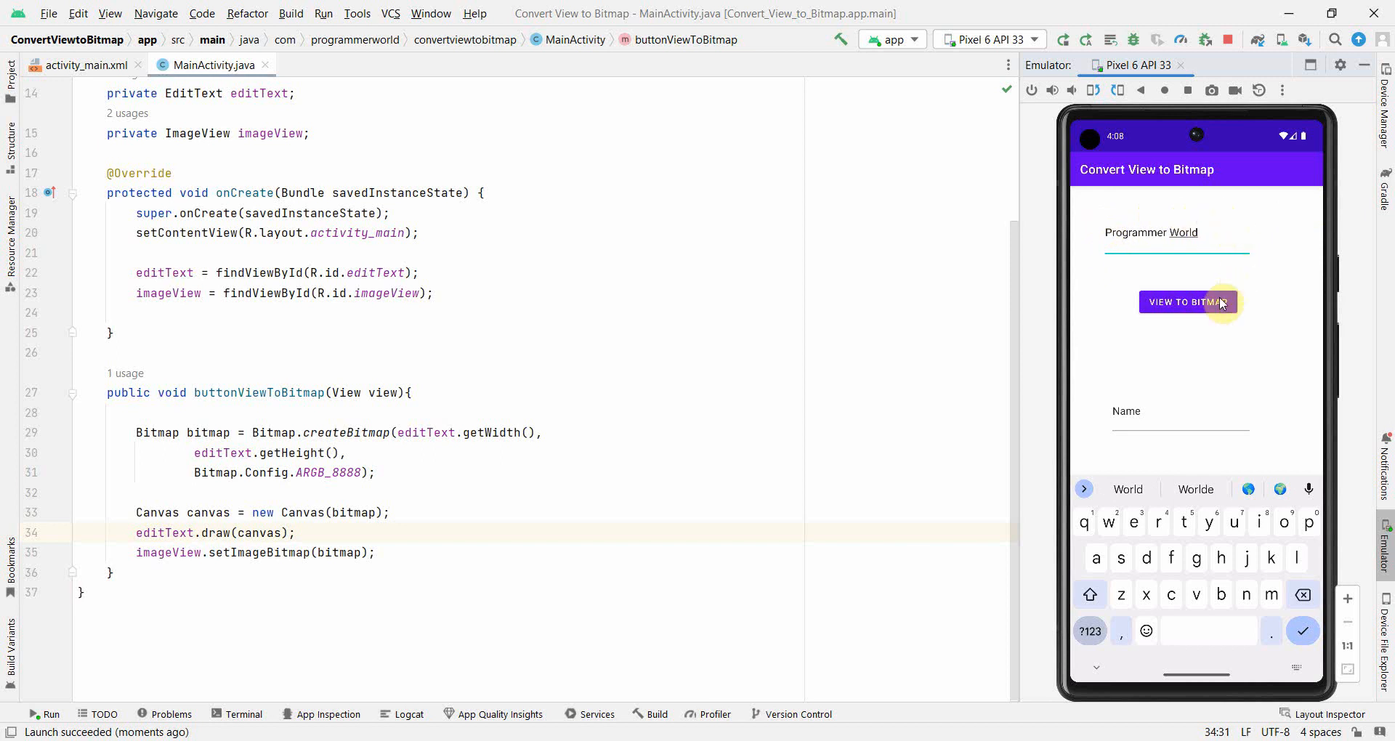
click(1187, 302)
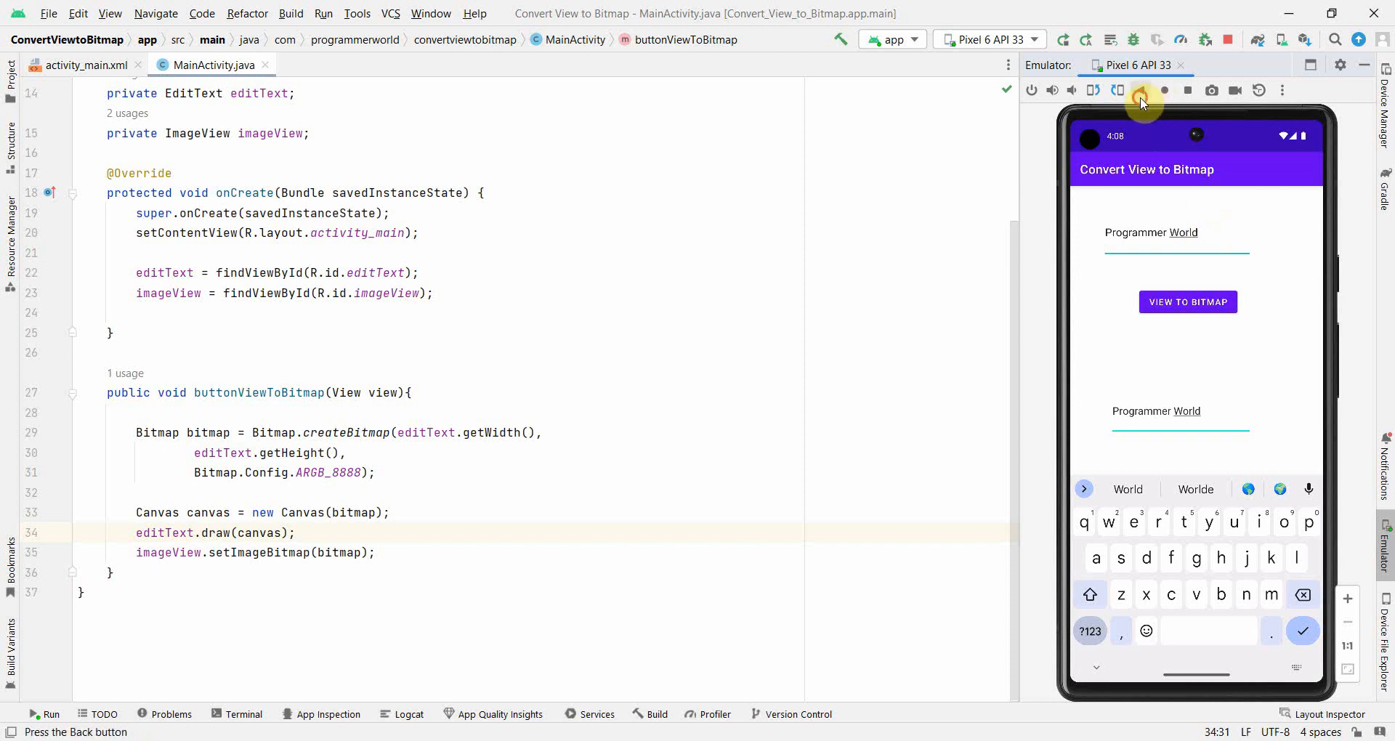
- Append '- How are you doing?' to the field and re-render it into the image twice
click(1347, 598)
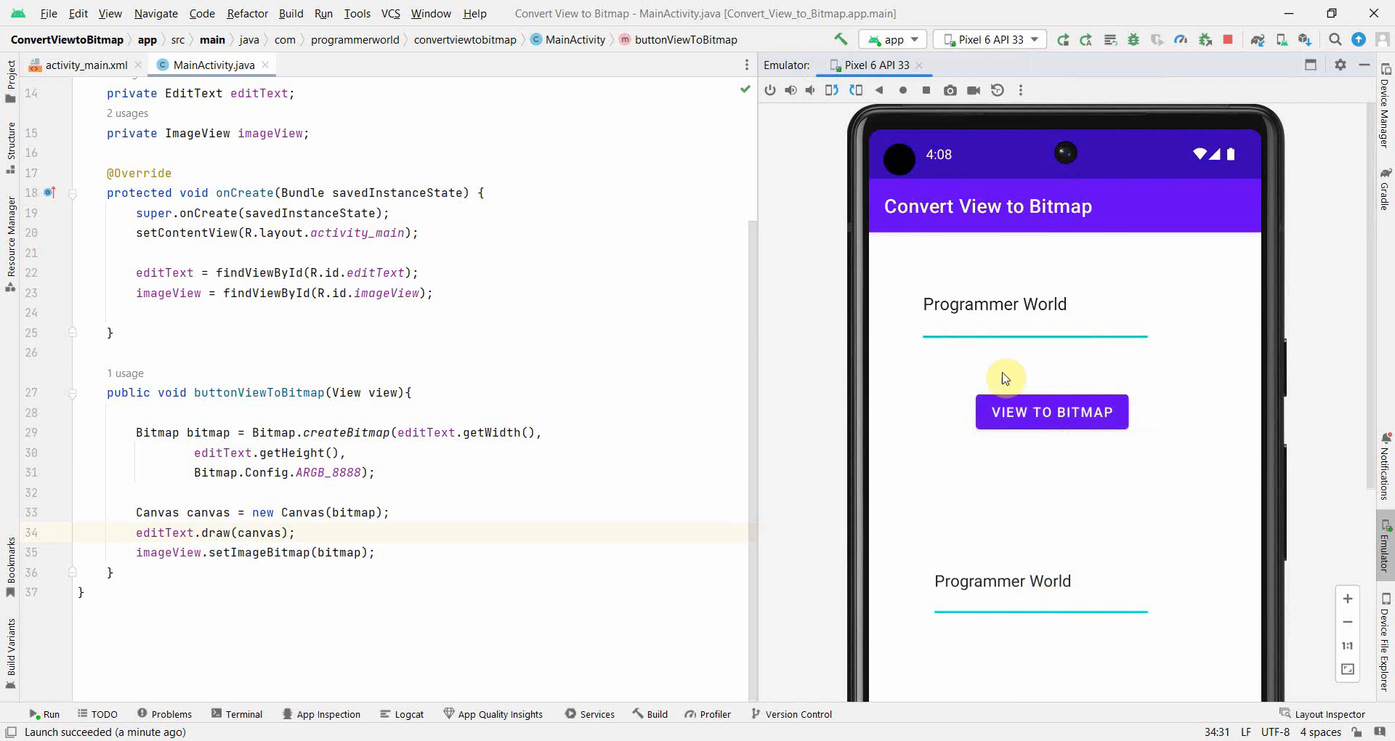
click(1051, 412)
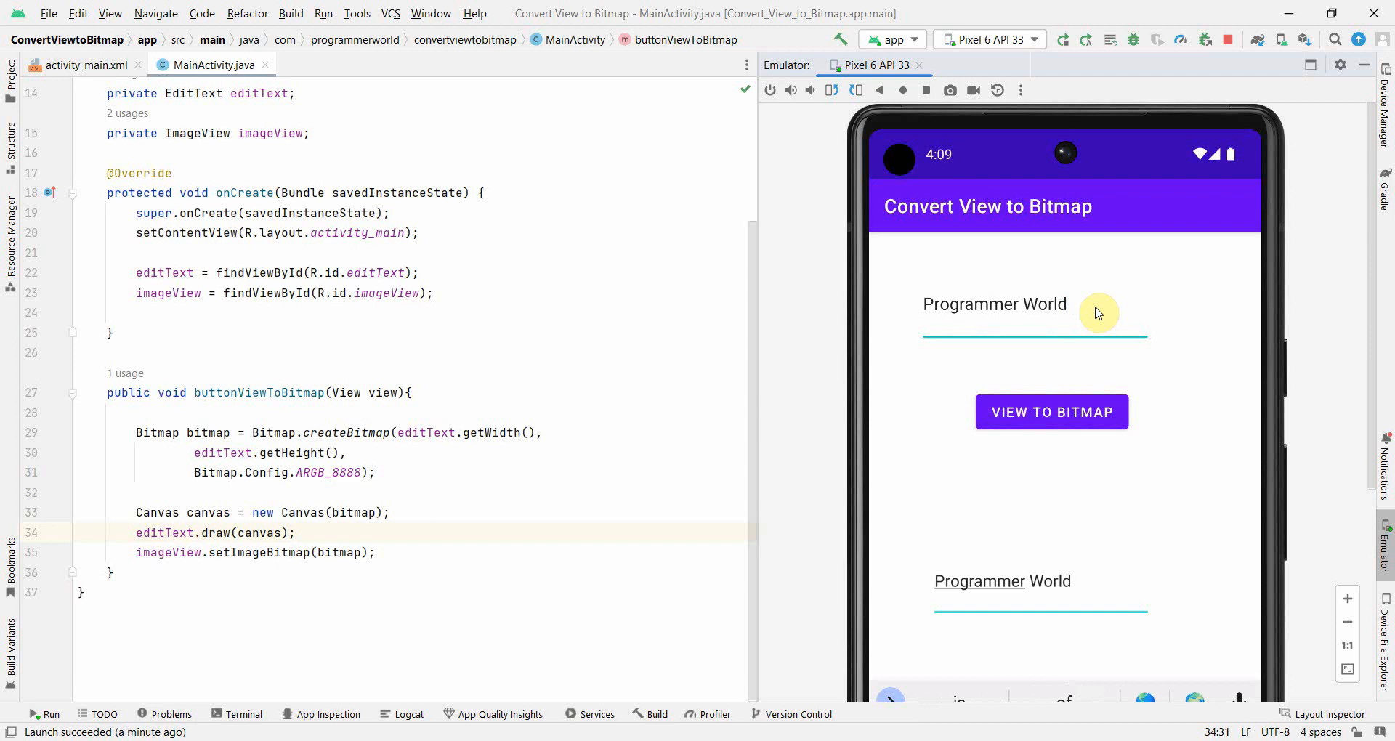
text(- How)
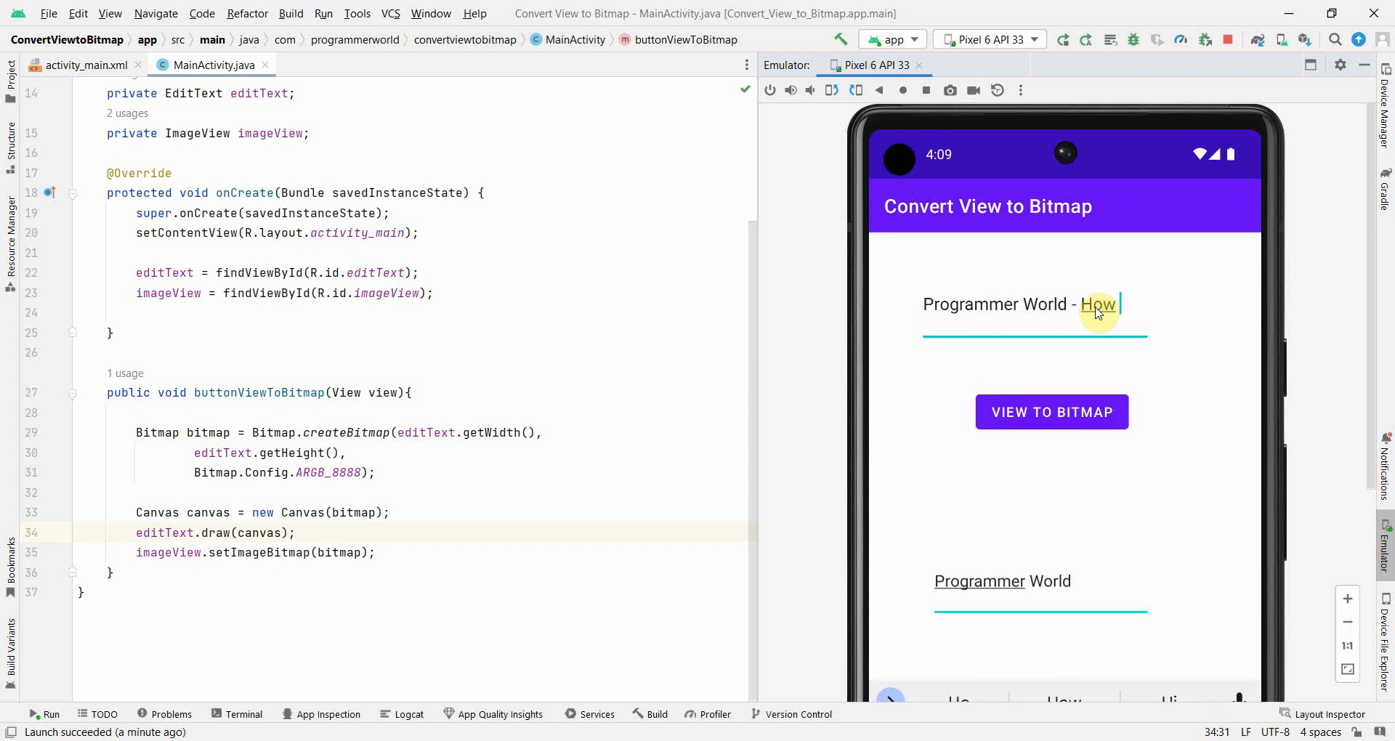
text(are you)
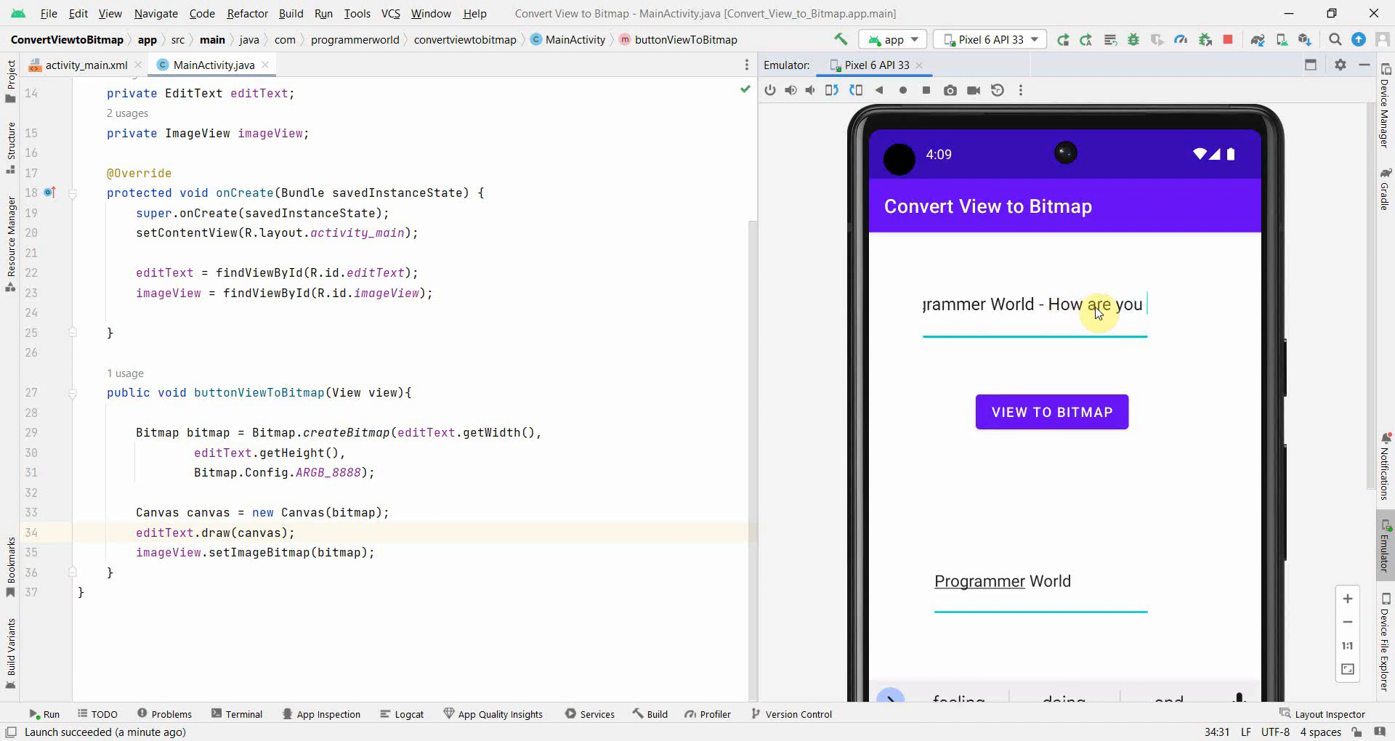
text(doing?)
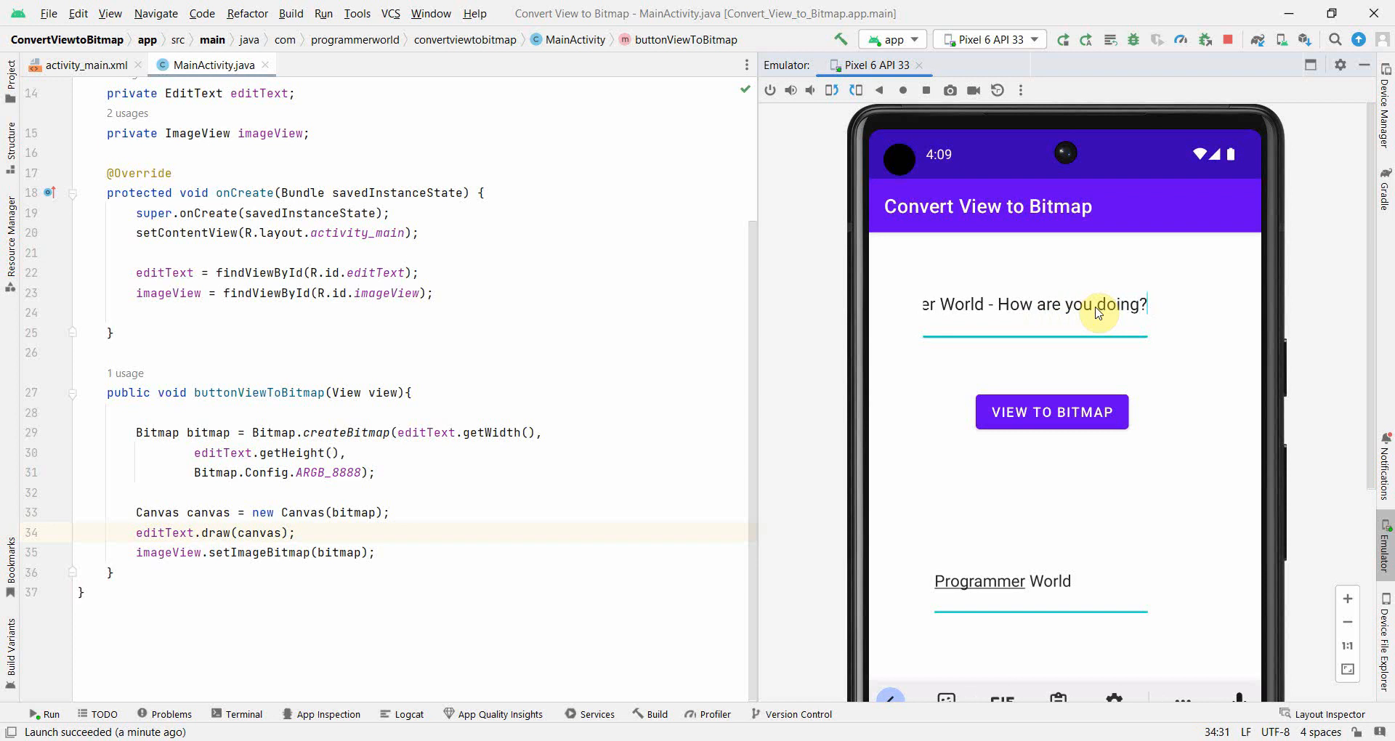
click(1051, 412)
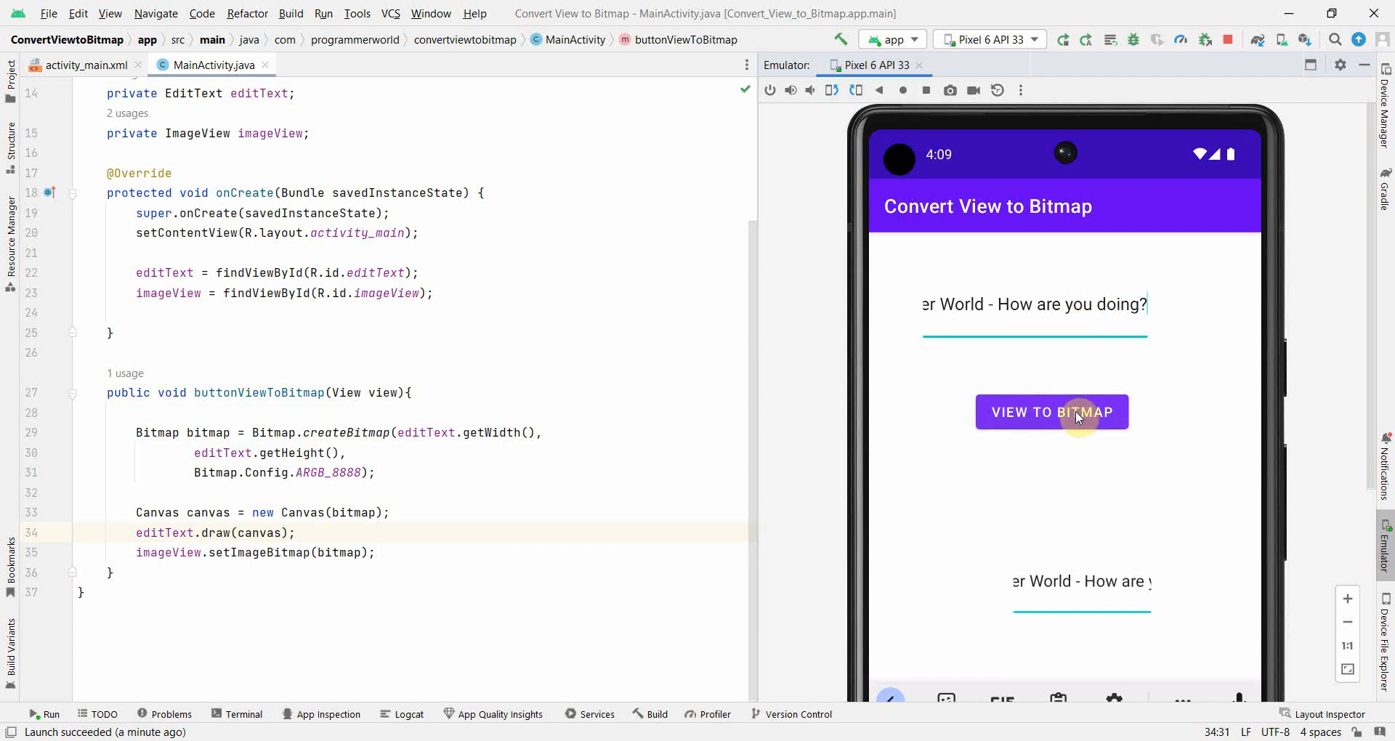
mouse_move(982, 314)
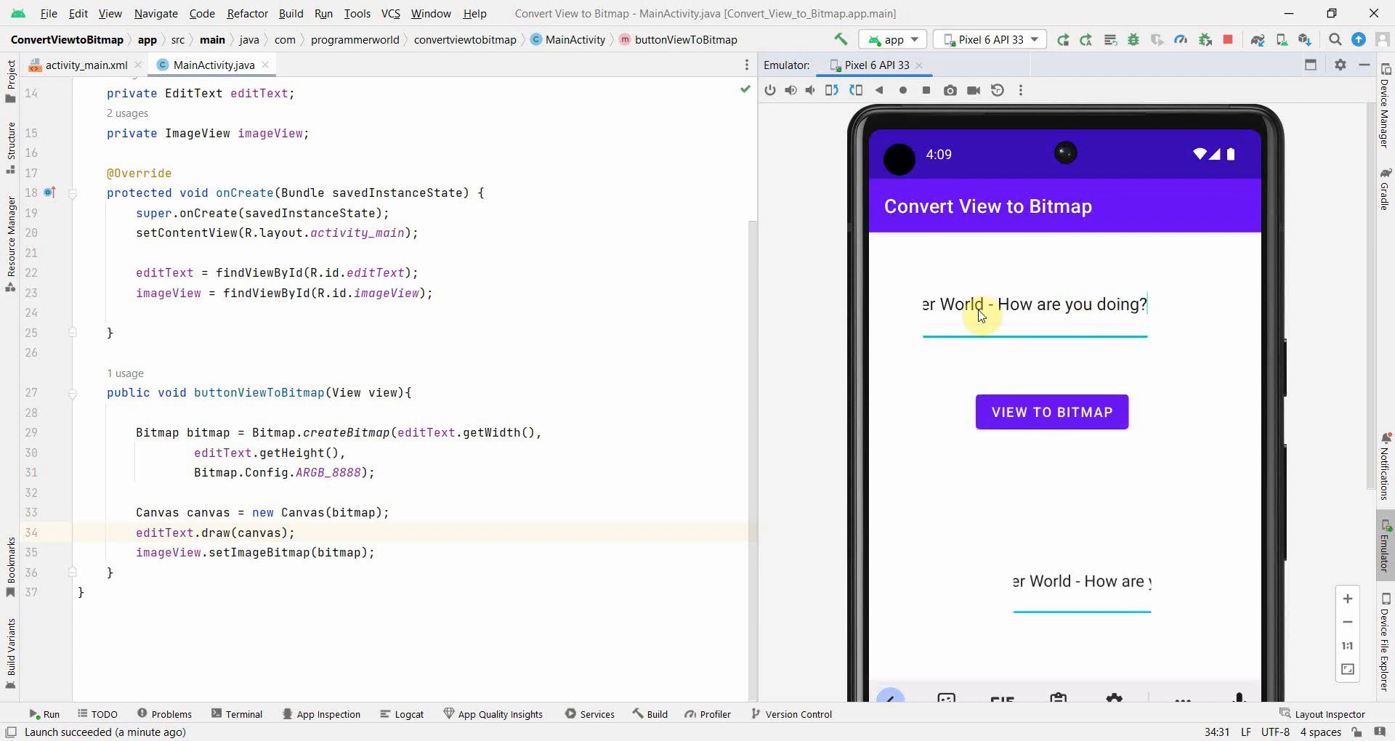
mouse_move(931, 345)
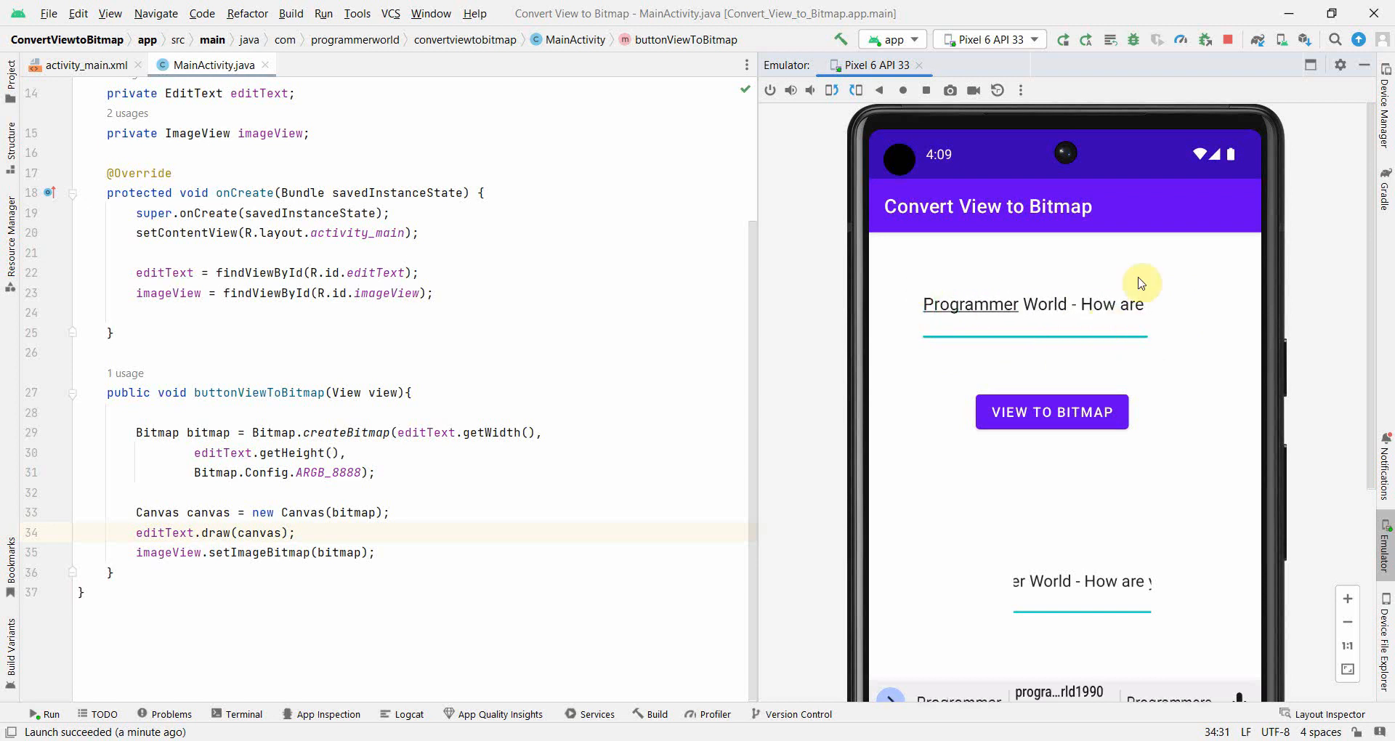
mouse_move(1072, 376)
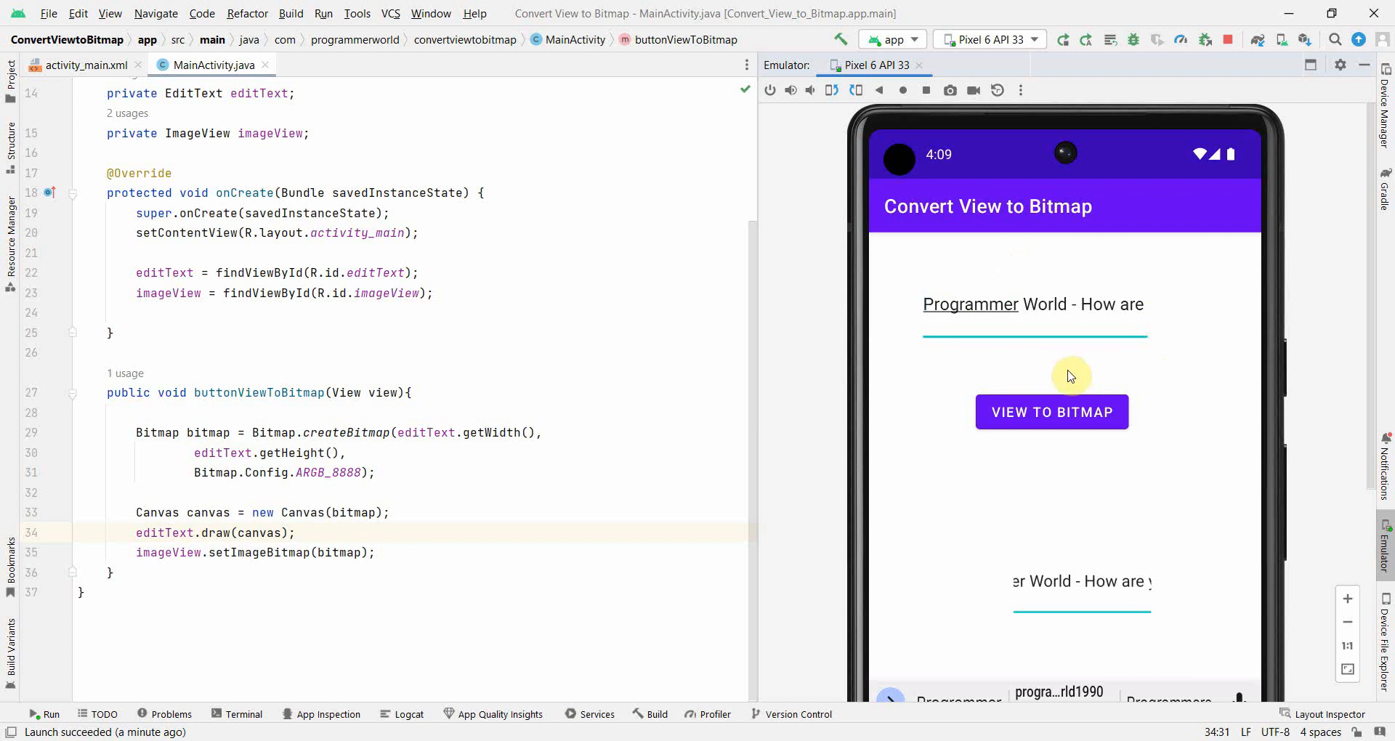
click(1051, 412)
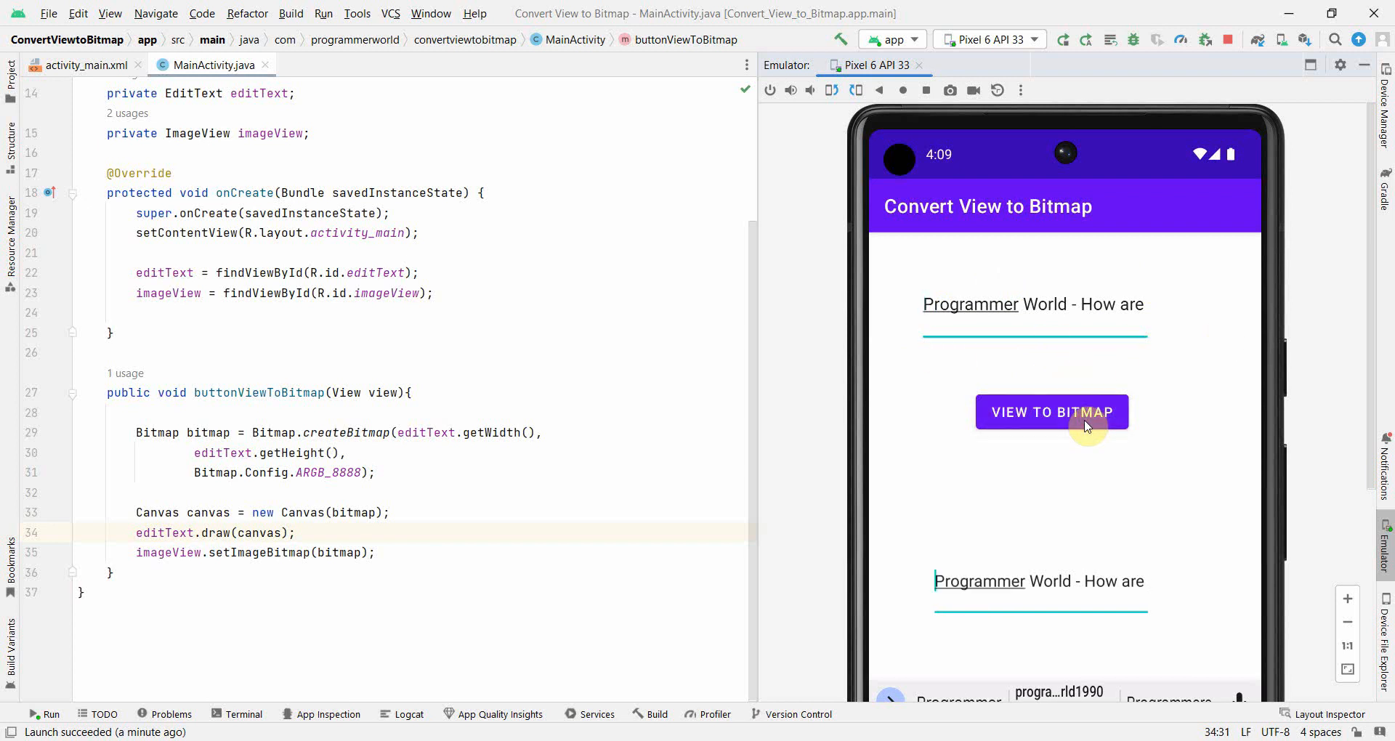
mouse_move(1141, 345)
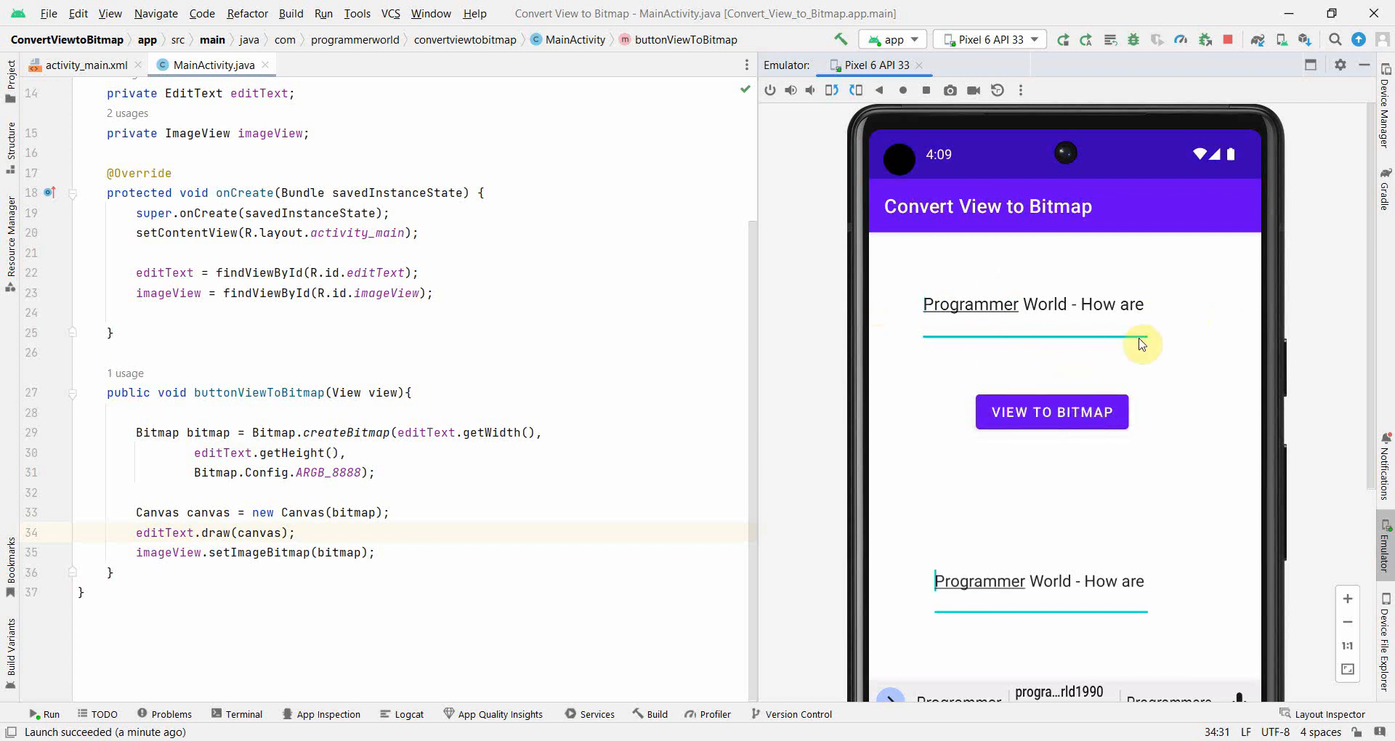
mouse_move(775, 401)
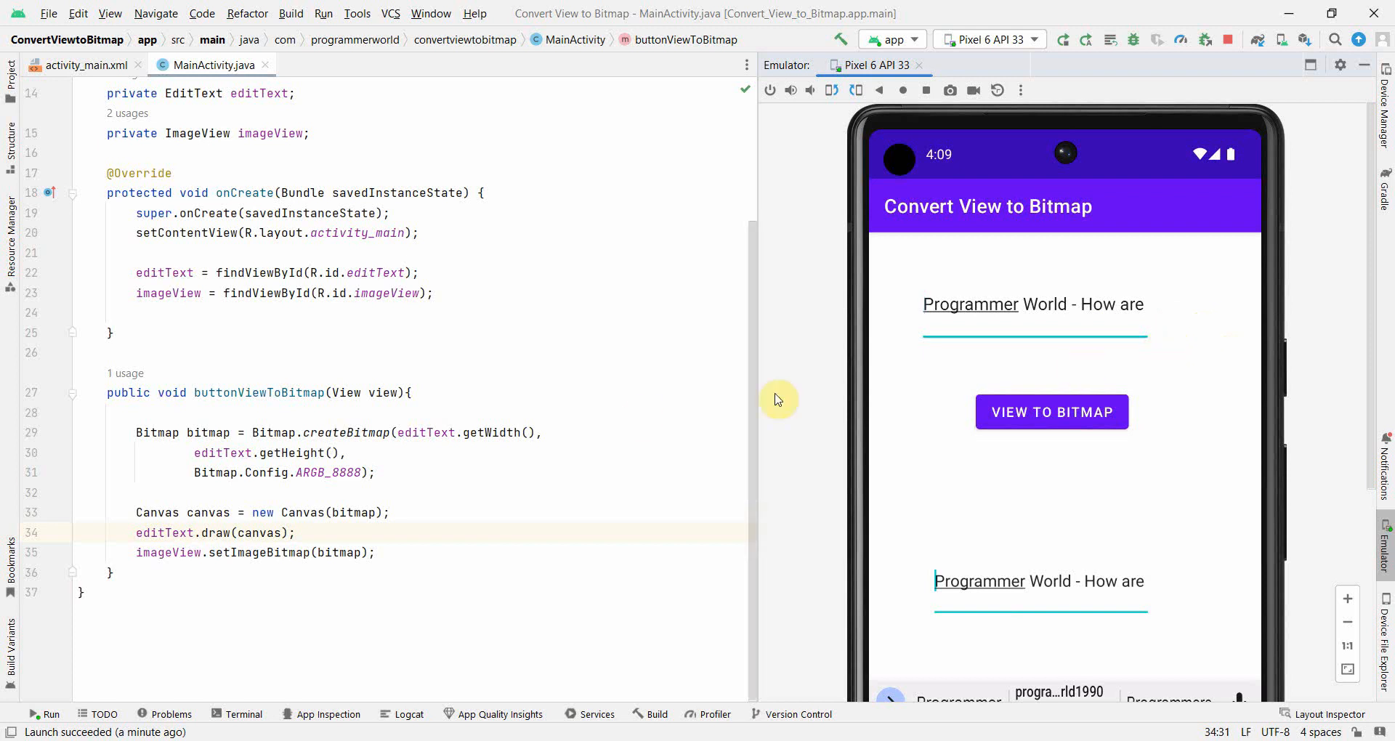
- Return to the MainActivity editor below the imageView assignment in onCreate
click(623, 312)
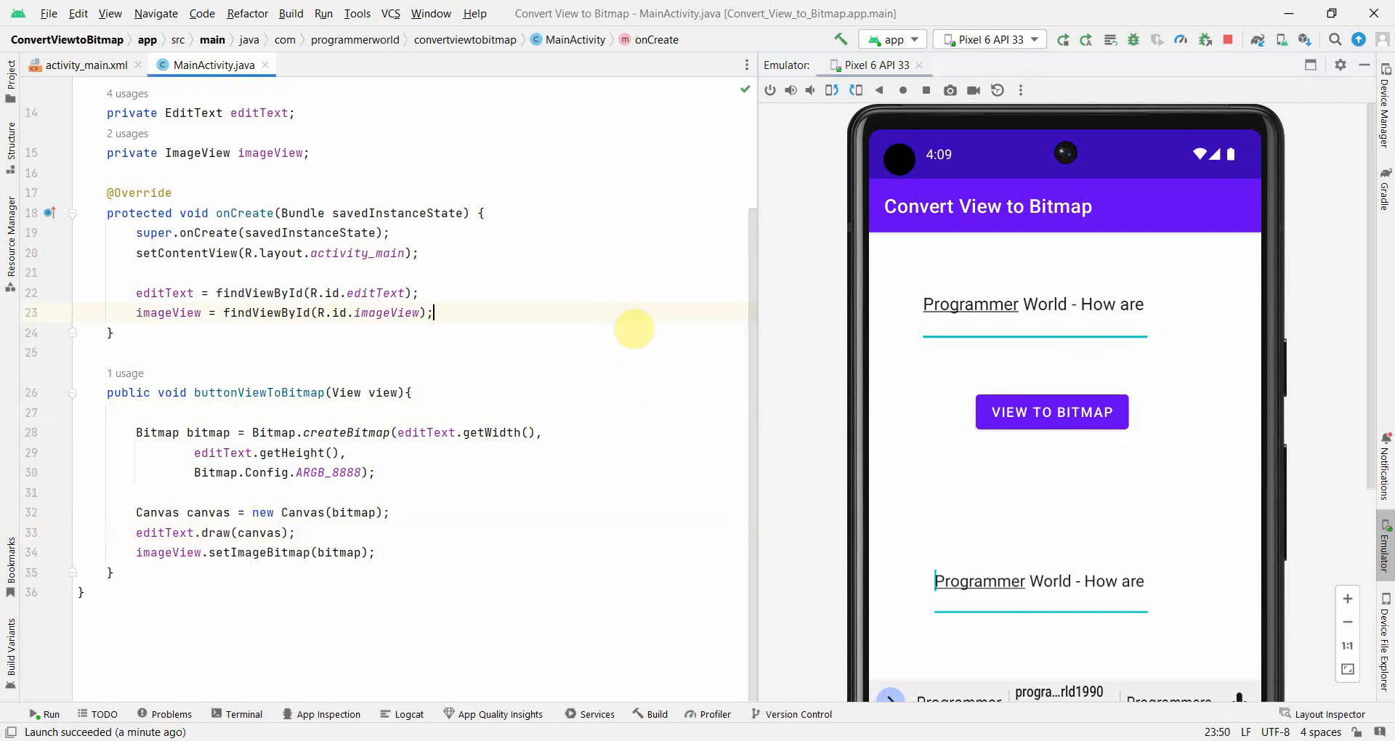
mouse_move(631, 325)
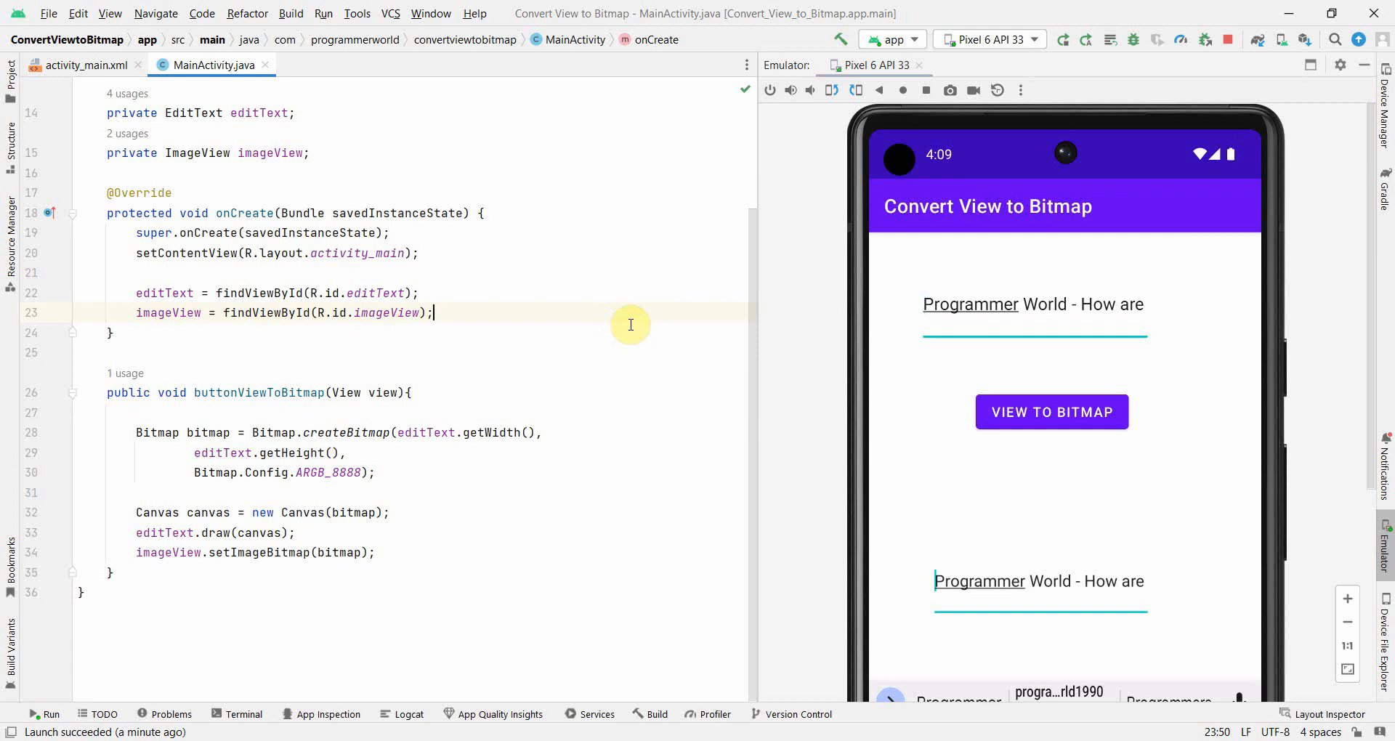